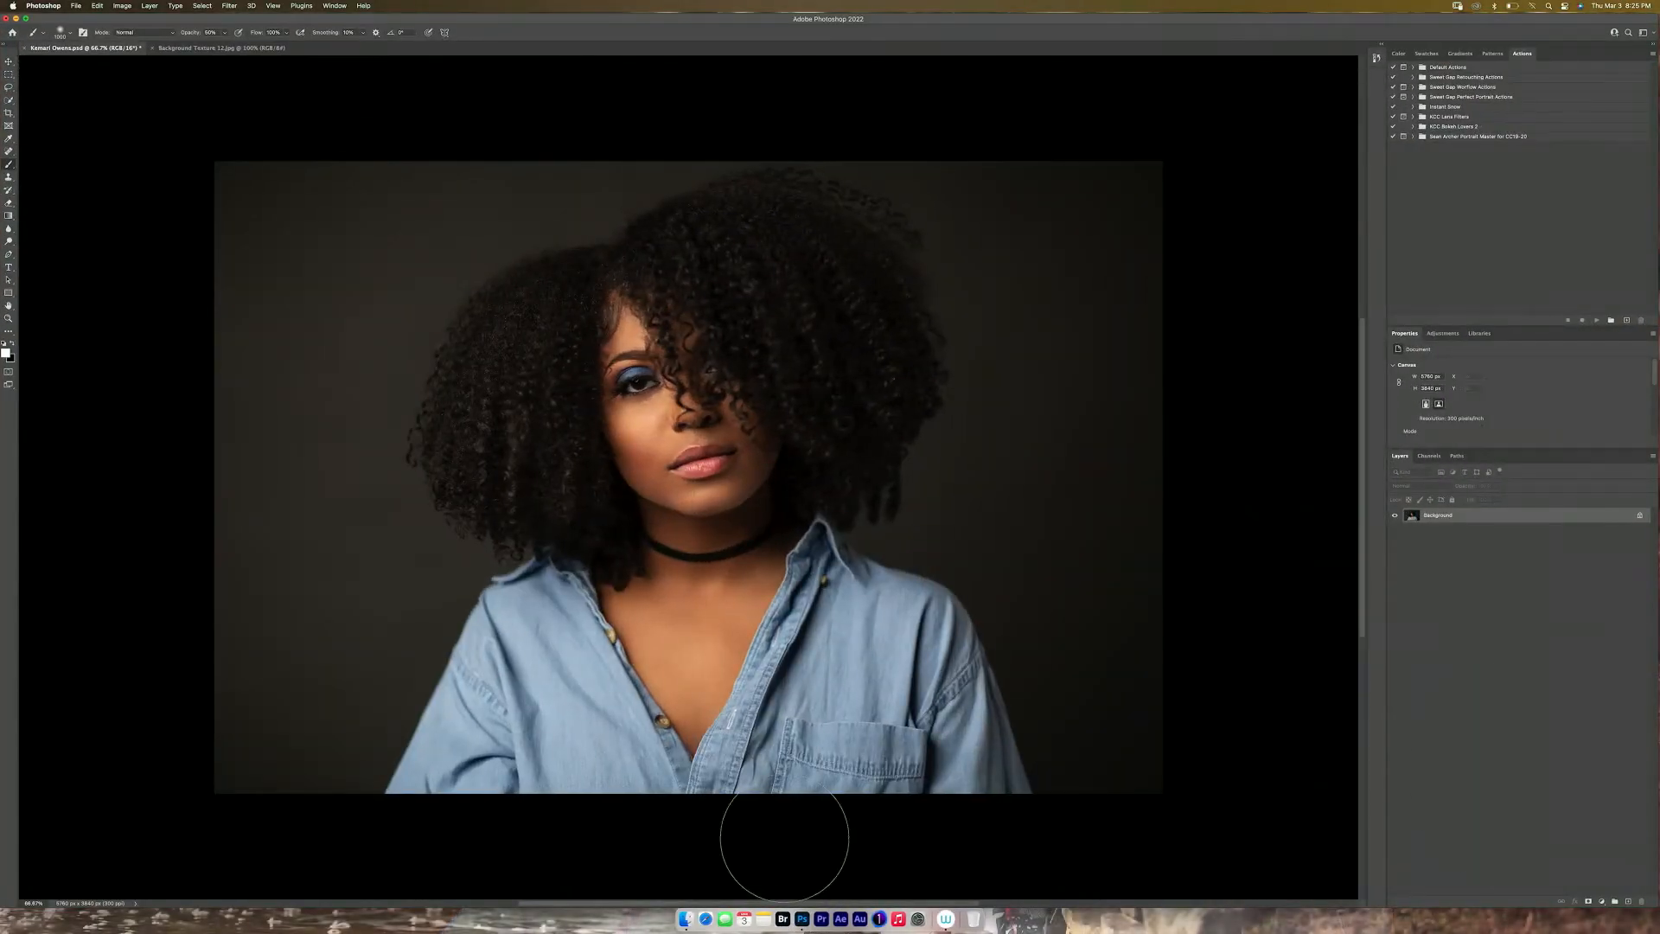
{"action": "mouse_move", "coordinate": [1097, 646]}
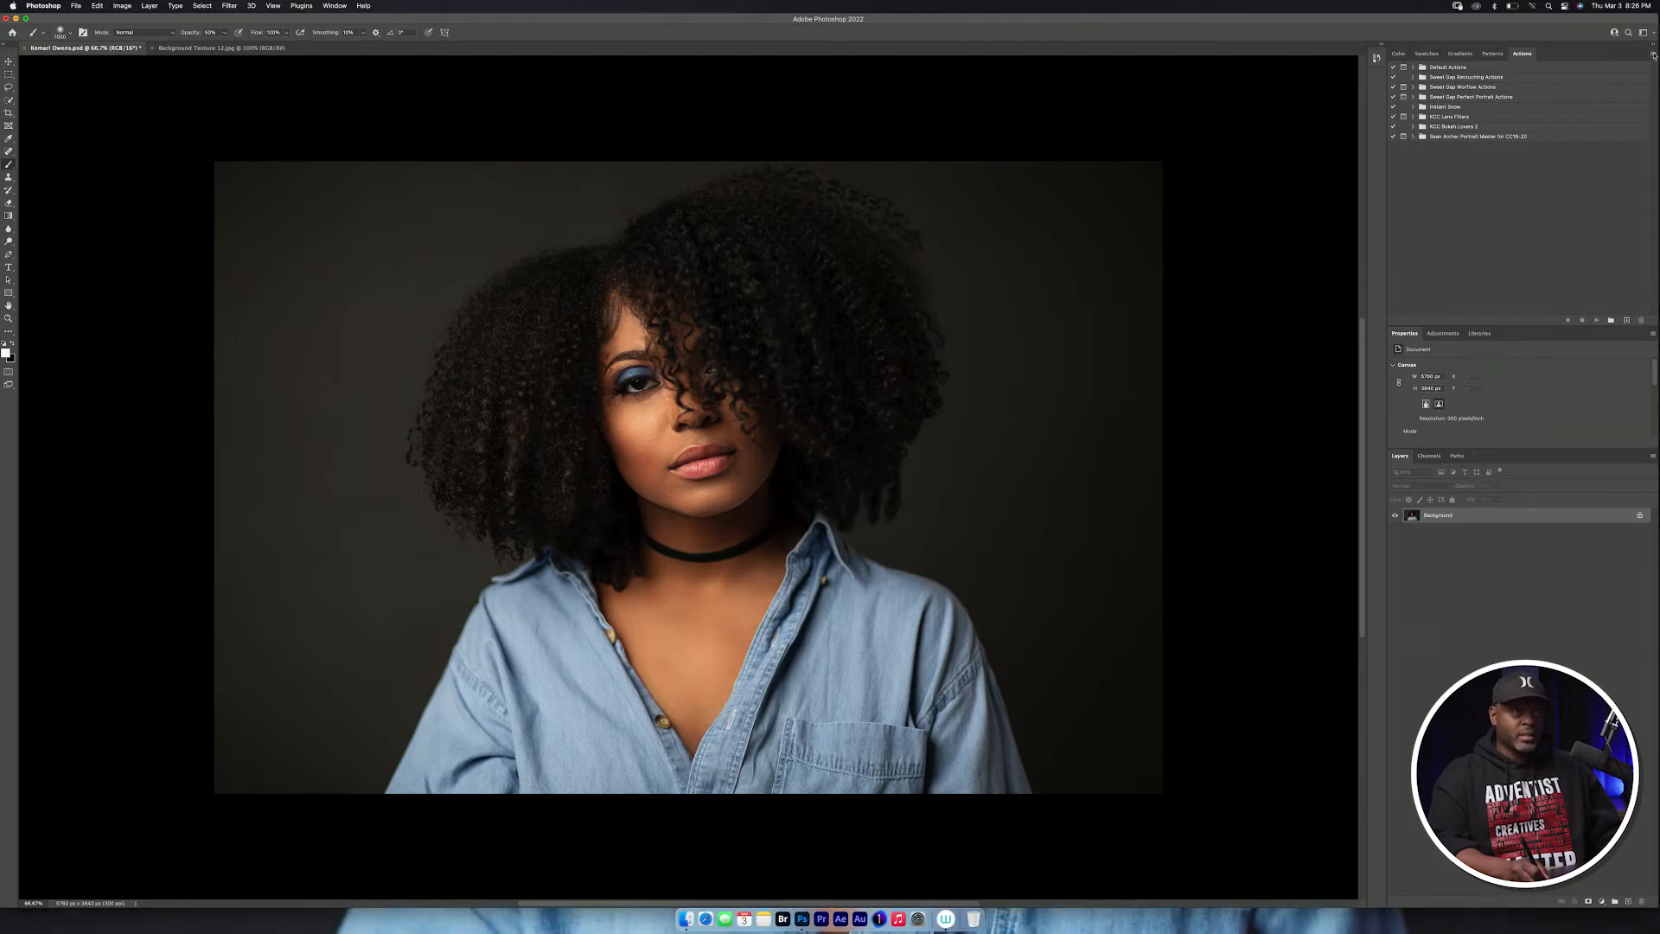
Run the portrait retouching action so it adds a Balanced layer and shows white-balance instructions
{"action": "left_click", "coordinate": [1650, 53]}
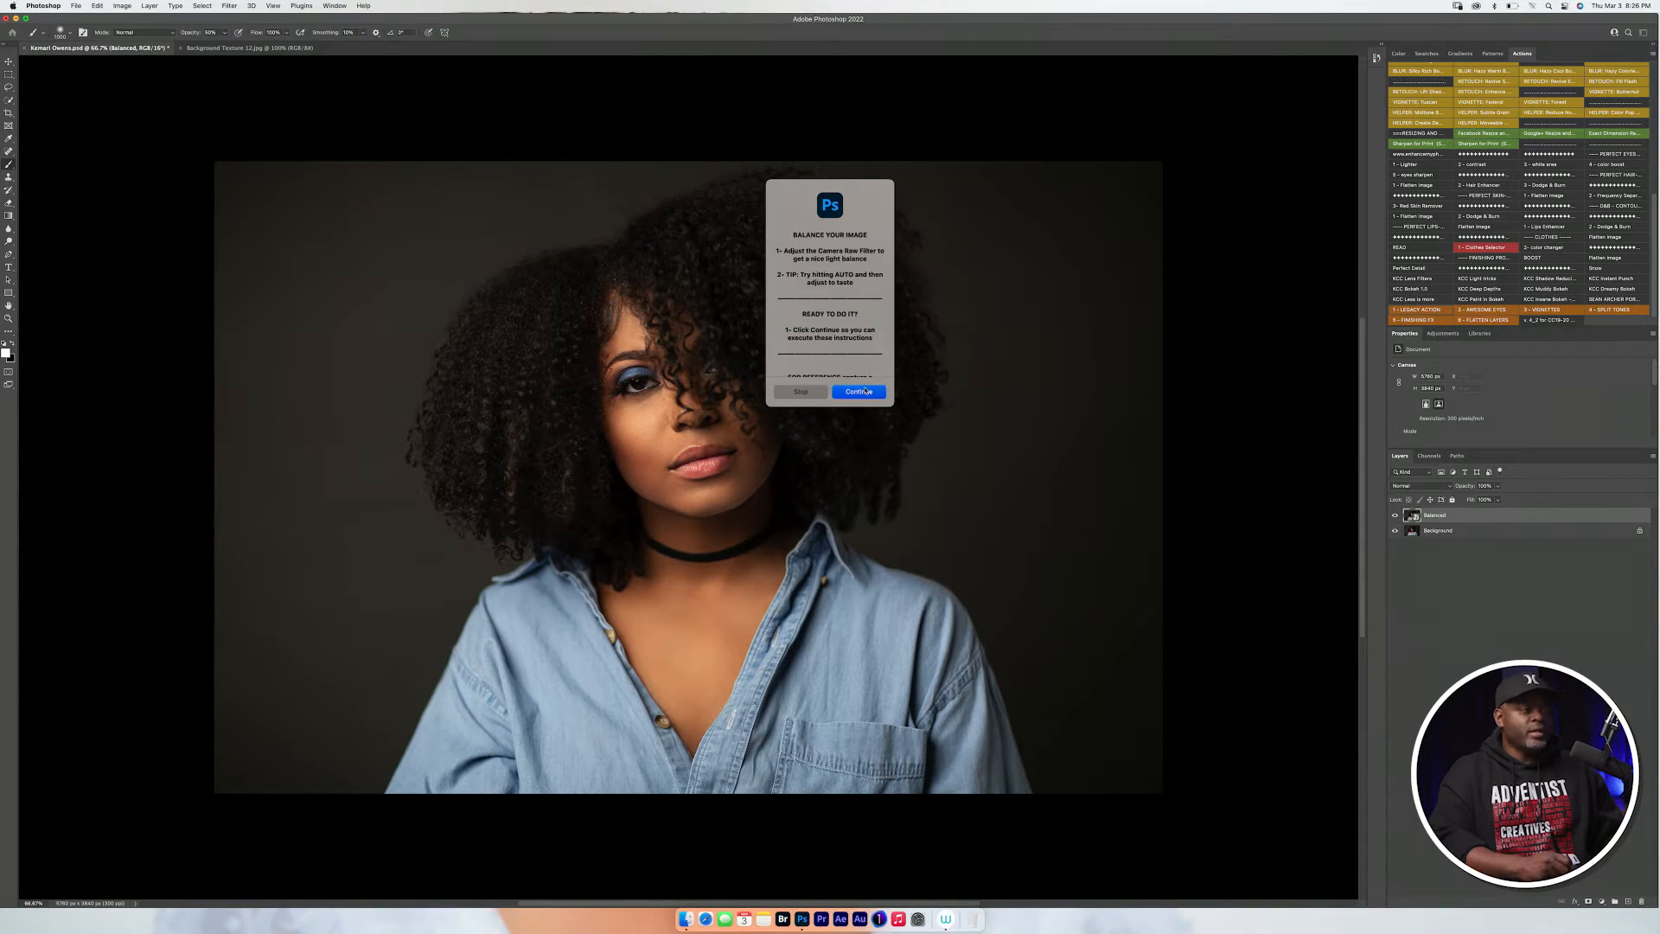
Apply the Camera Raw balance adjustment, then accept the refined subject mask around the hair
{"action": "left_click", "coordinate": [858, 392]}
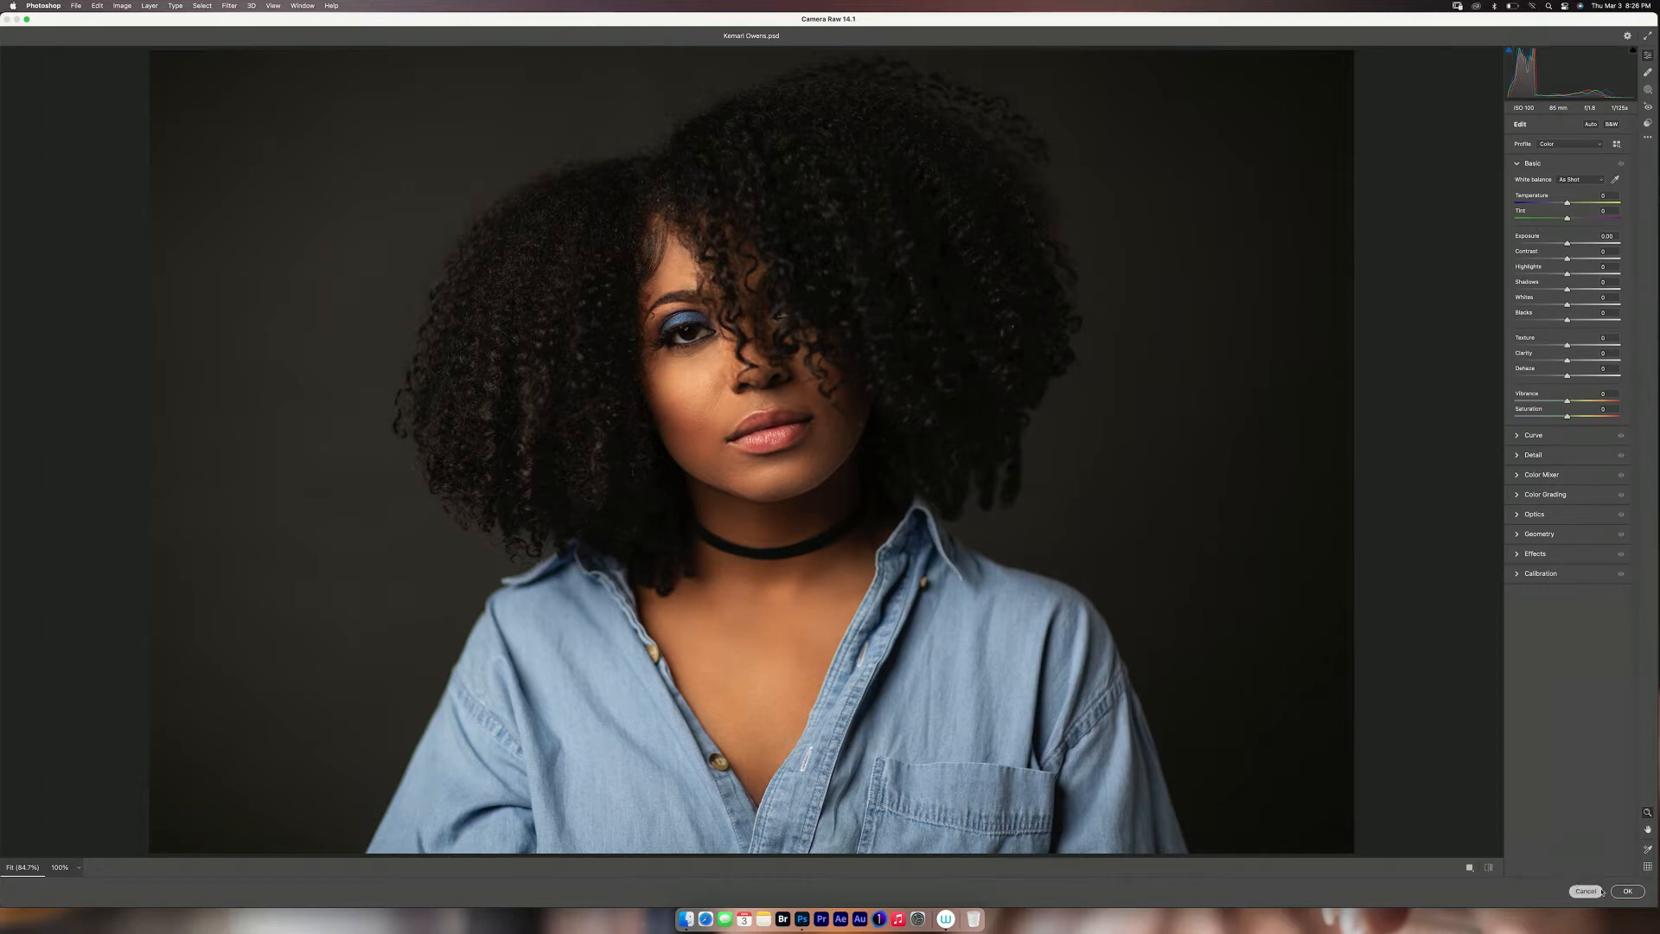
{"action": "left_click", "coordinate": [1628, 891]}
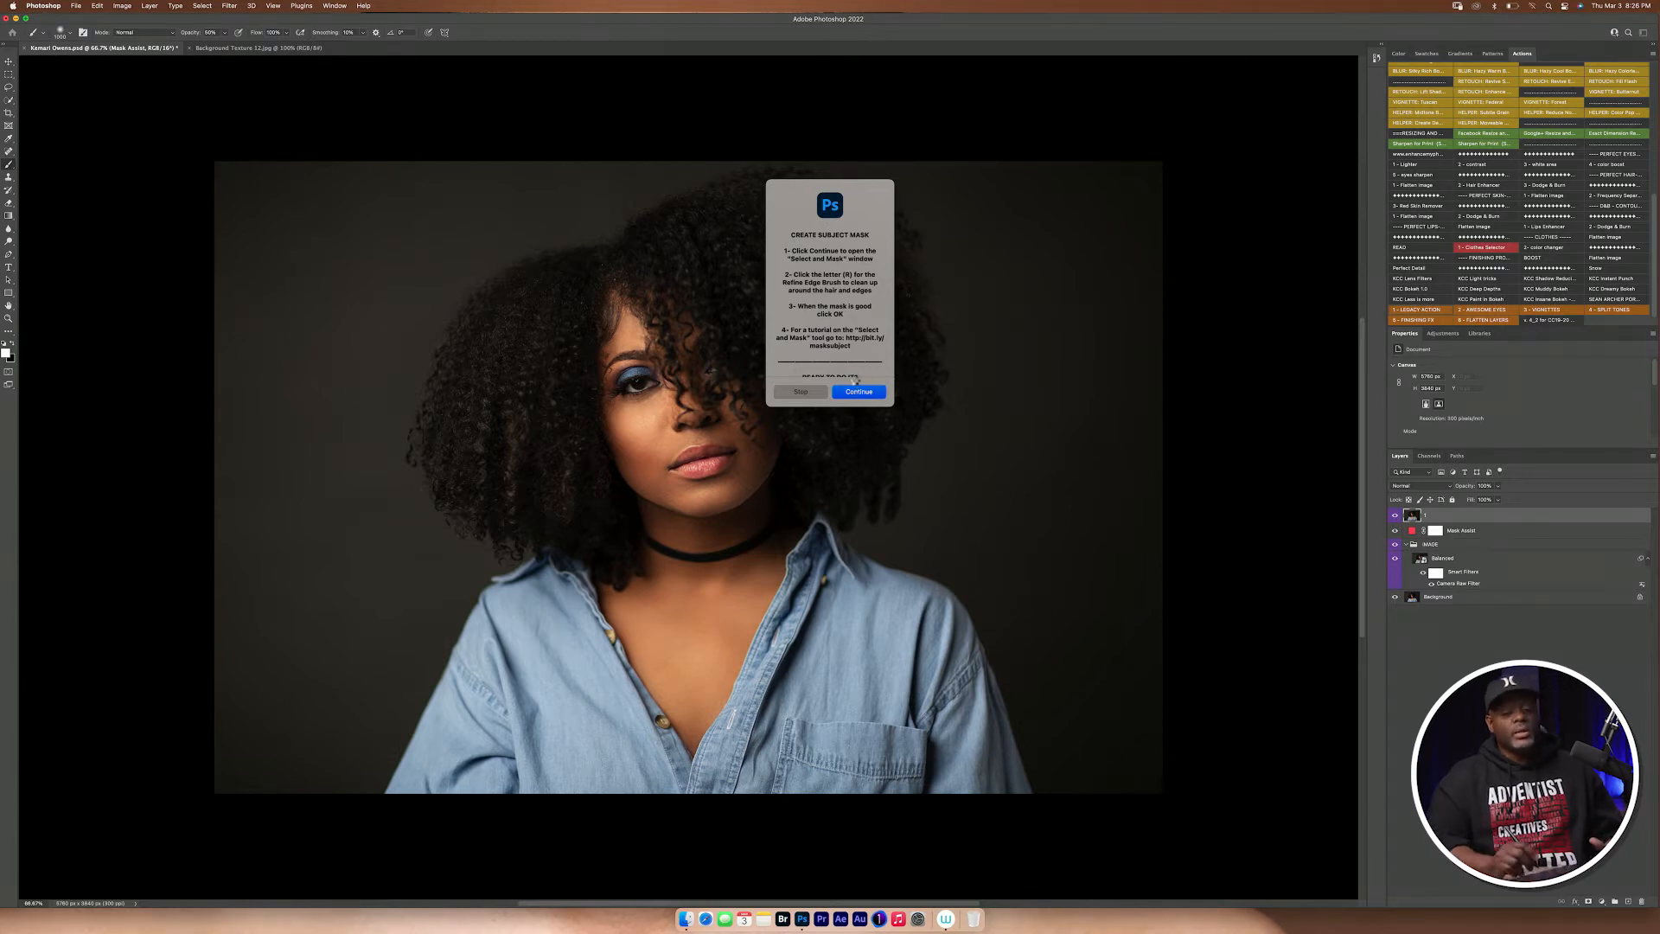
{"action": "left_click", "coordinate": [858, 393]}
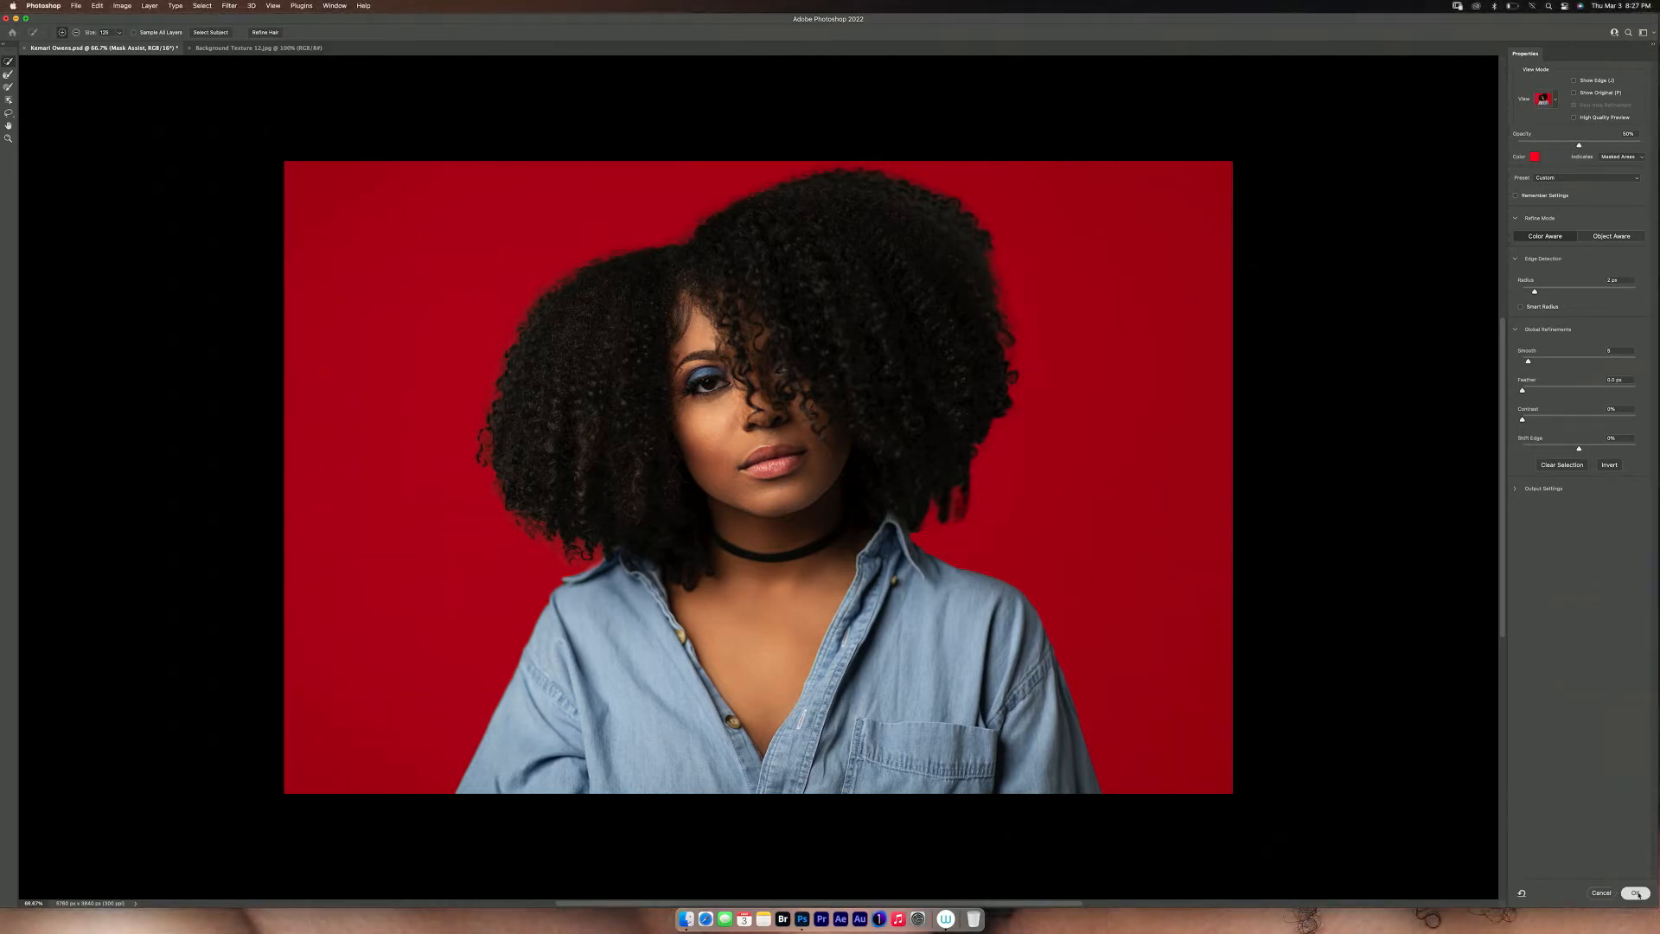
{"action": "left_click", "coordinate": [1634, 892]}
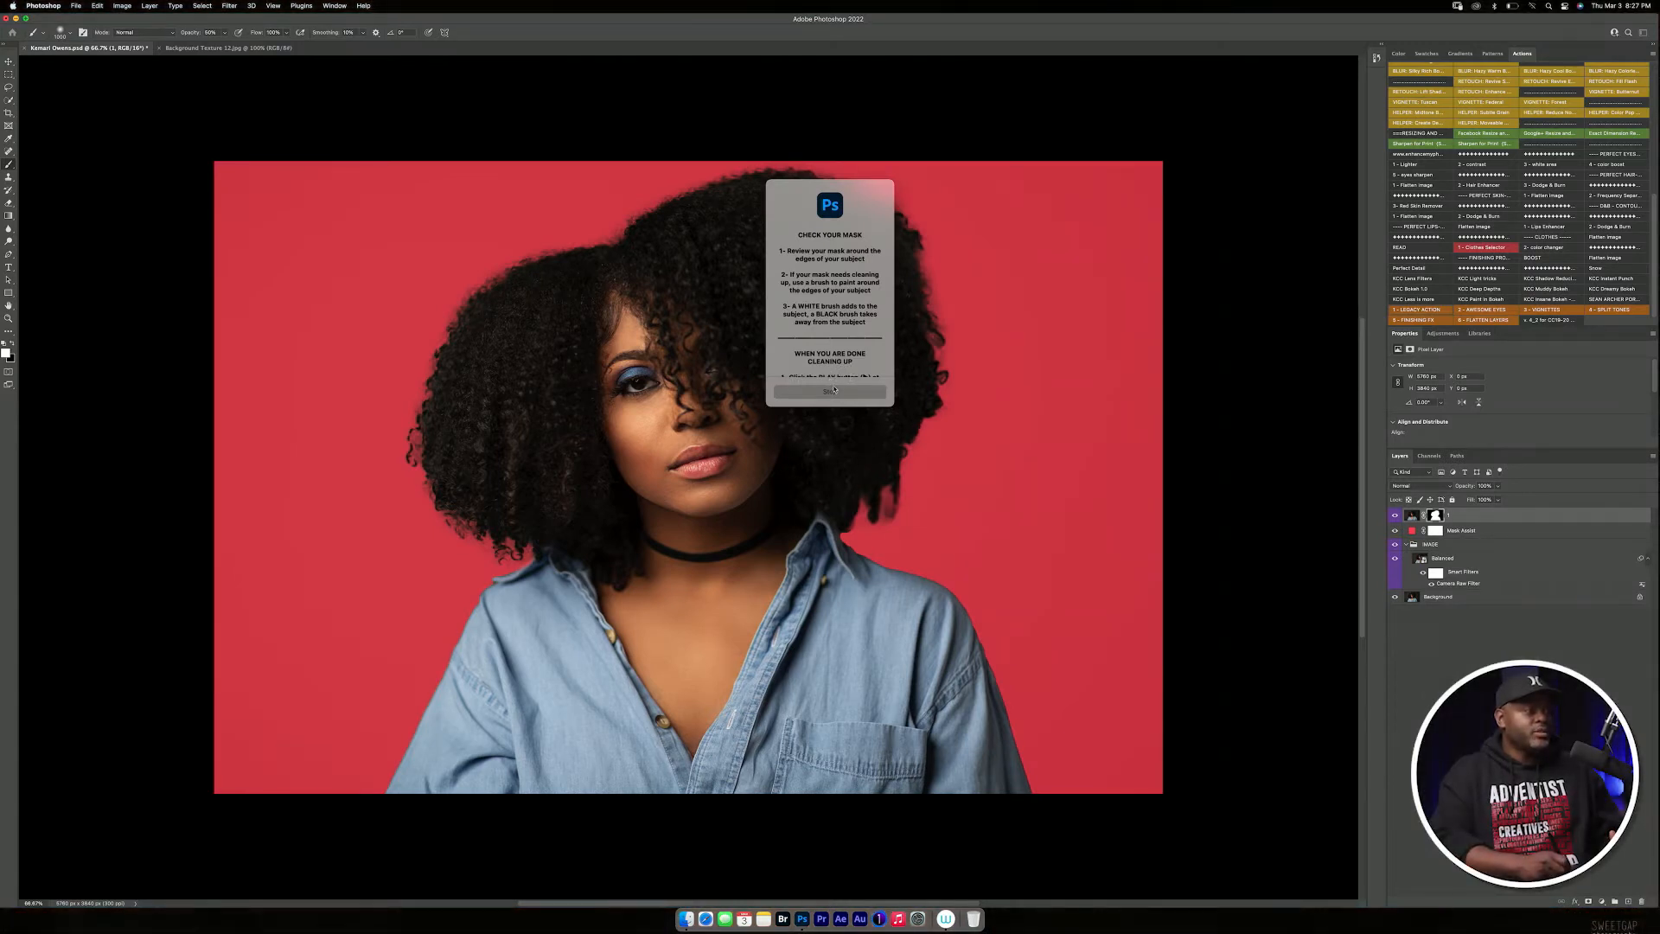
Accept the subject mask so the action builds the background-lights group
{"action": "left_click", "coordinate": [828, 391]}
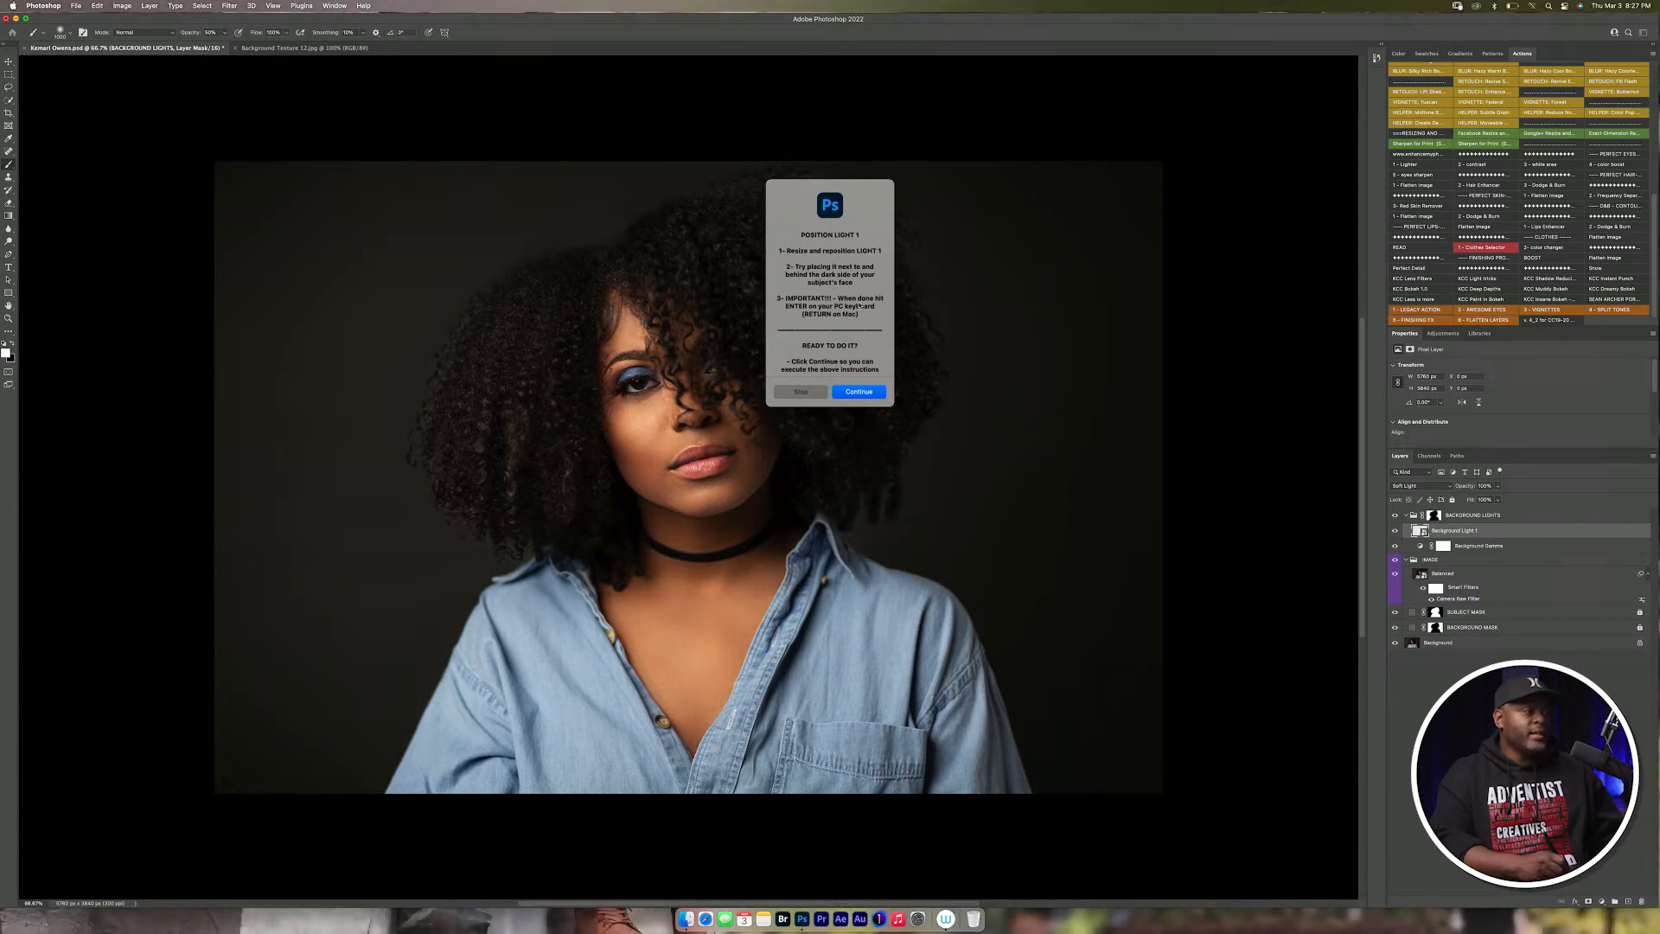
Move the Background Light 1 glow behind the right side of the subject's head
{"action": "left_click", "coordinate": [858, 392]}
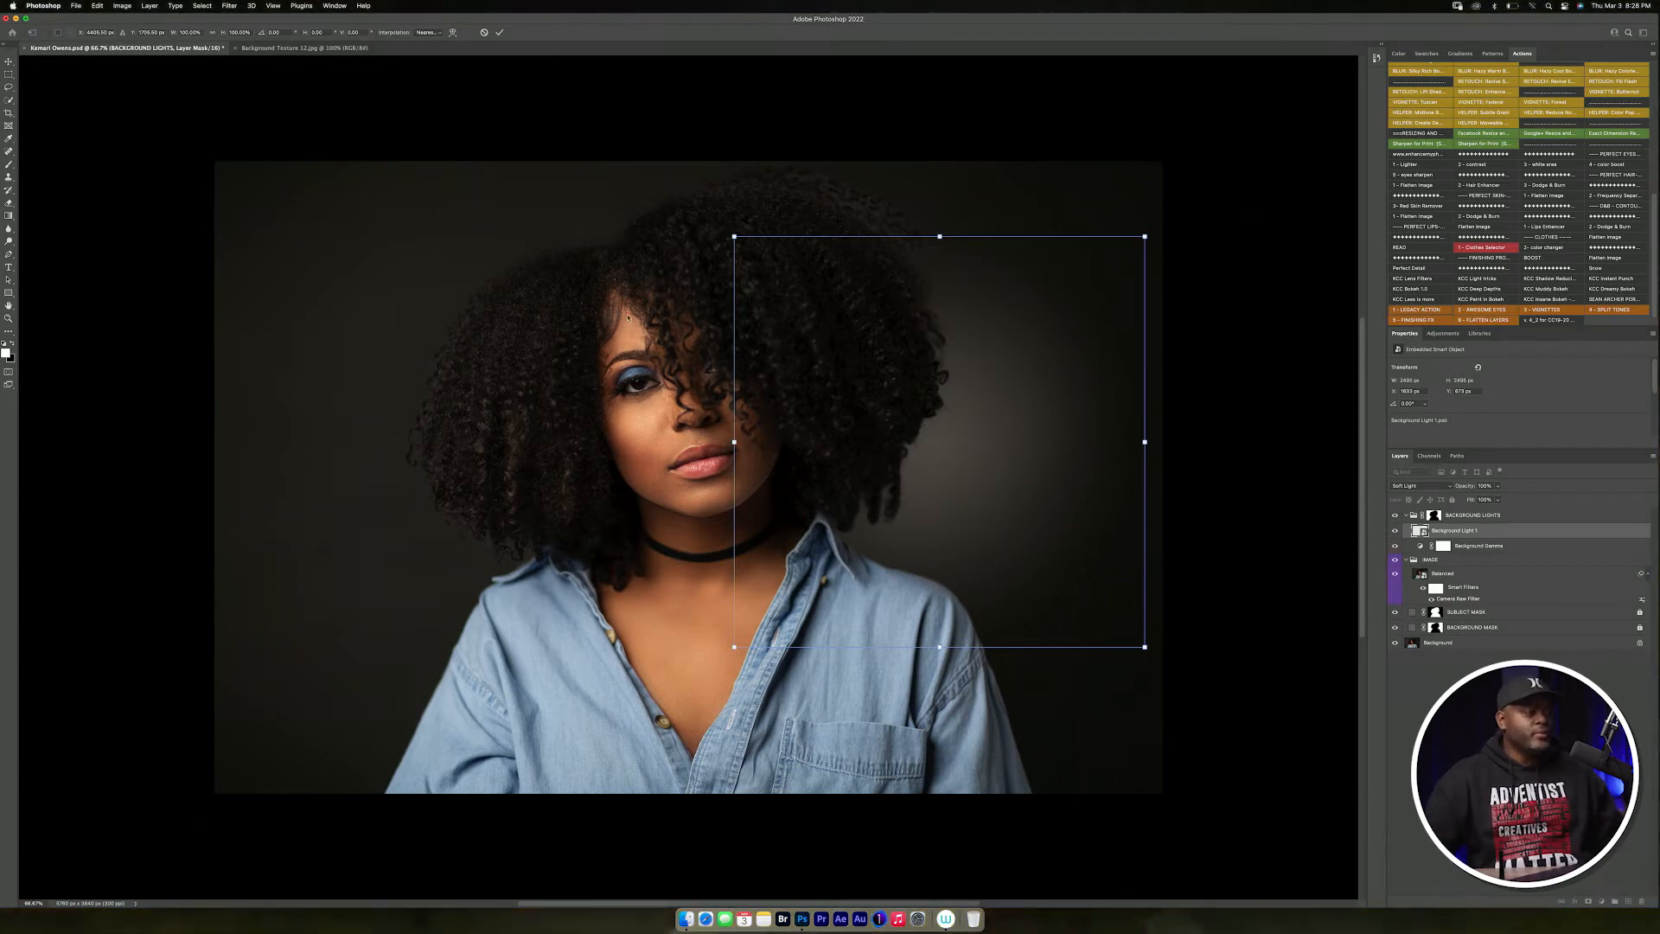
{"action": "mouse_move", "coordinate": [598, 441]}
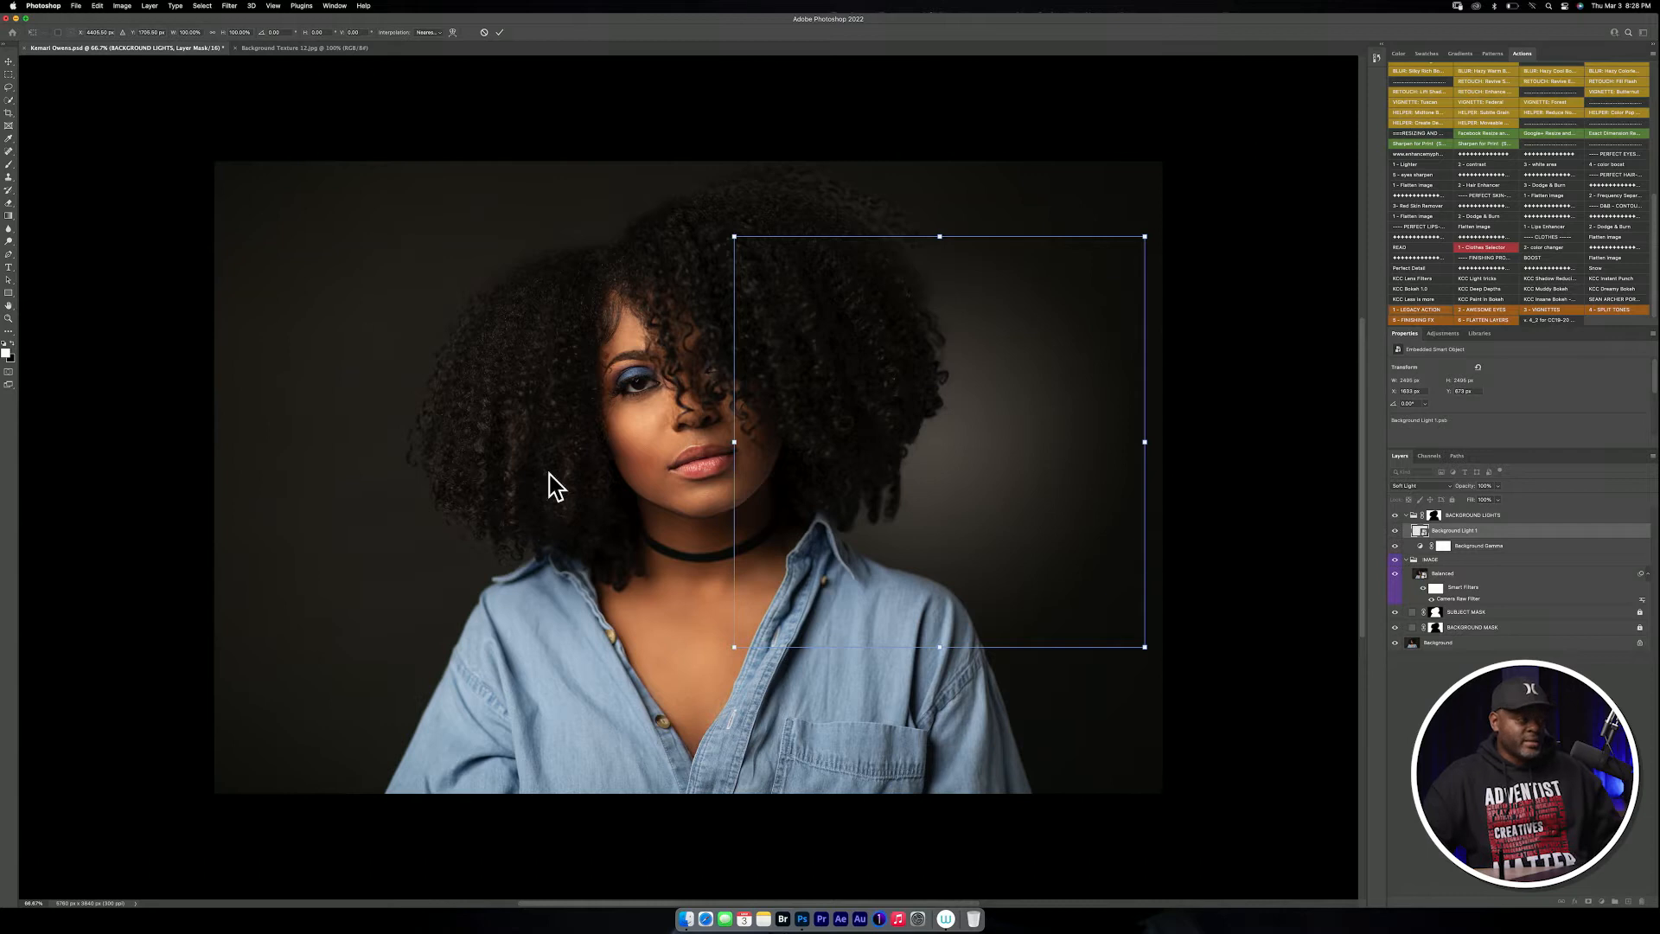
{"action": "left_click_drag", "start_coordinate": [937, 443], "coordinate": [933, 419]}
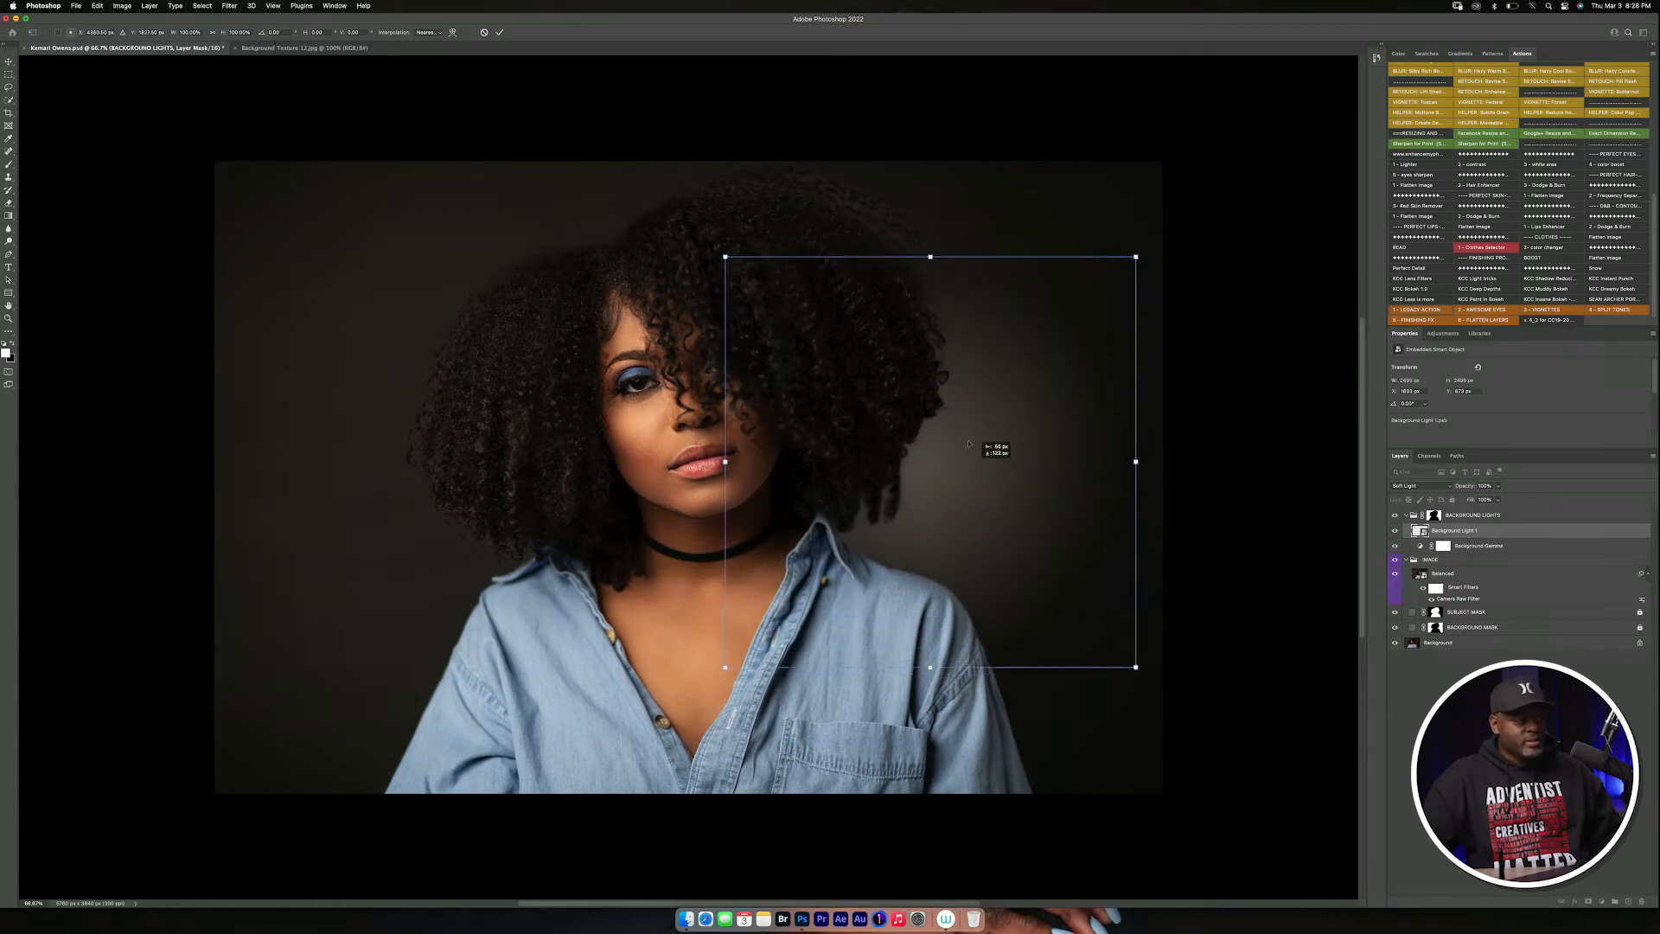
{"action": "left_click_drag", "start_coordinate": [931, 460], "coordinate": [931, 434]}
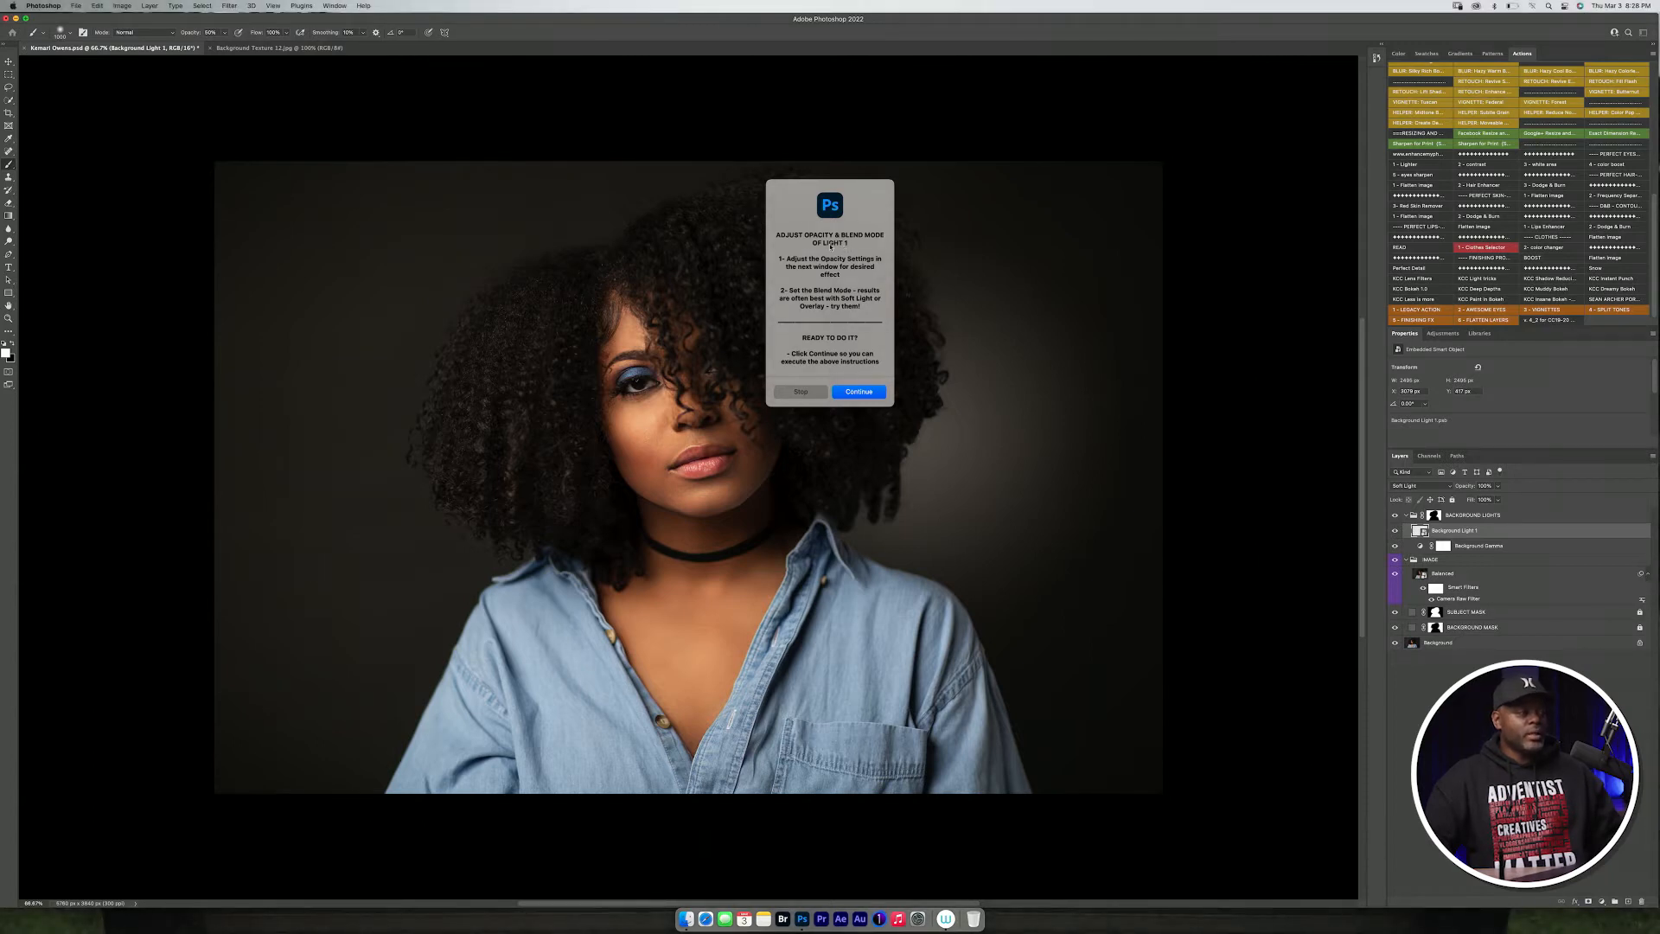
Confirm the first light's blend mode and opacity in Layer Style, adding Background Light 2
{"action": "left_click", "coordinate": [858, 393]}
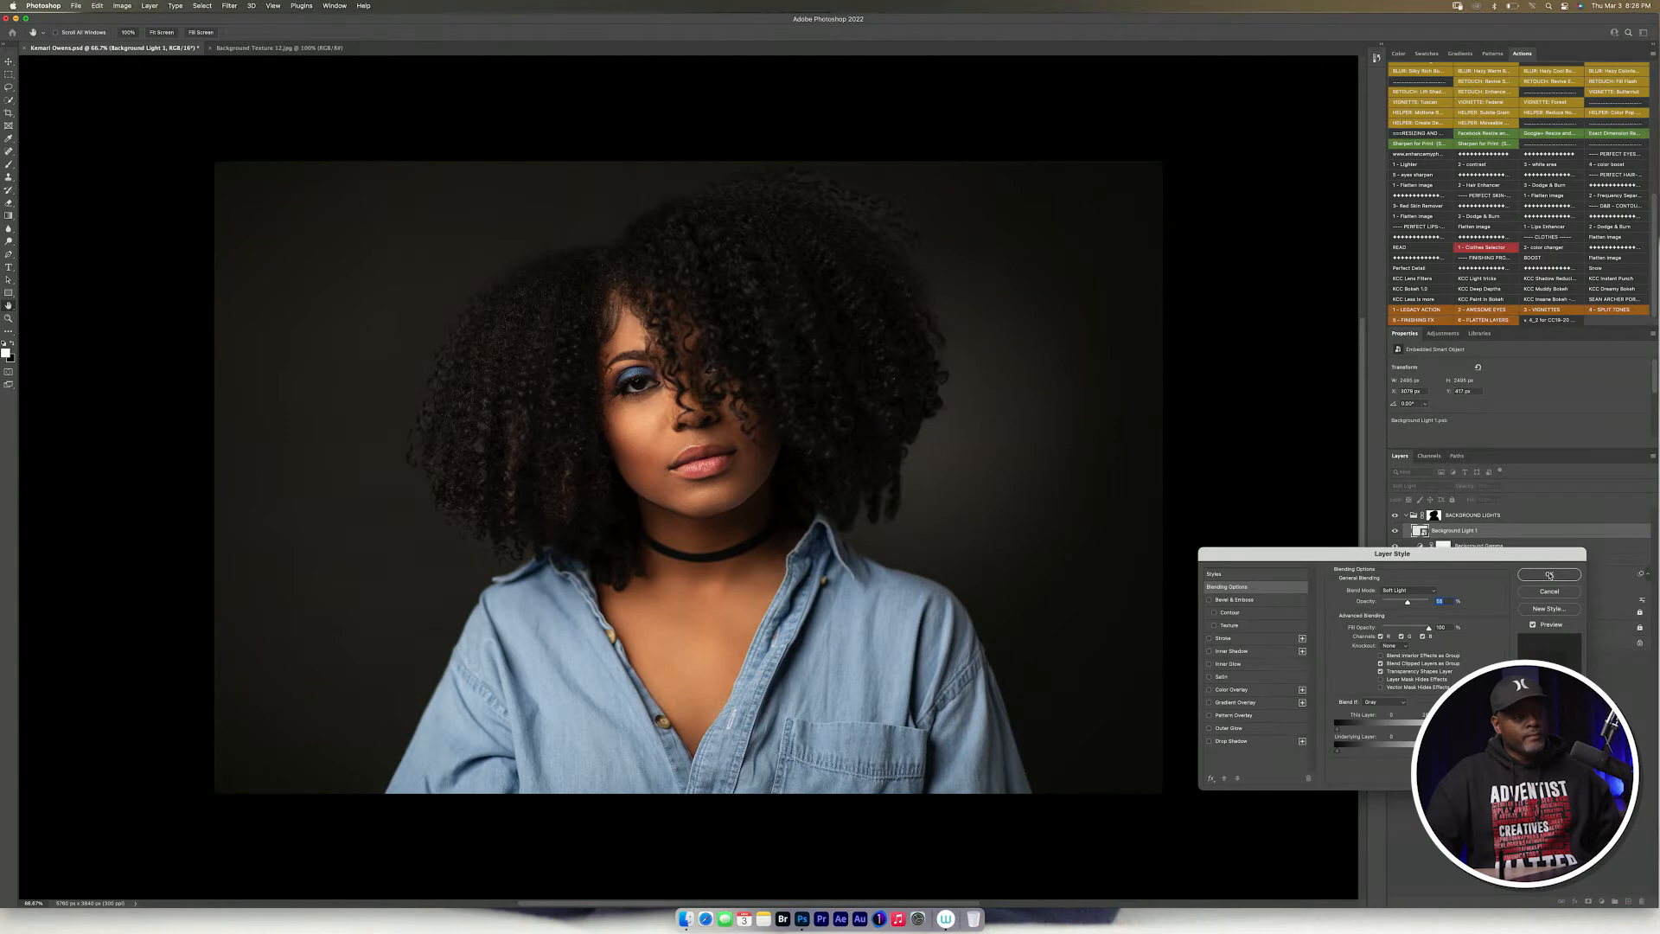
{"action": "left_click", "coordinate": [1549, 575]}
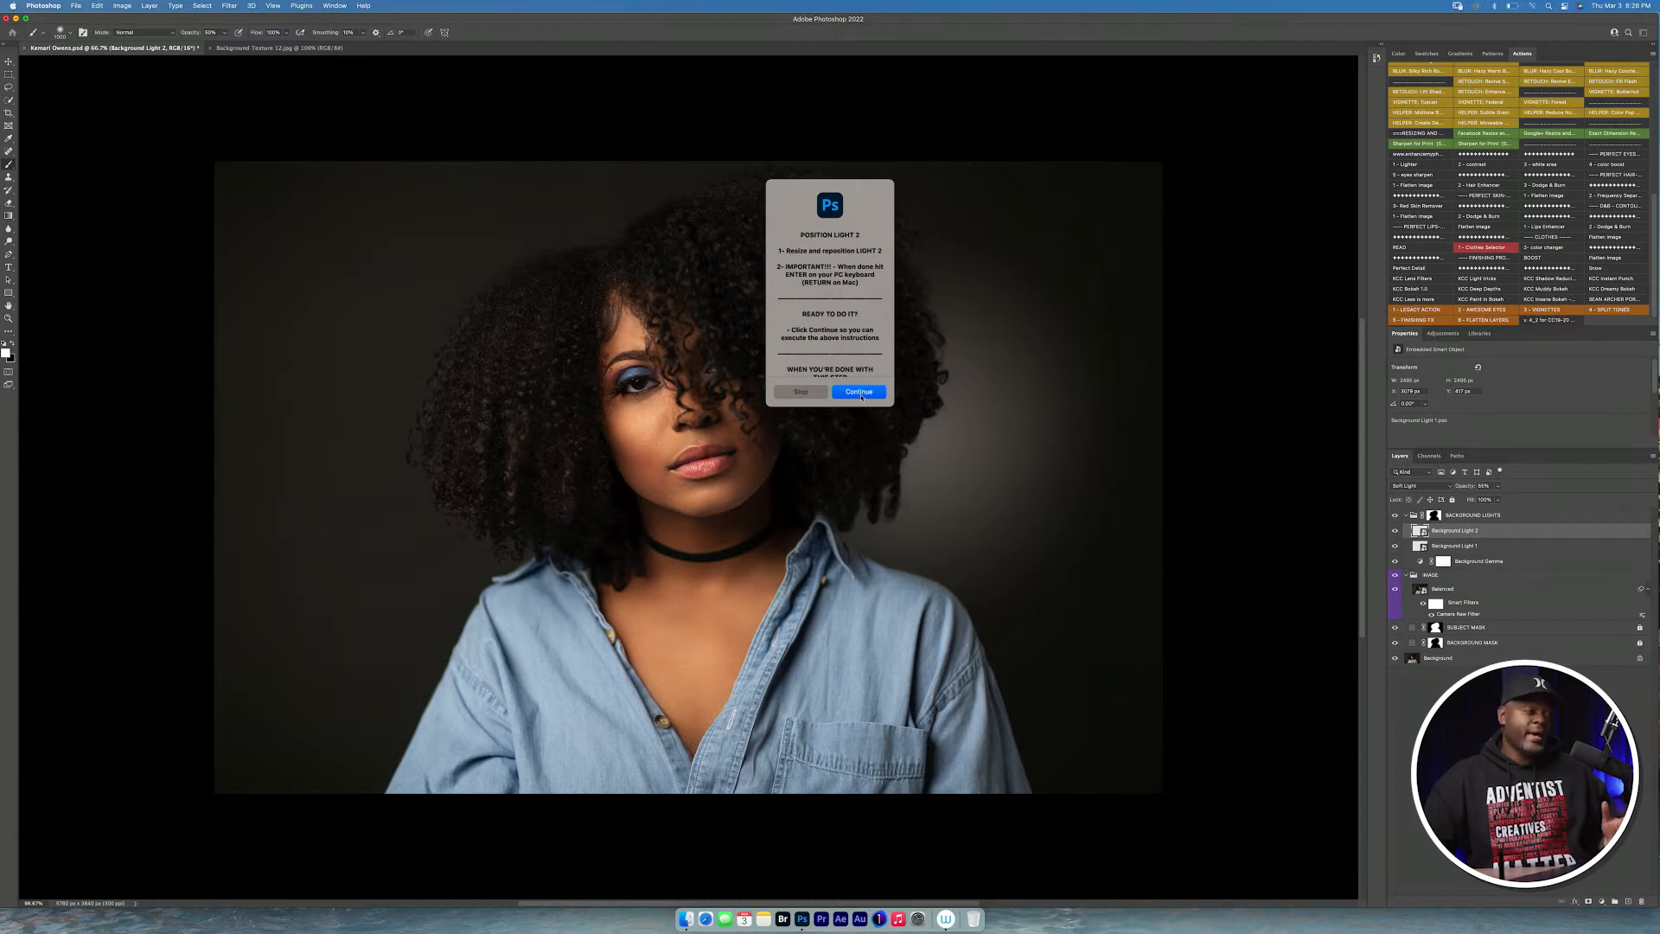
Keep the second light's position and confirm its Layer Style blending, adding the Texture group
{"action": "left_click", "coordinate": [858, 393]}
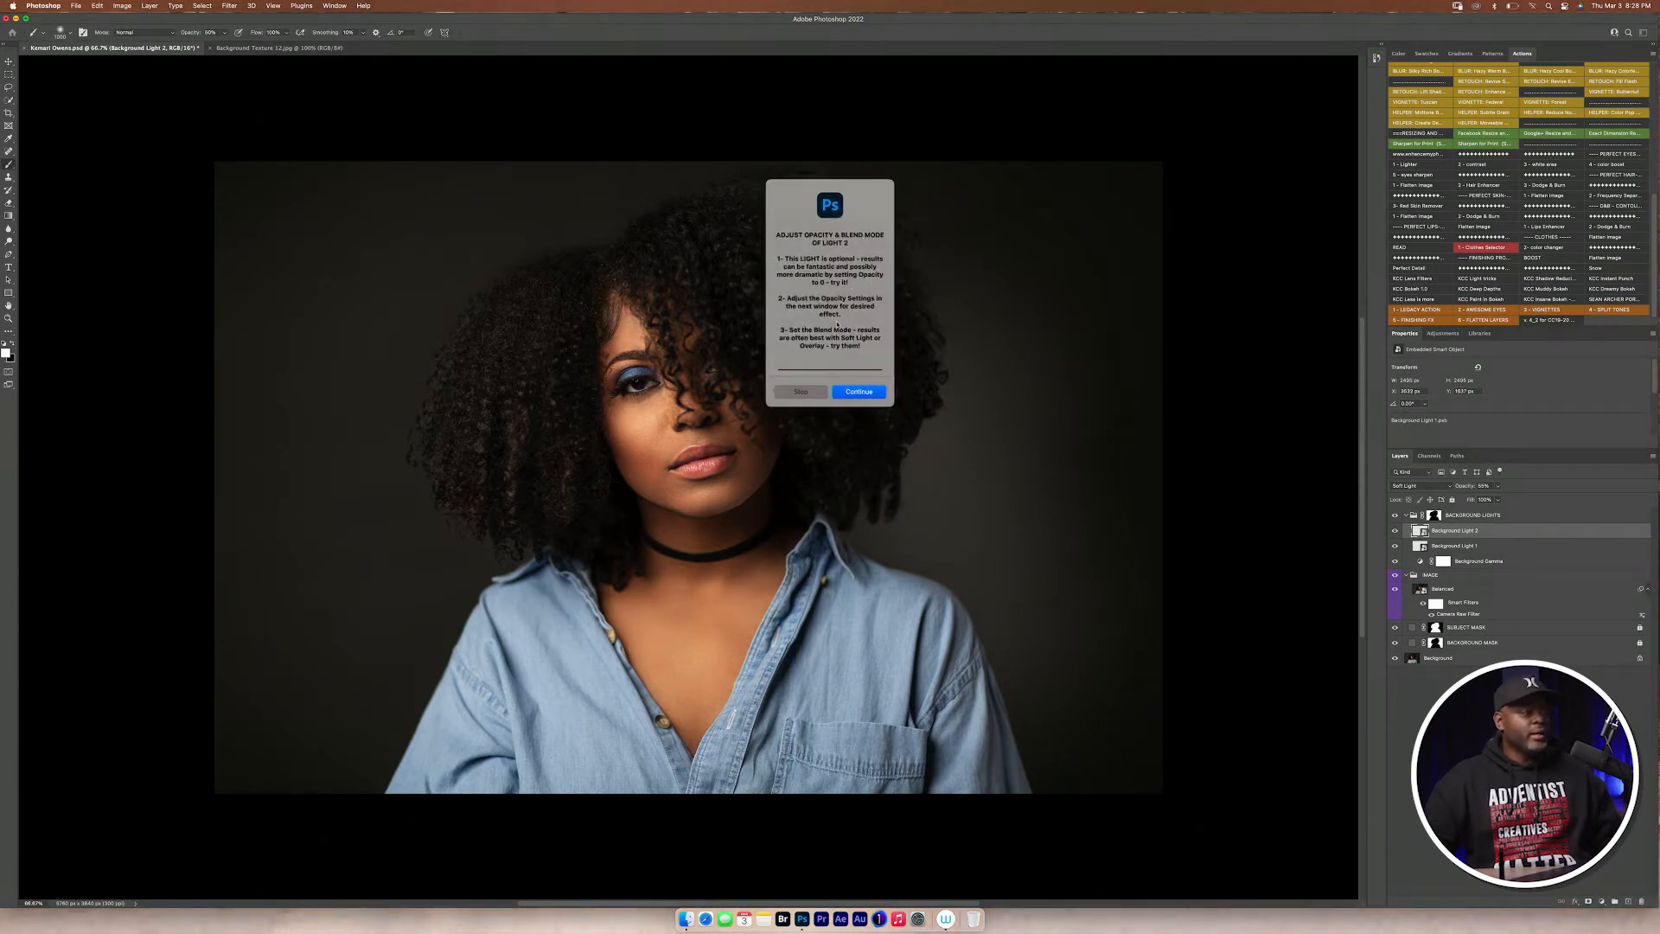
{"action": "left_click", "coordinate": [858, 390]}
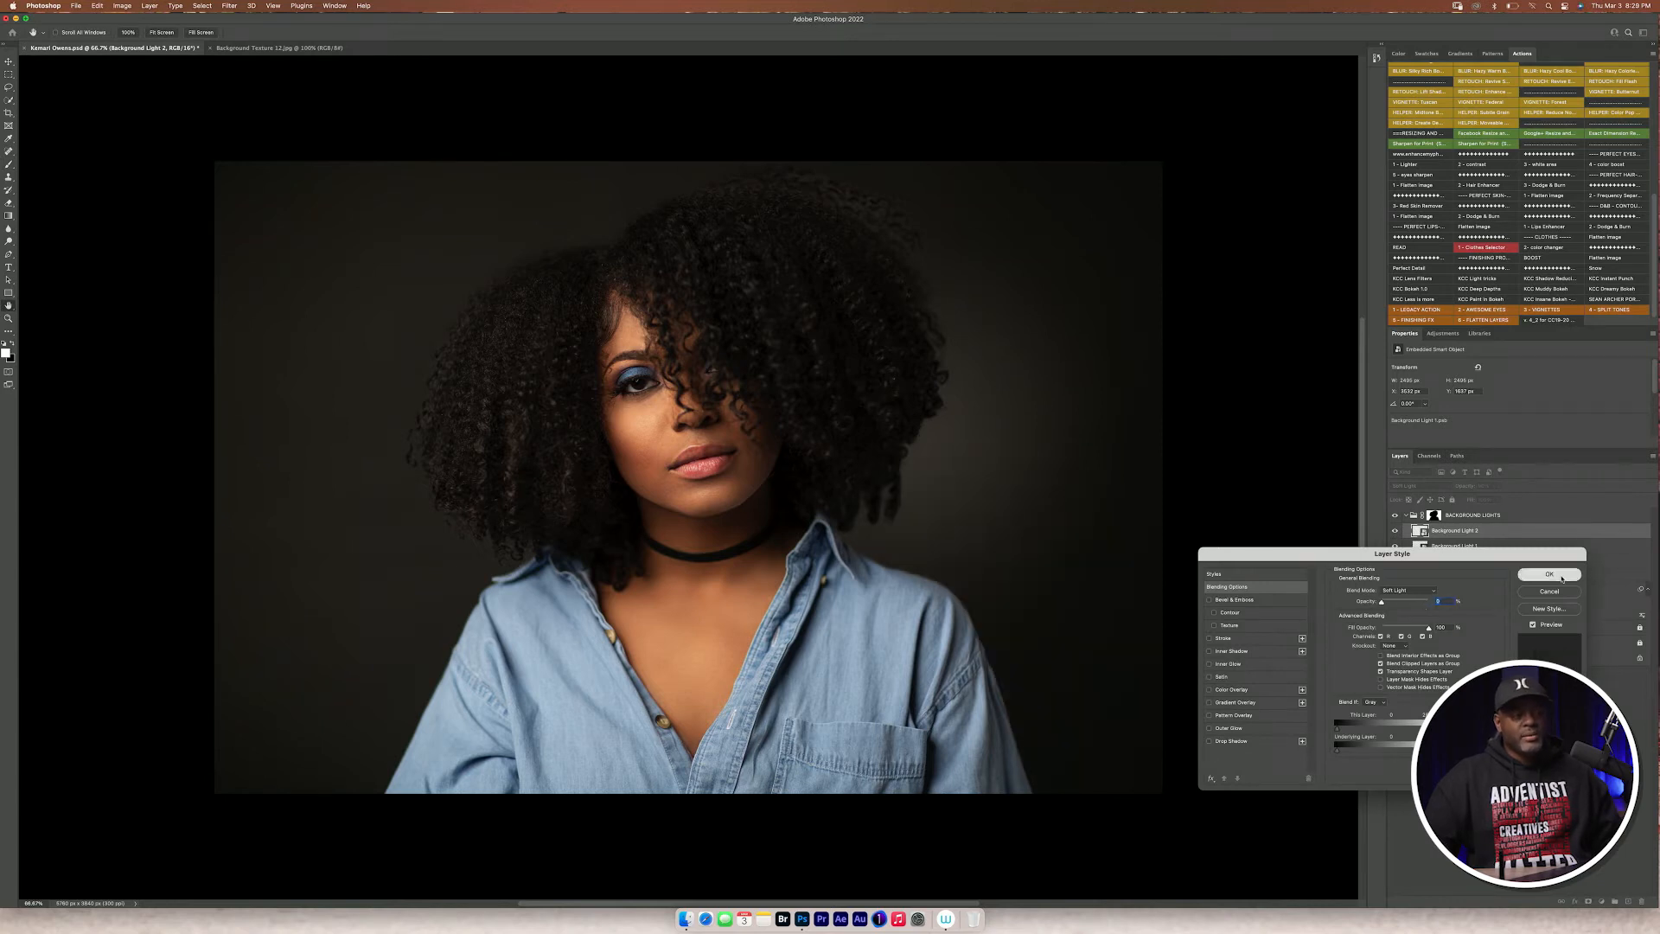
{"action": "left_click", "coordinate": [1548, 574]}
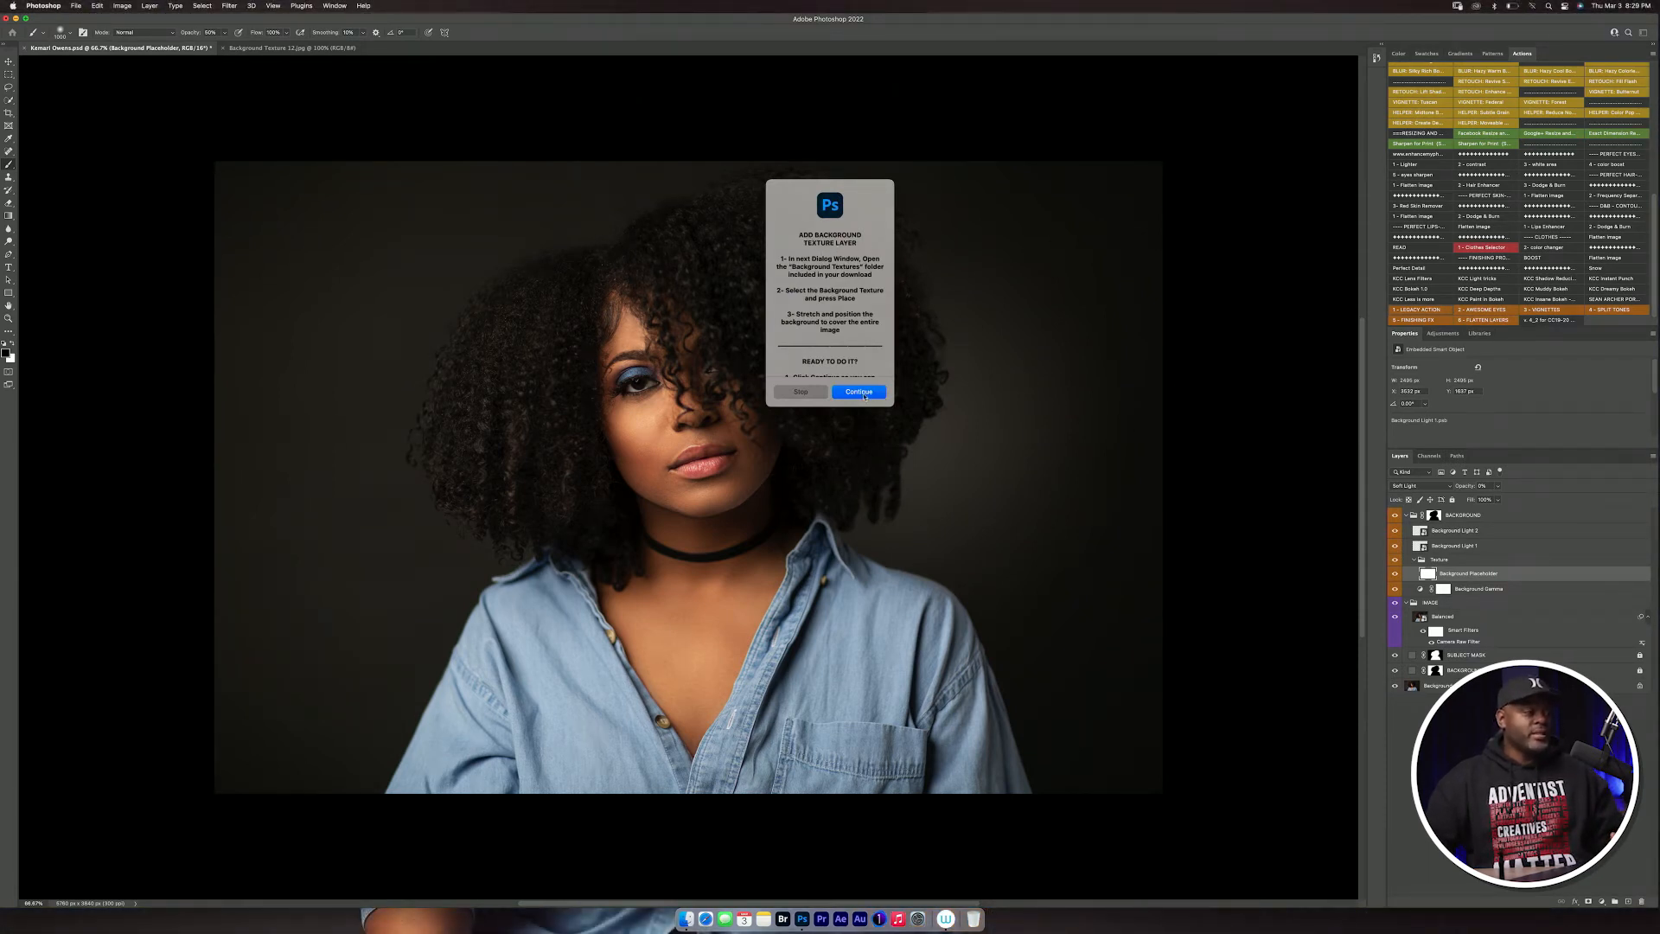
Place Background Texture 12.jpg into the document over the backdrop
{"action": "left_click", "coordinate": [858, 392]}
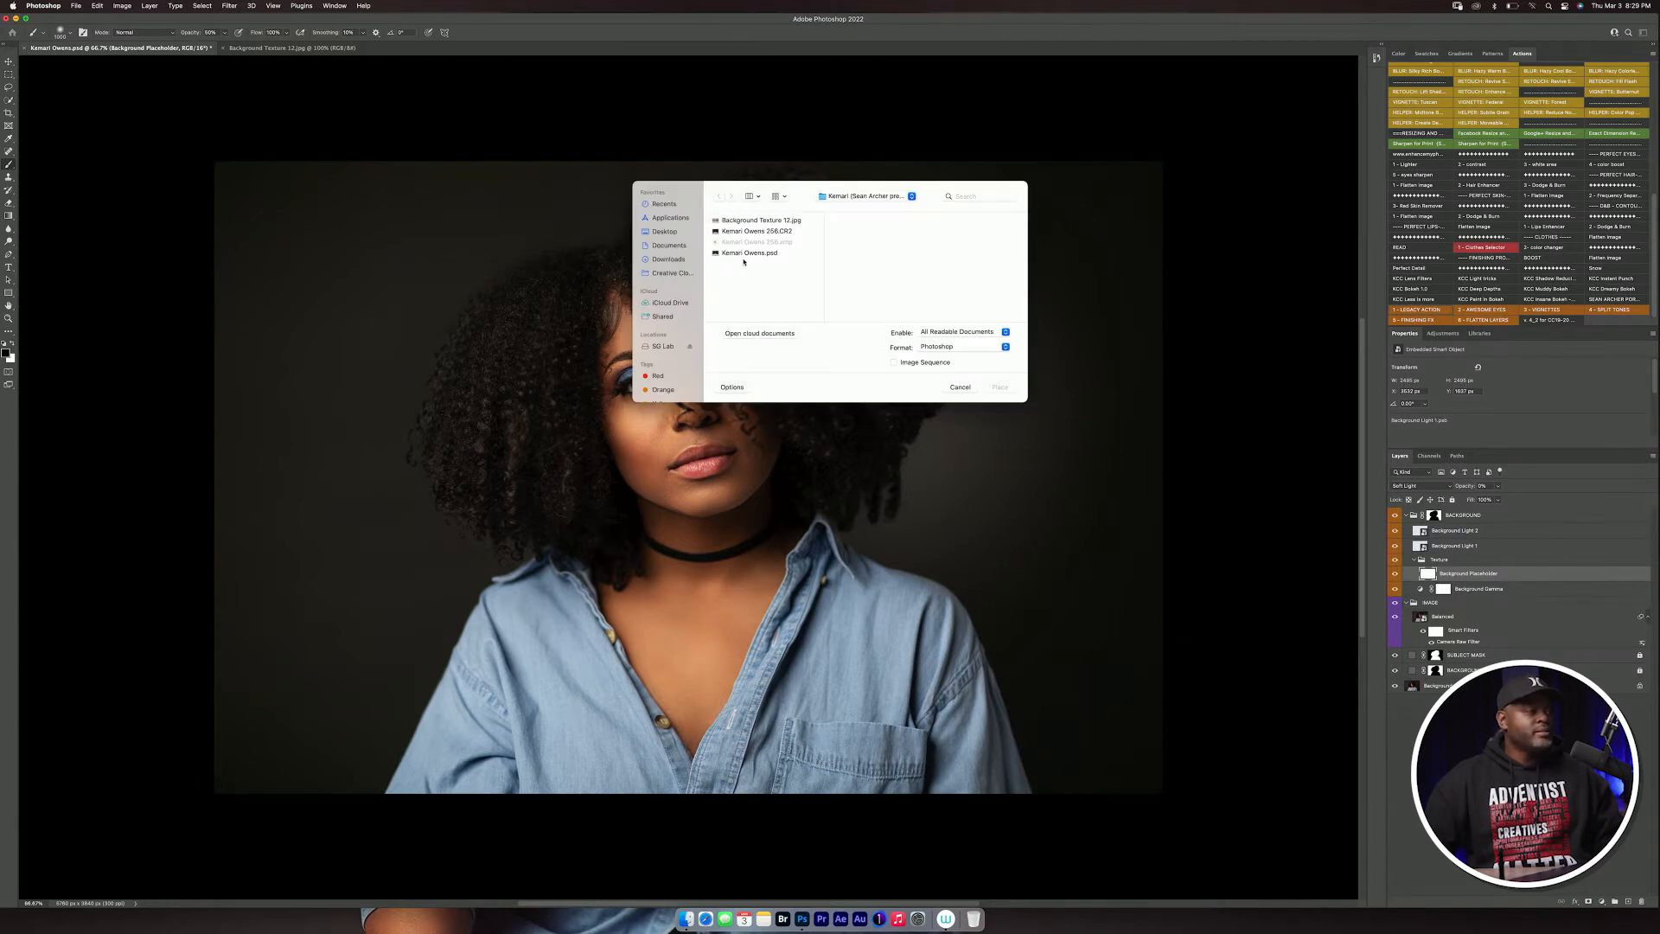
{"action": "left_click", "coordinate": [763, 220]}
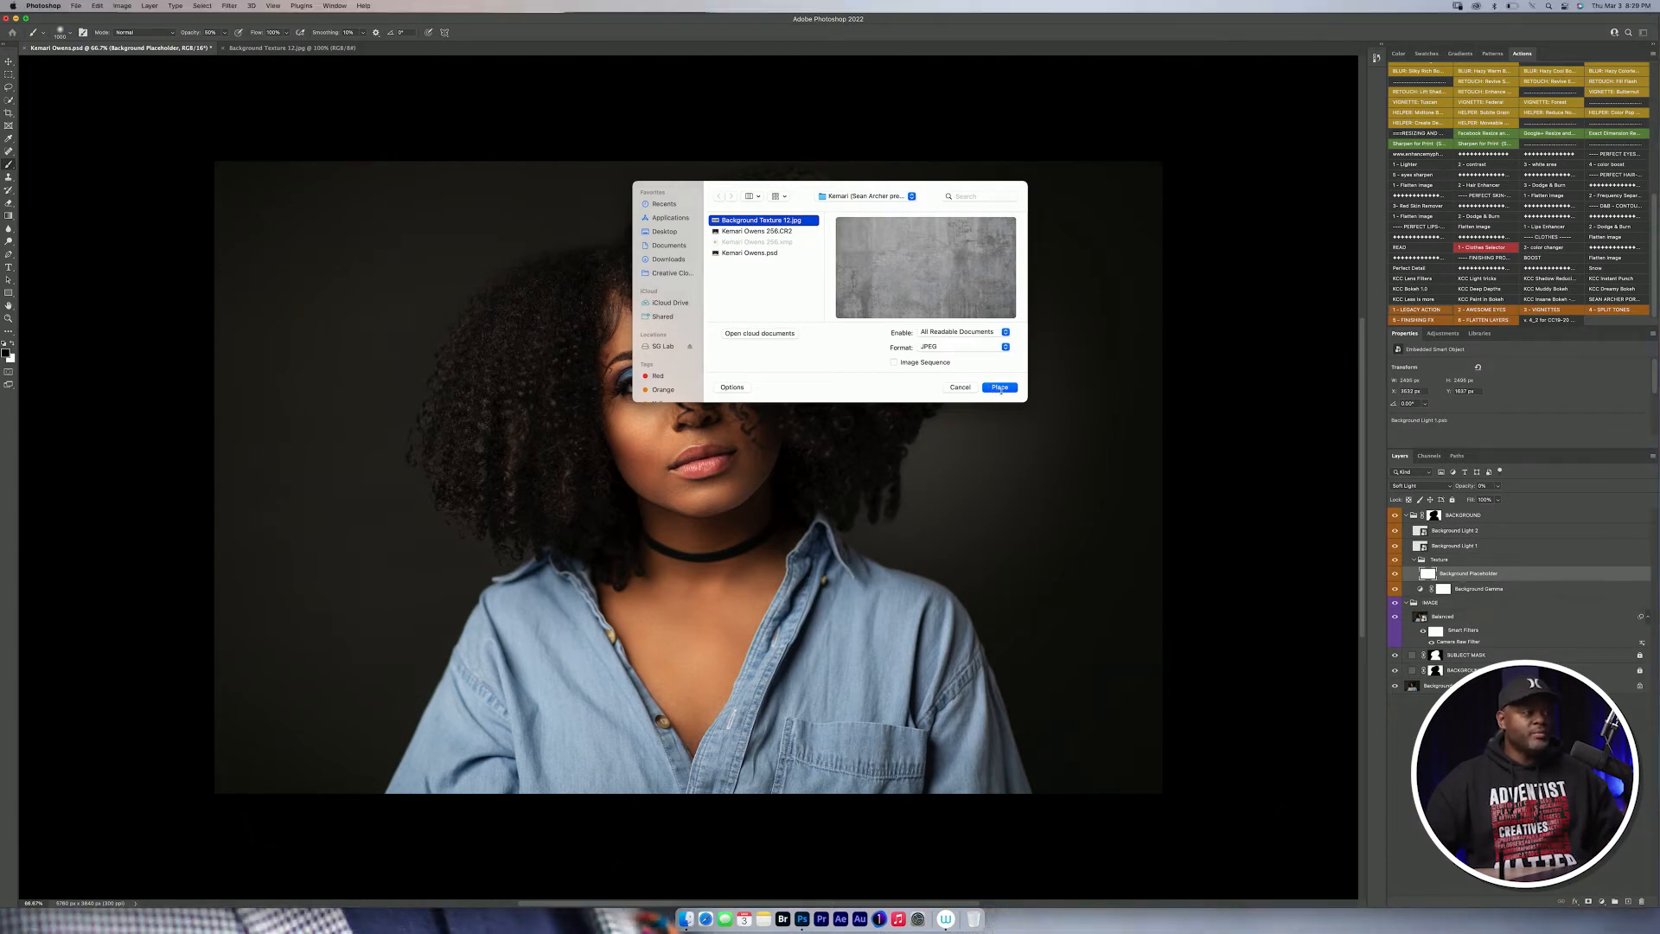
{"action": "left_click", "coordinate": [997, 386]}
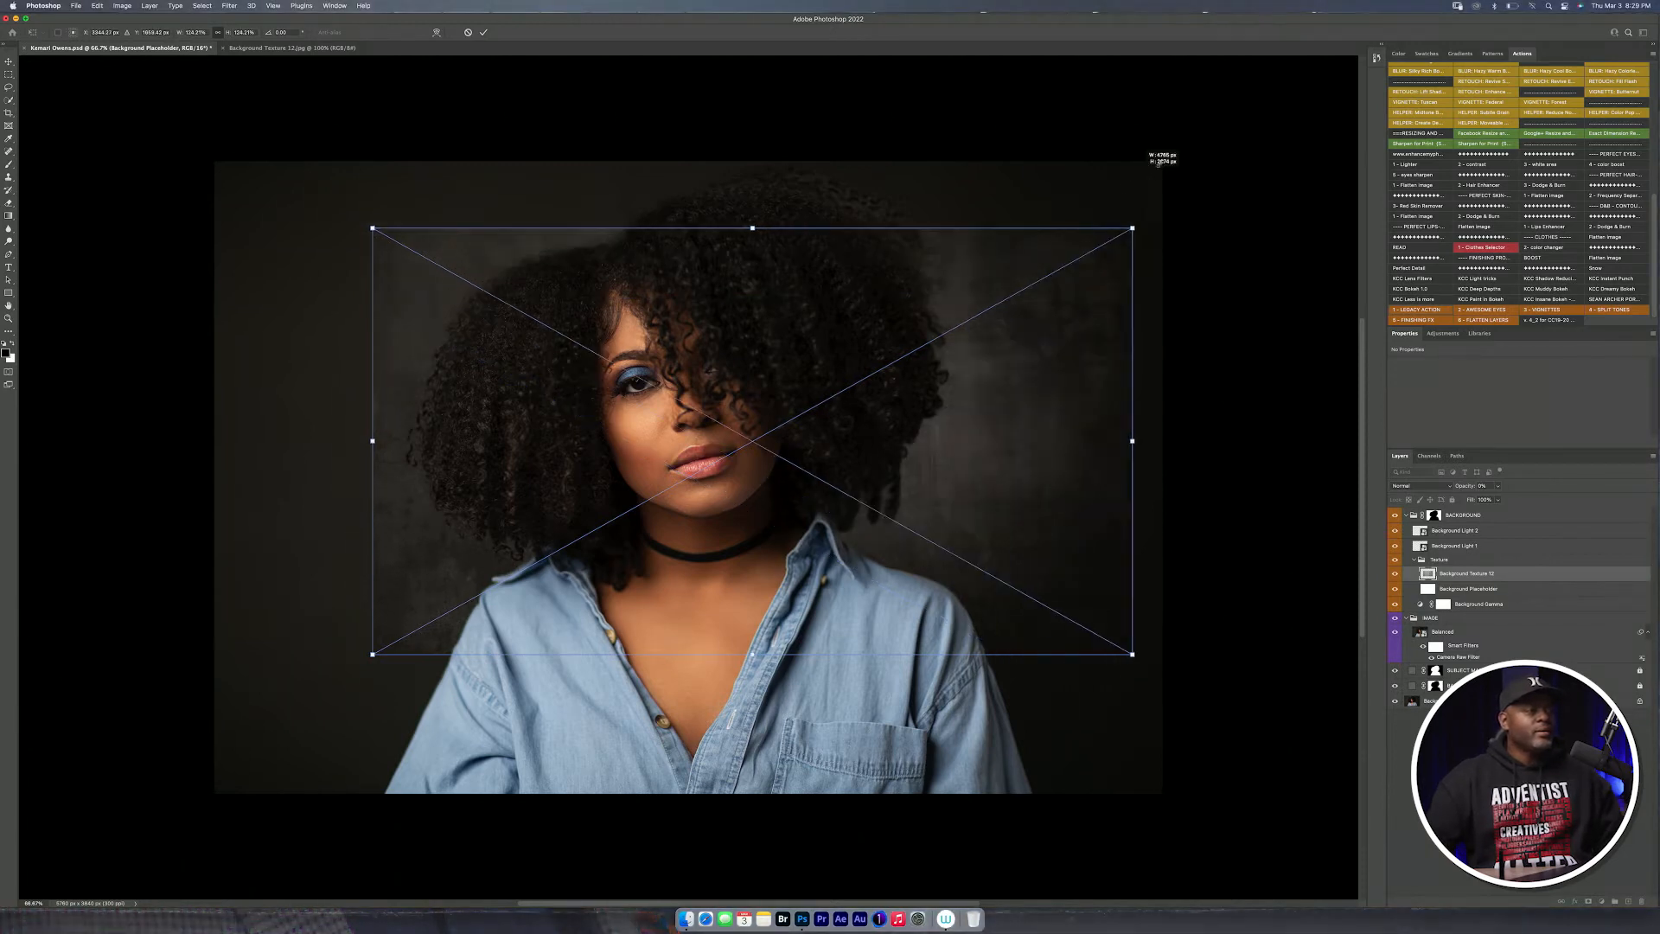
Stretch the texture's transform to cover the whole backdrop so the action blurs and blends it
{"action": "left_click_drag", "start_coordinate": [752, 228], "coordinate": [811, 162]}
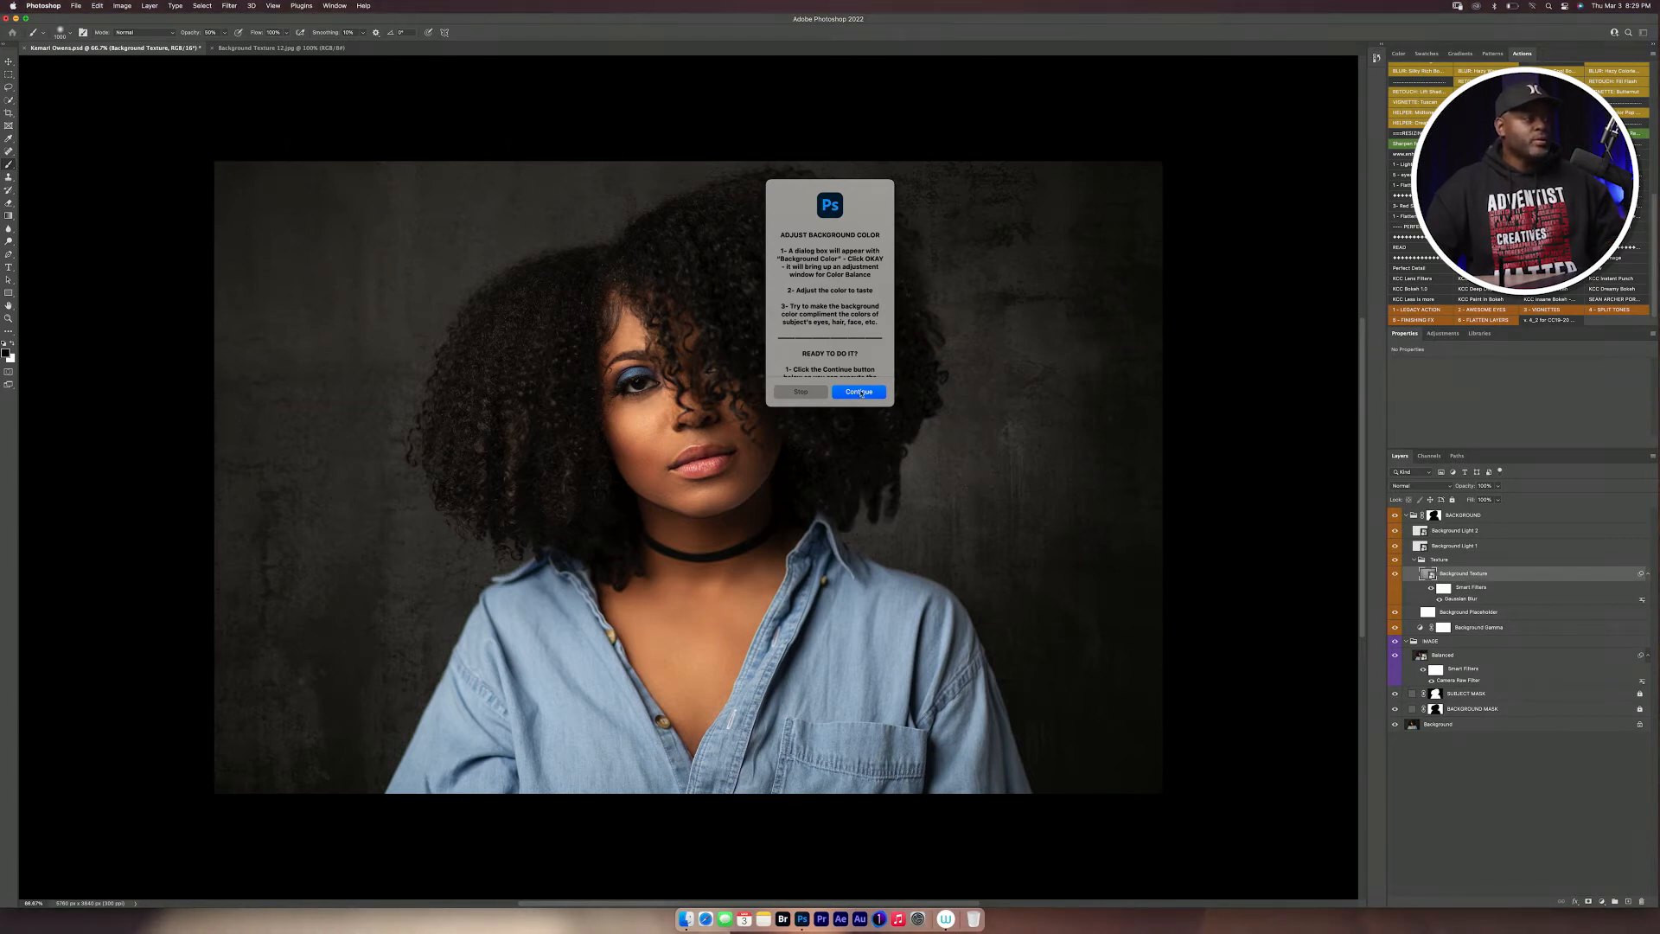
Shift the Color Balance midtone Yellow-Blue and Cyan-Red sliders to tint the backdrop muted purple
{"action": "left_click", "coordinate": [856, 392]}
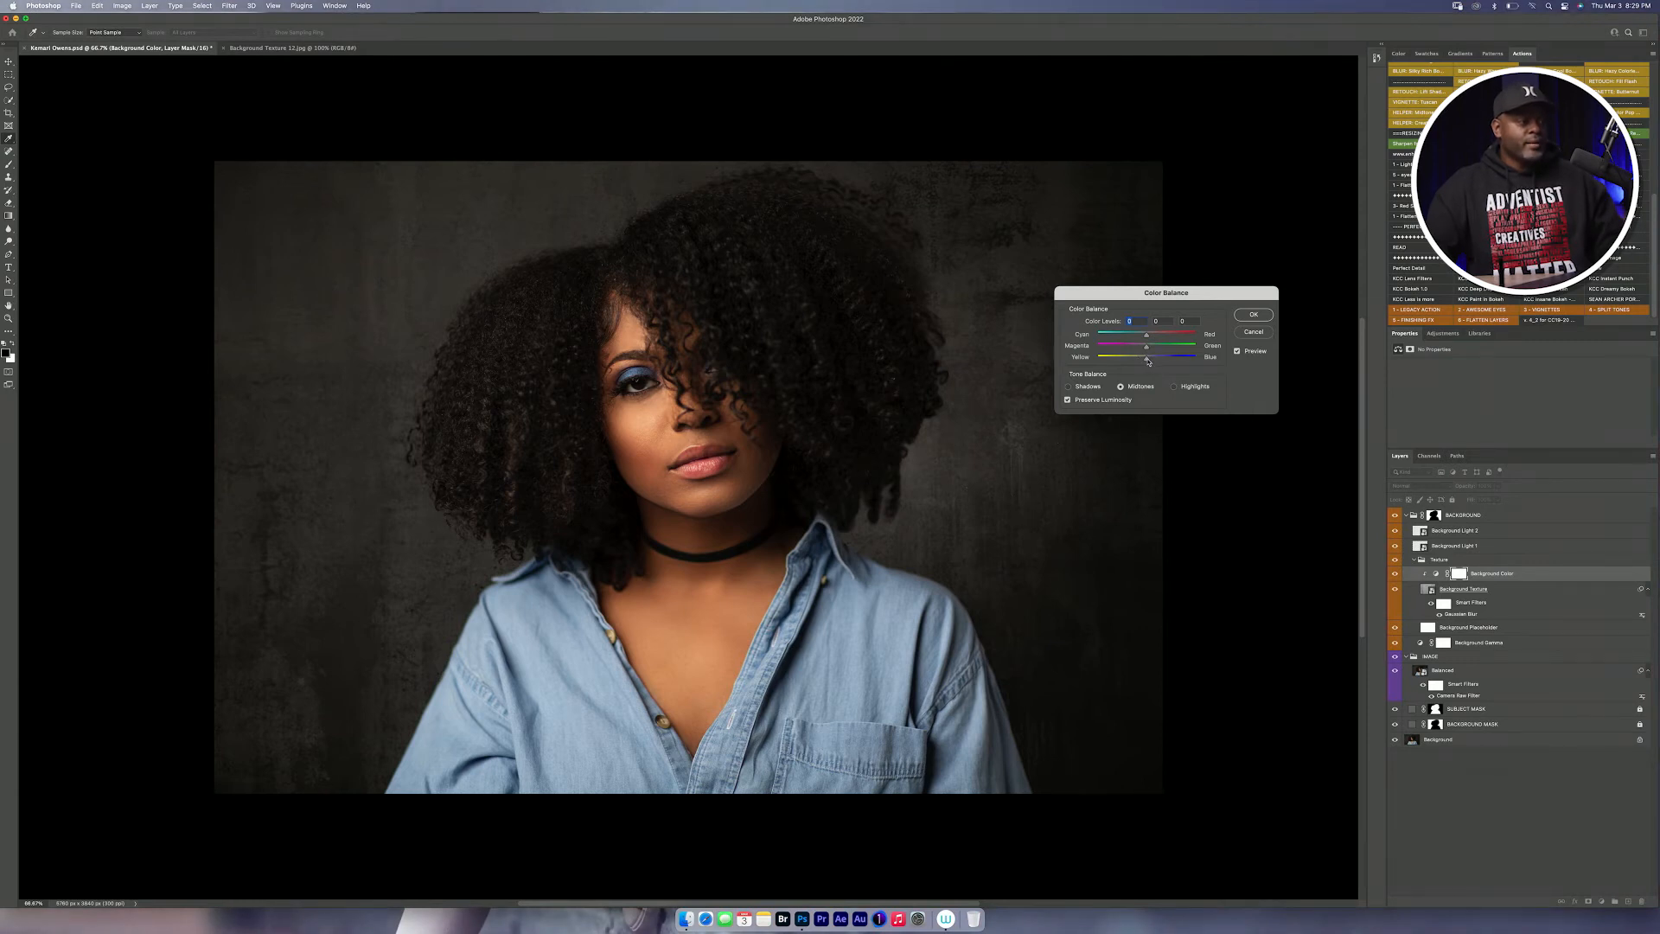
{"action": "left_click_drag", "start_coordinate": [1147, 356], "coordinate": [1141, 357]}
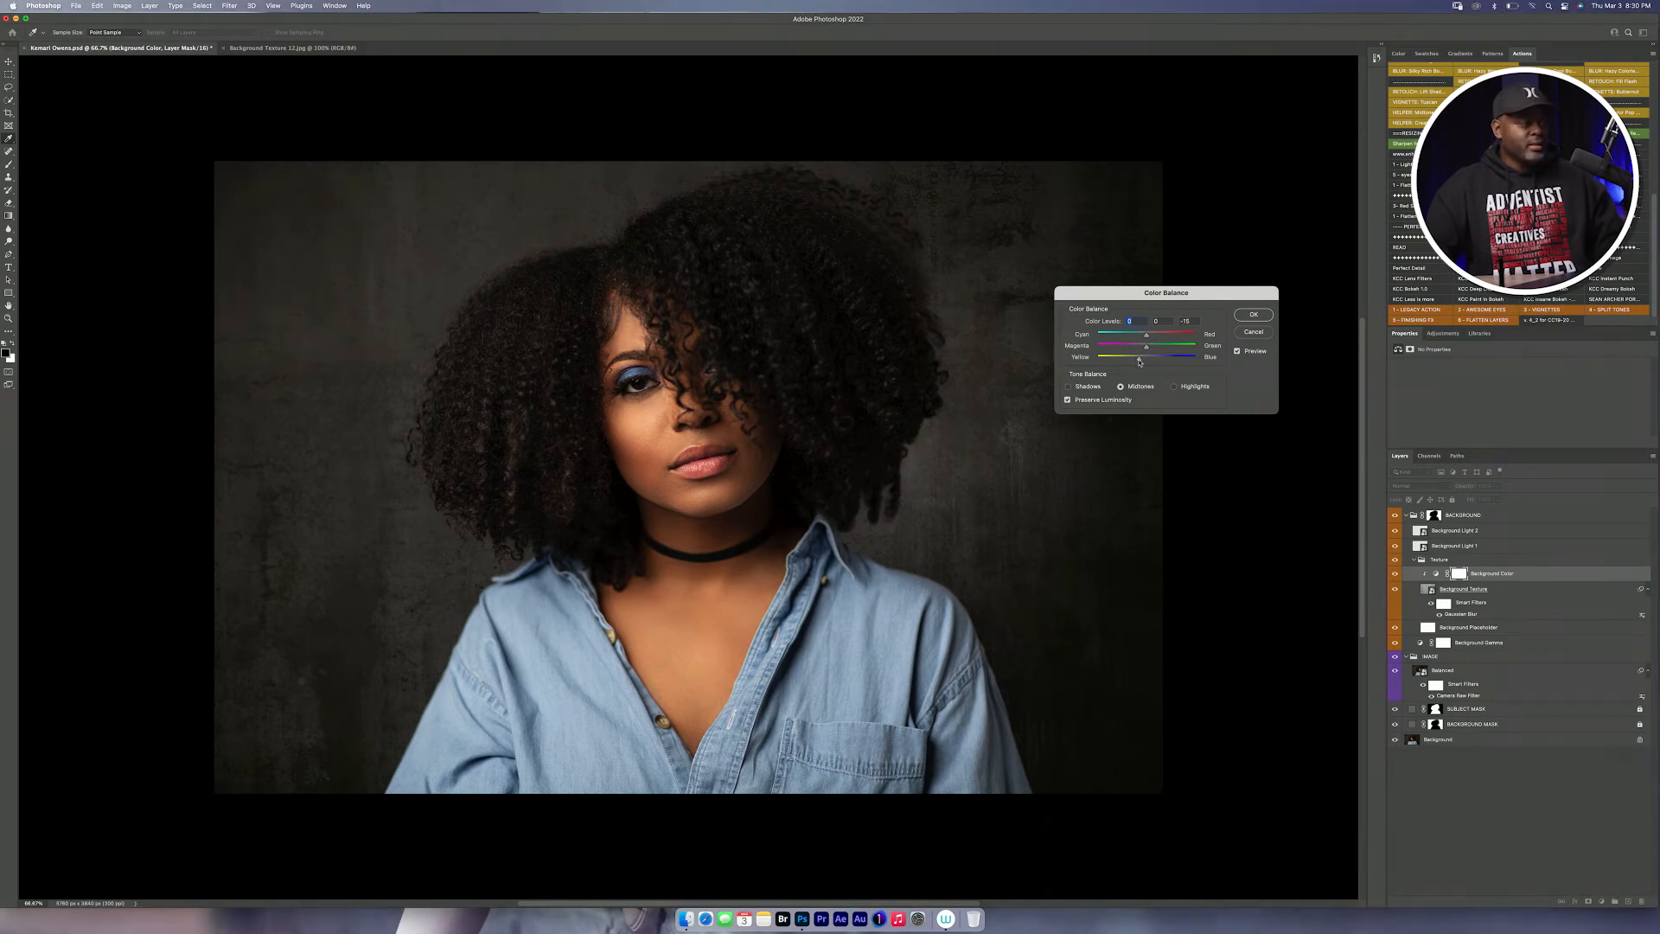
{"action": "left_click_drag", "start_coordinate": [1141, 356], "coordinate": [1126, 356]}
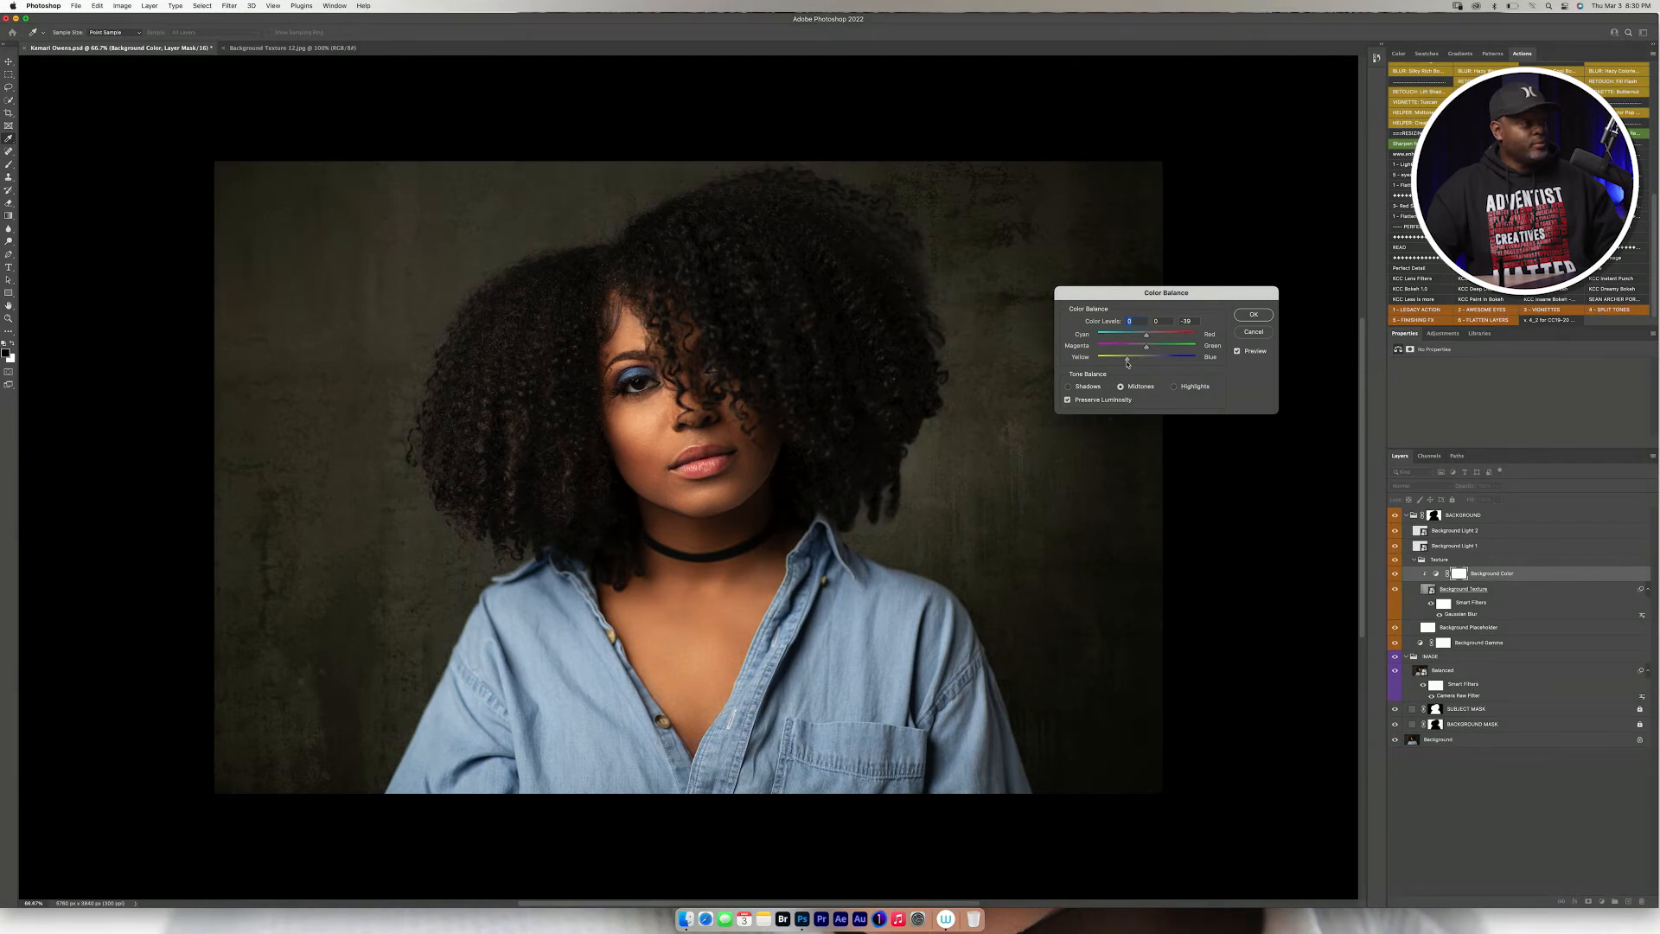
{"action": "left_click_drag", "start_coordinate": [1138, 356], "coordinate": [1157, 356]}
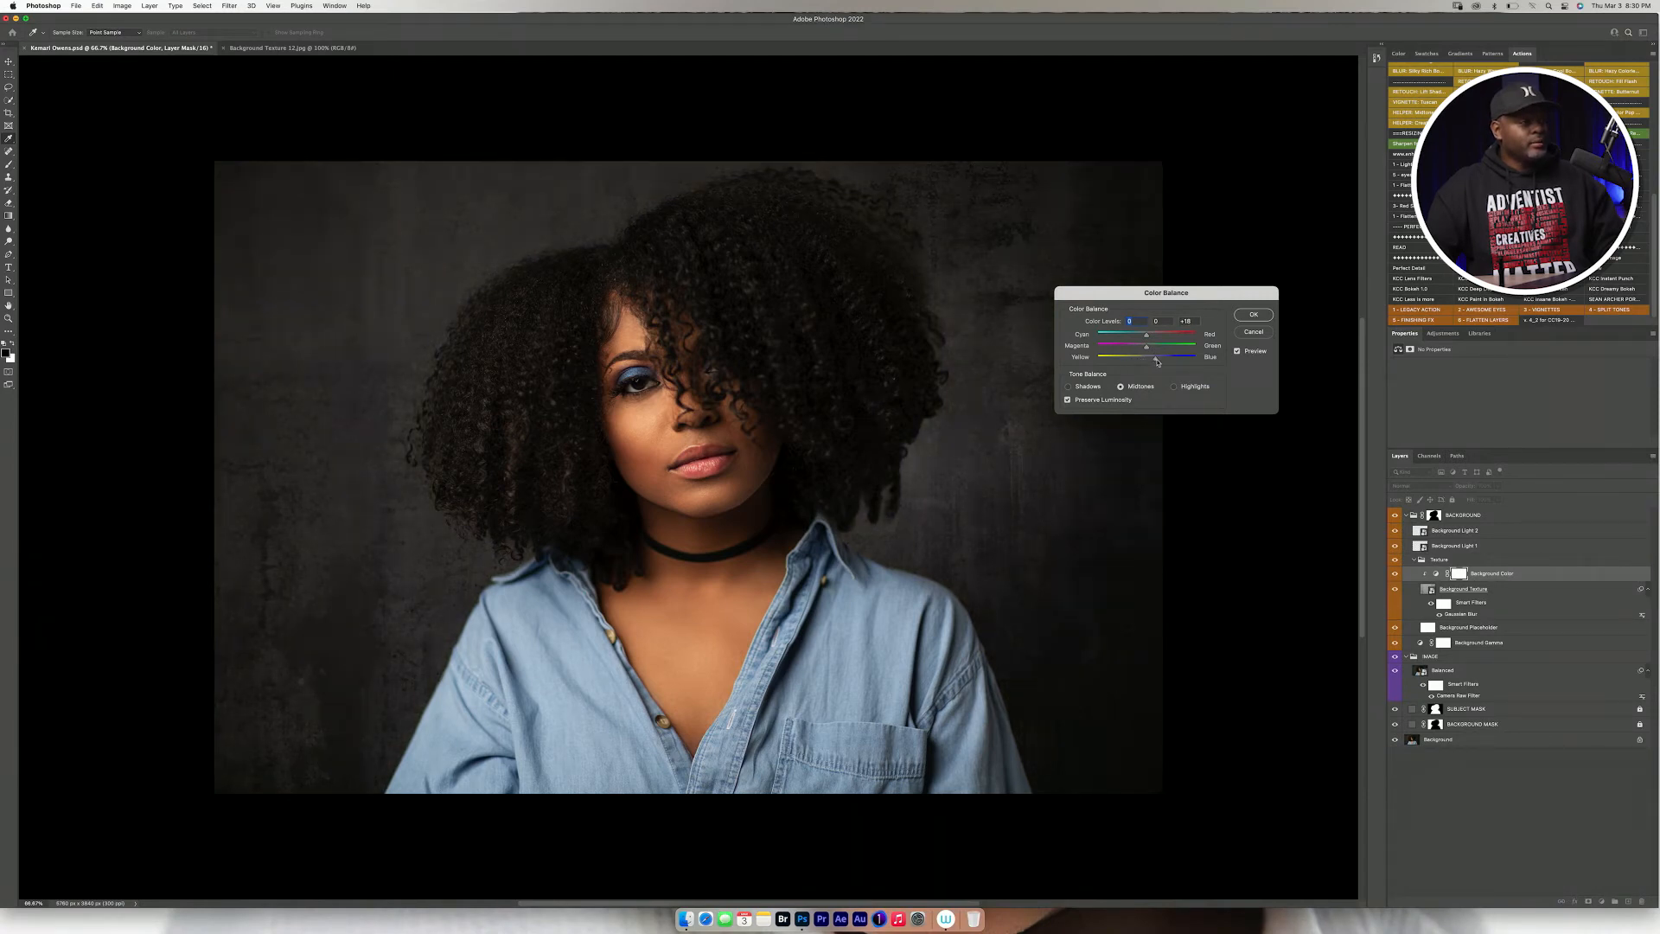
{"action": "left_click_drag", "start_coordinate": [1154, 356], "coordinate": [1159, 356]}
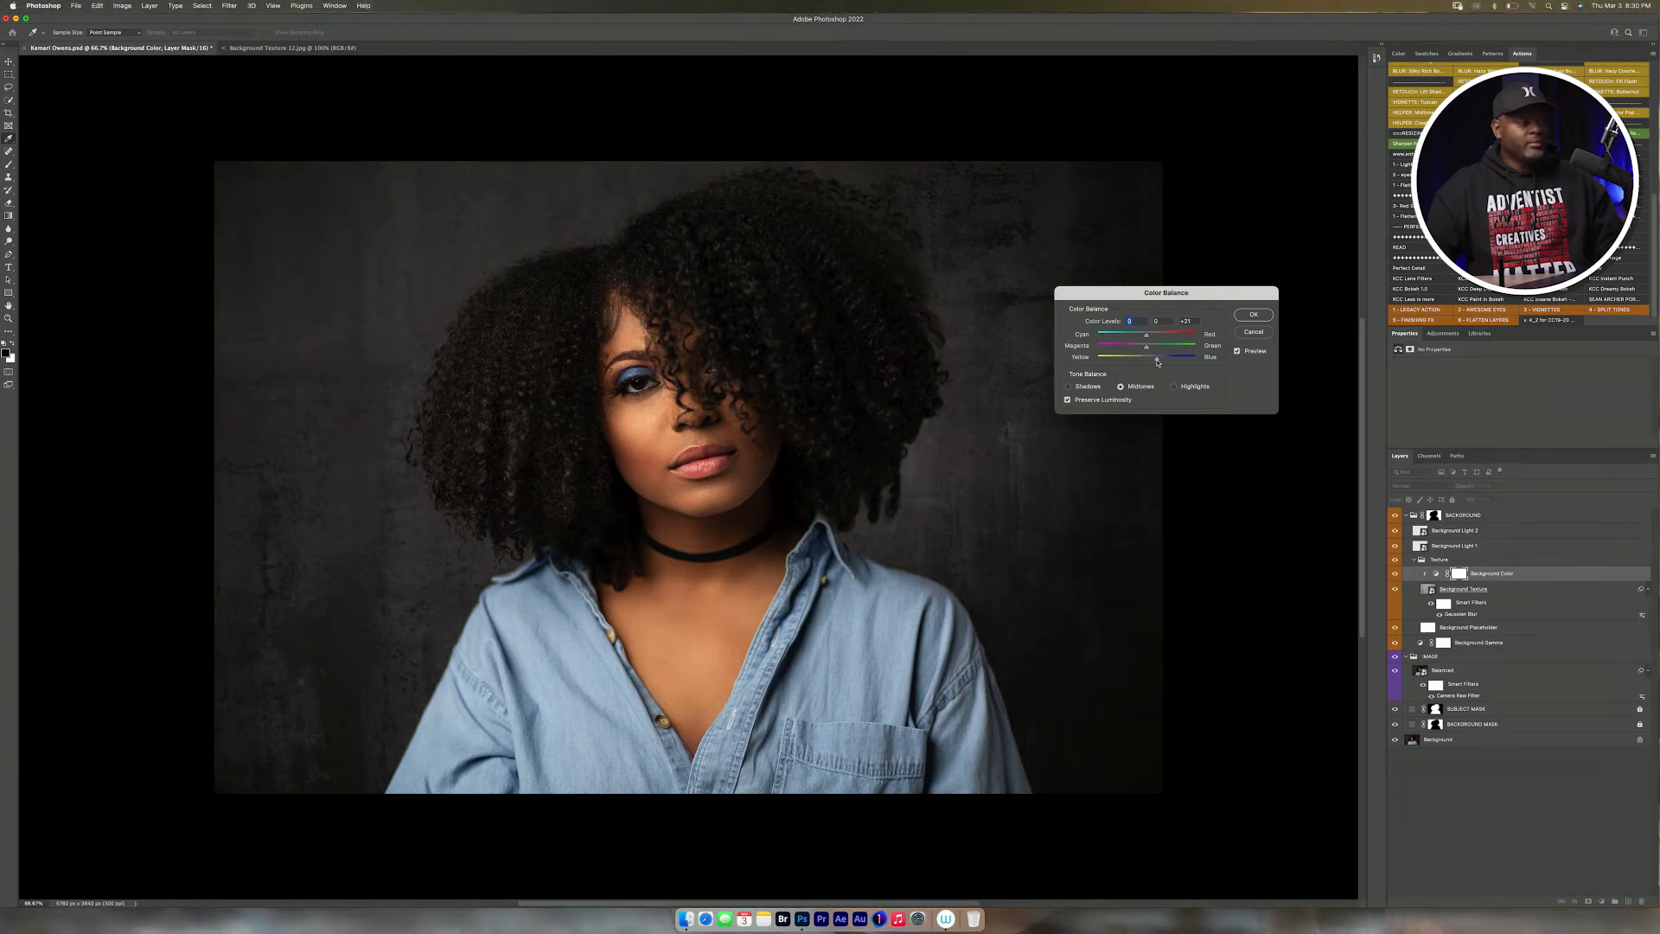
{"action": "left_click_drag", "start_coordinate": [1157, 356], "coordinate": [1140, 356]}
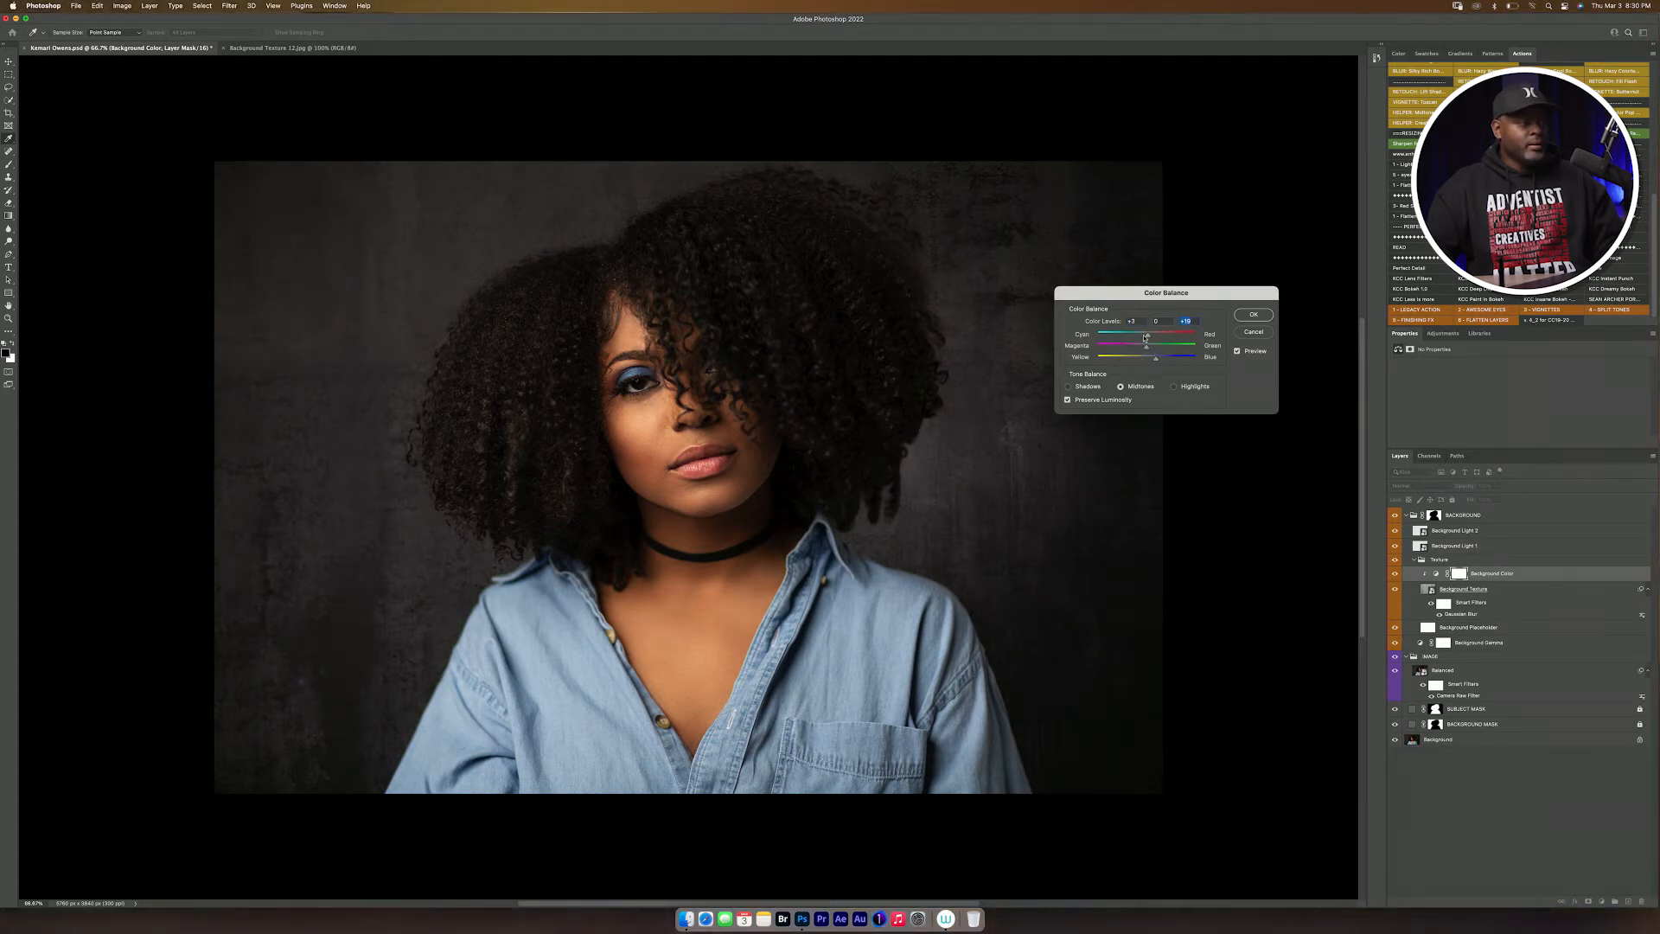
{"action": "left_click_drag", "start_coordinate": [1145, 334], "coordinate": [1138, 337]}
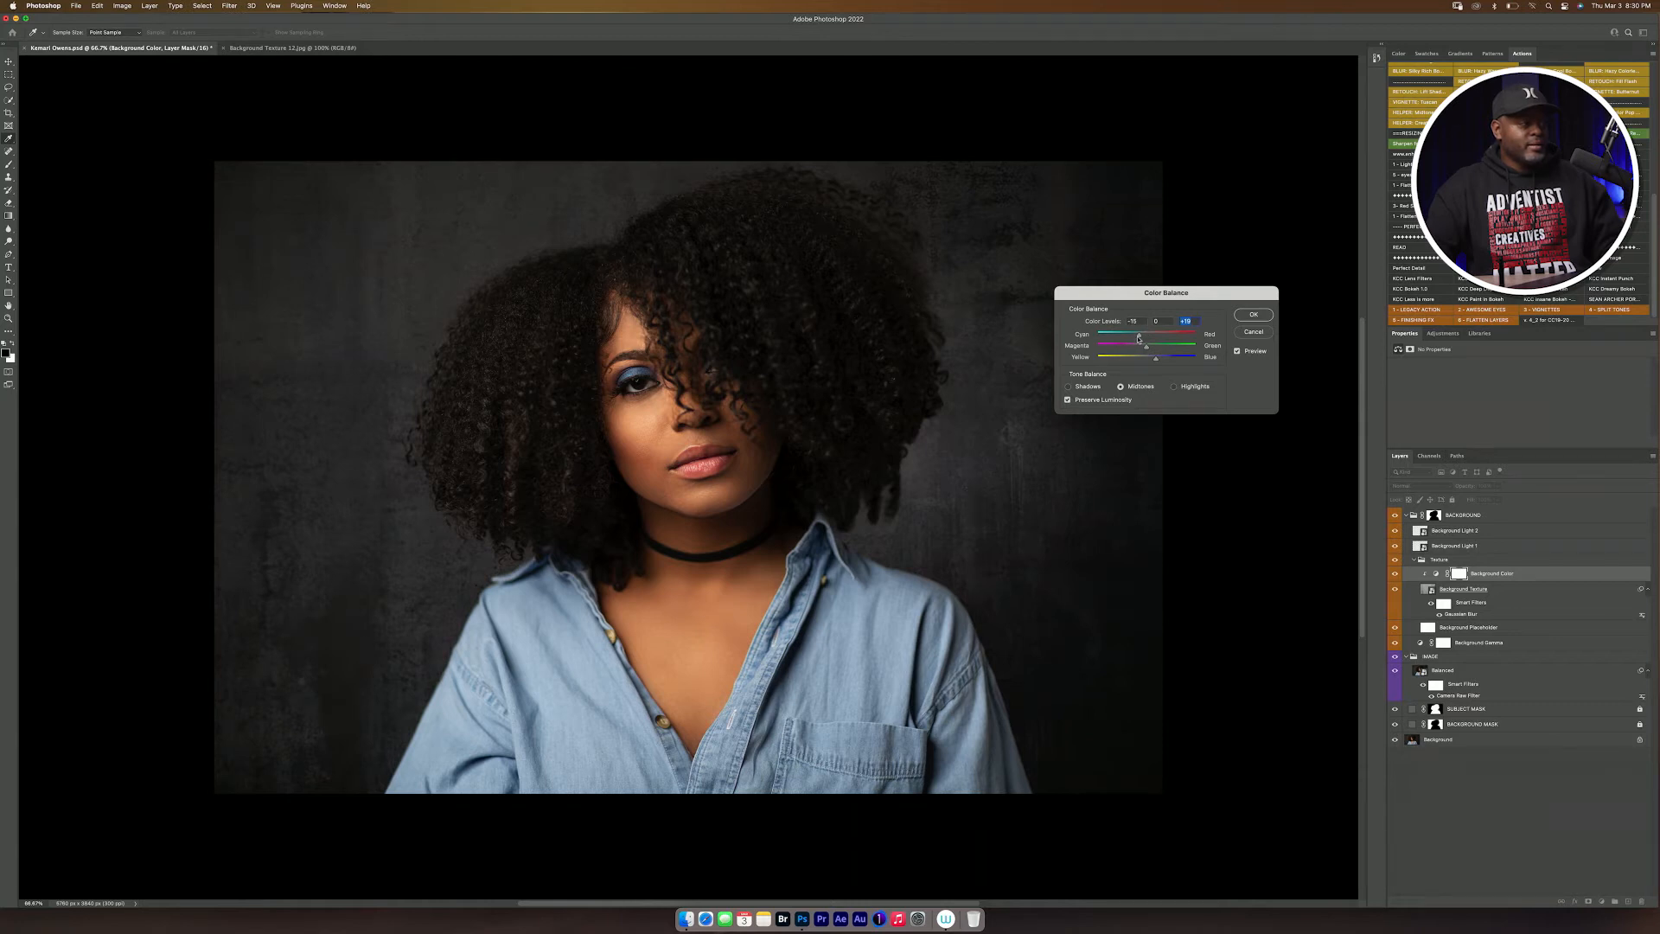
{"action": "left_click_drag", "start_coordinate": [1138, 337], "coordinate": [1157, 337]}
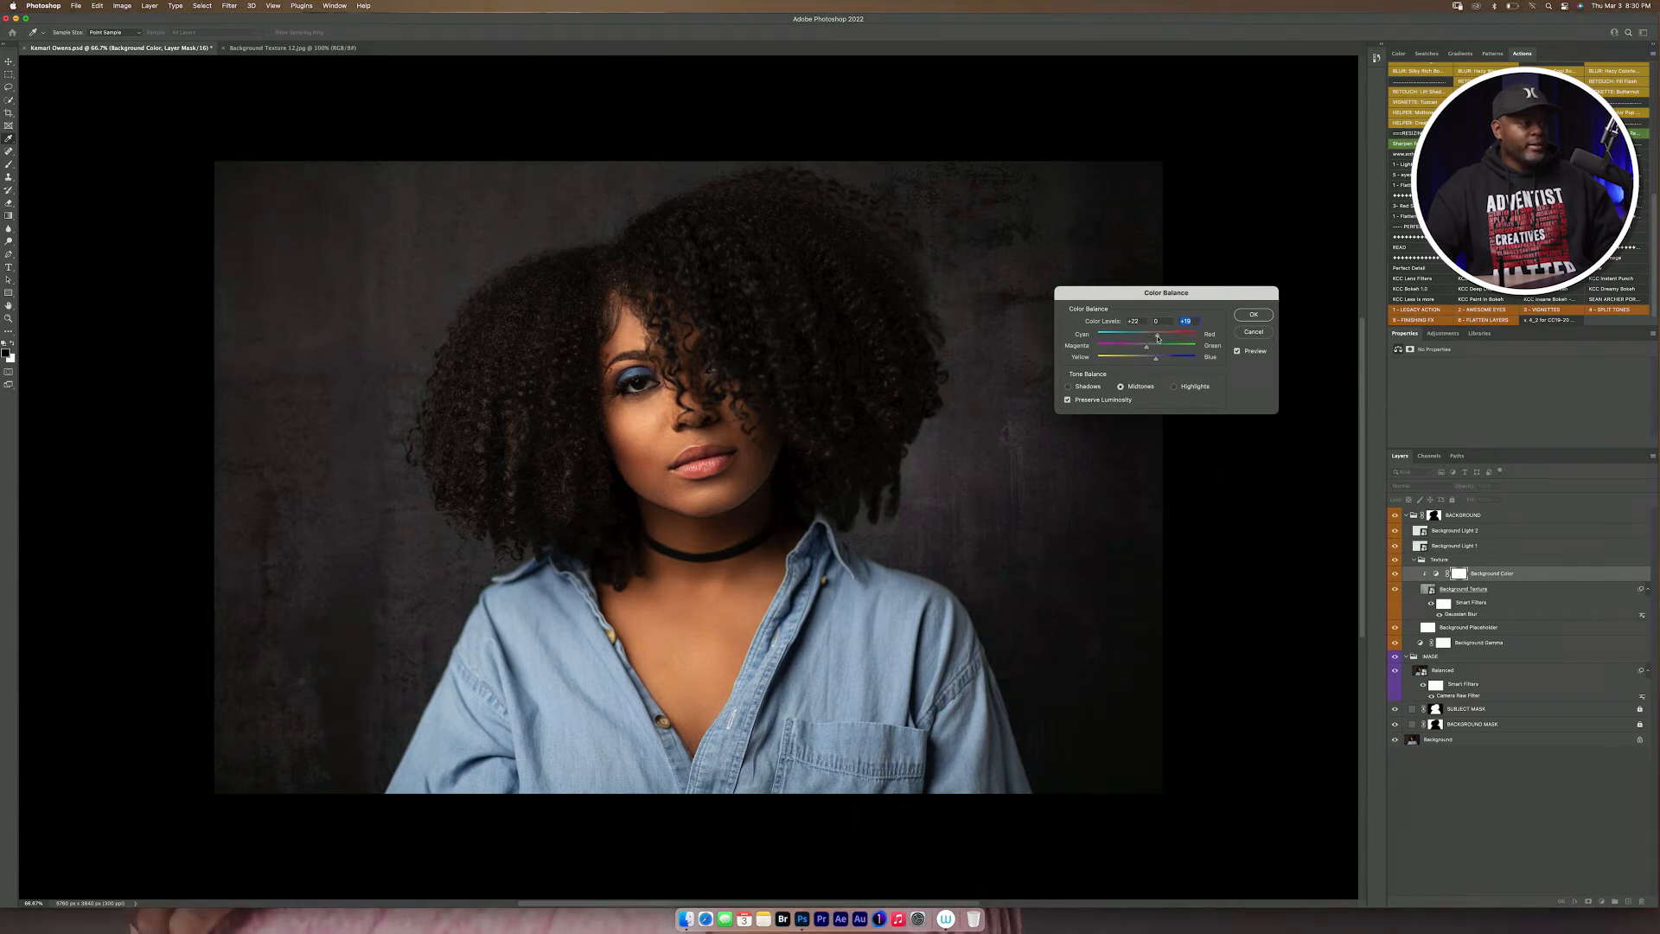
{"action": "left_click_drag", "start_coordinate": [1157, 337], "coordinate": [1153, 337]}
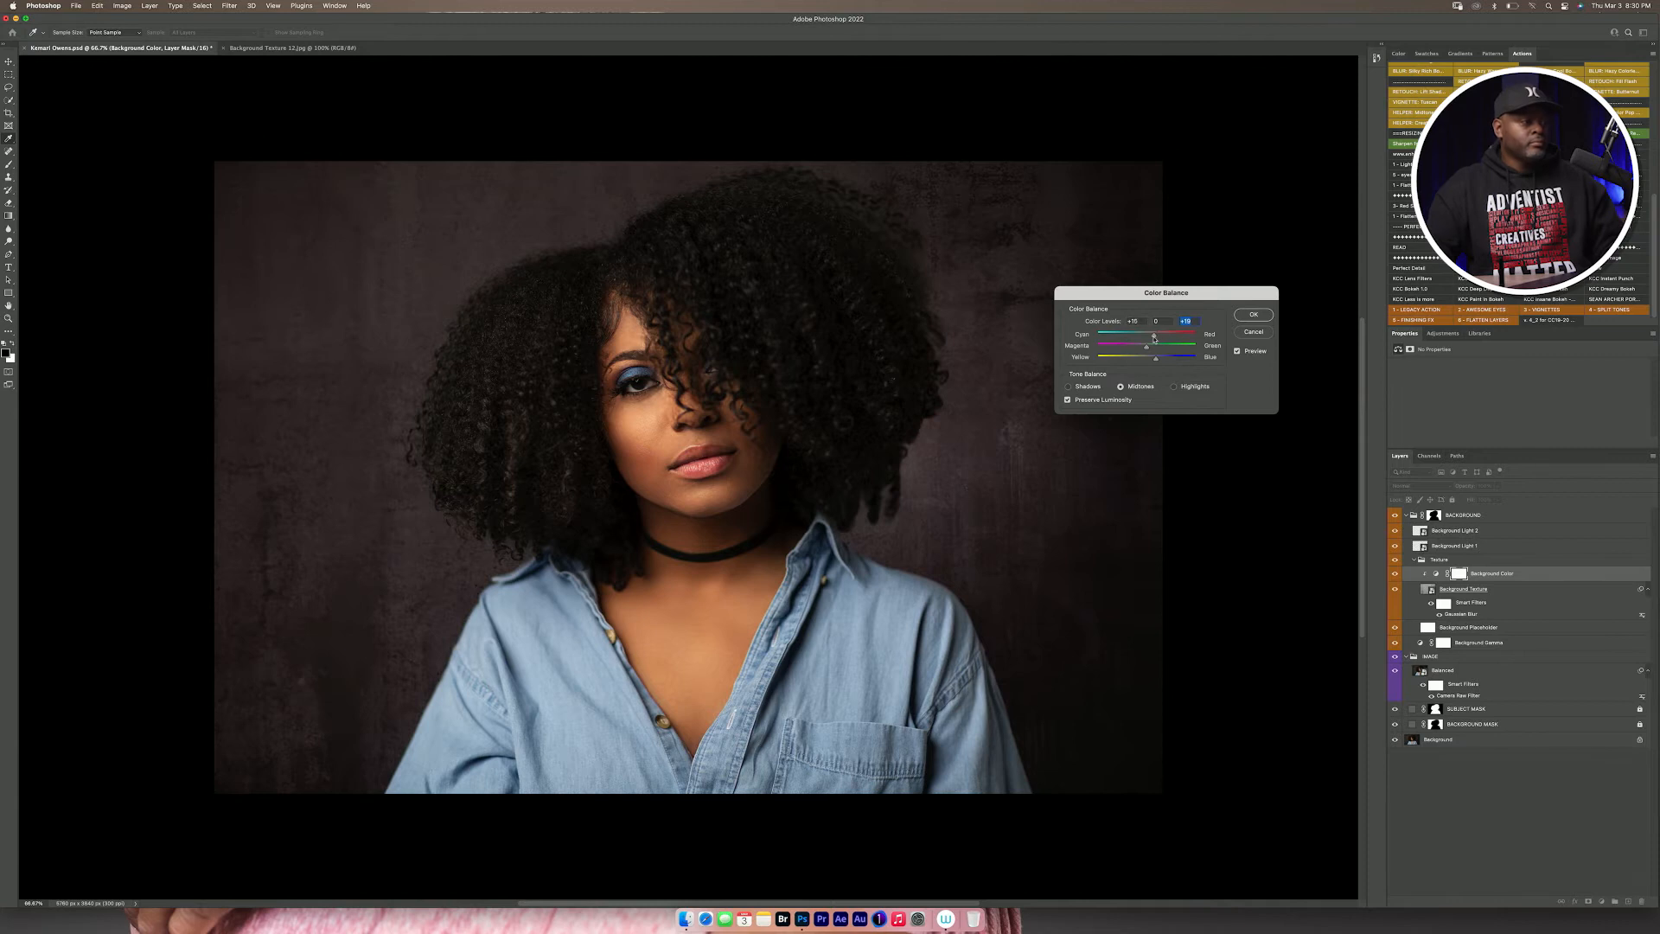
{"action": "left_click_drag", "start_coordinate": [1154, 338], "coordinate": [1147, 338]}
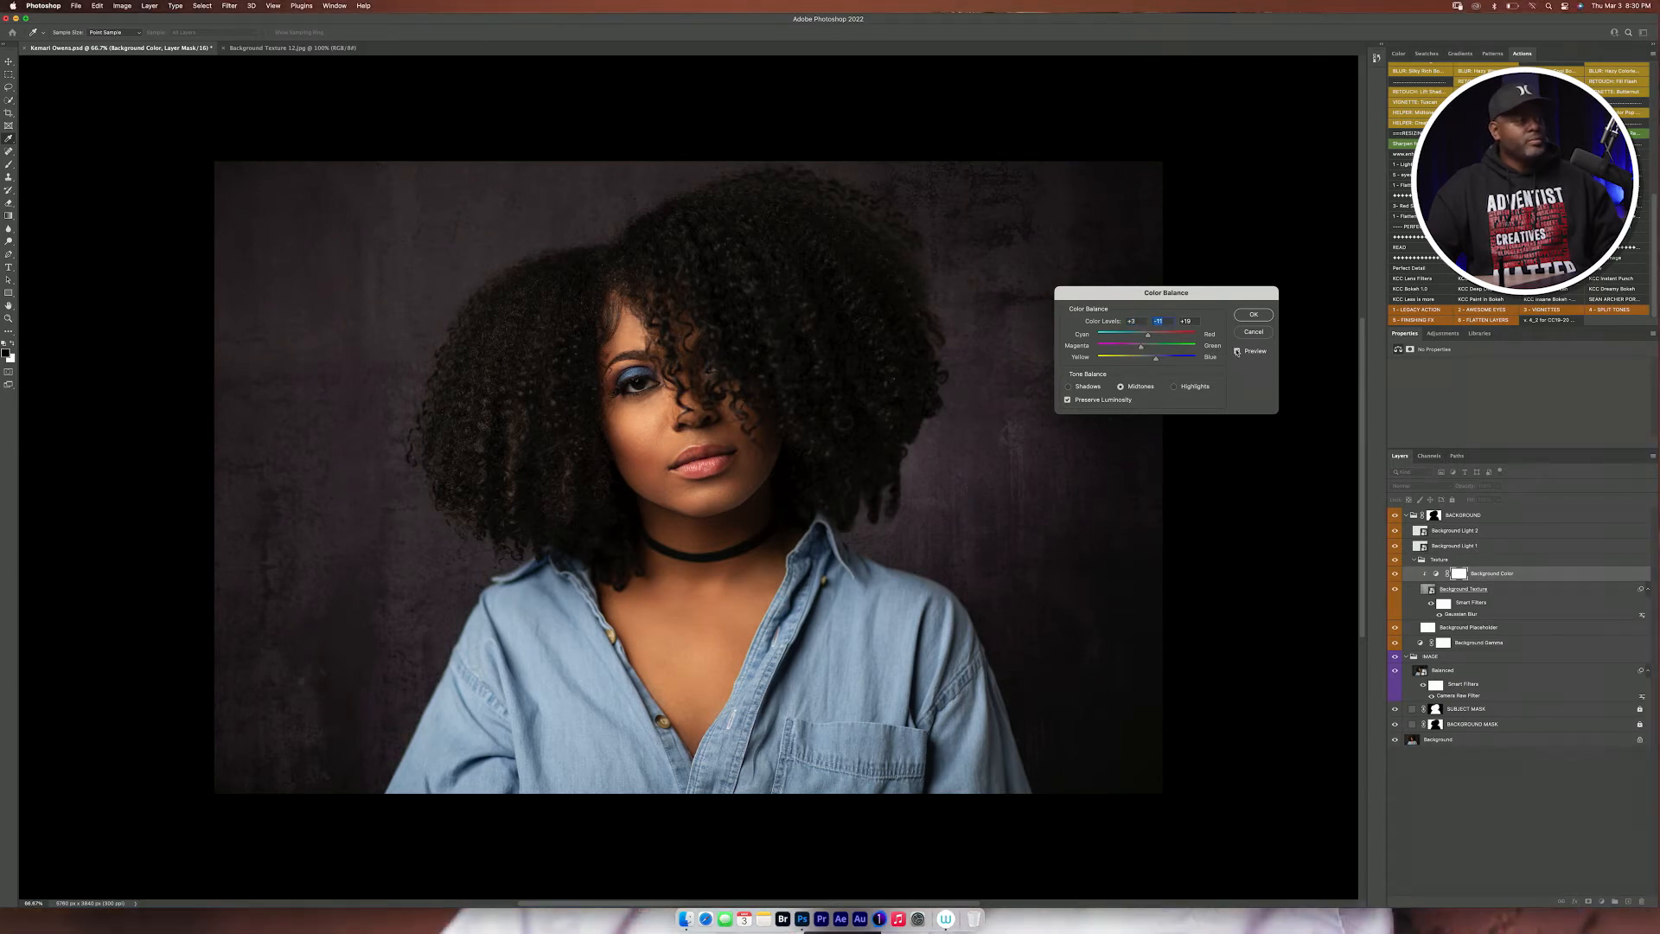
{"action": "mouse_move", "coordinate": [1237, 351]}
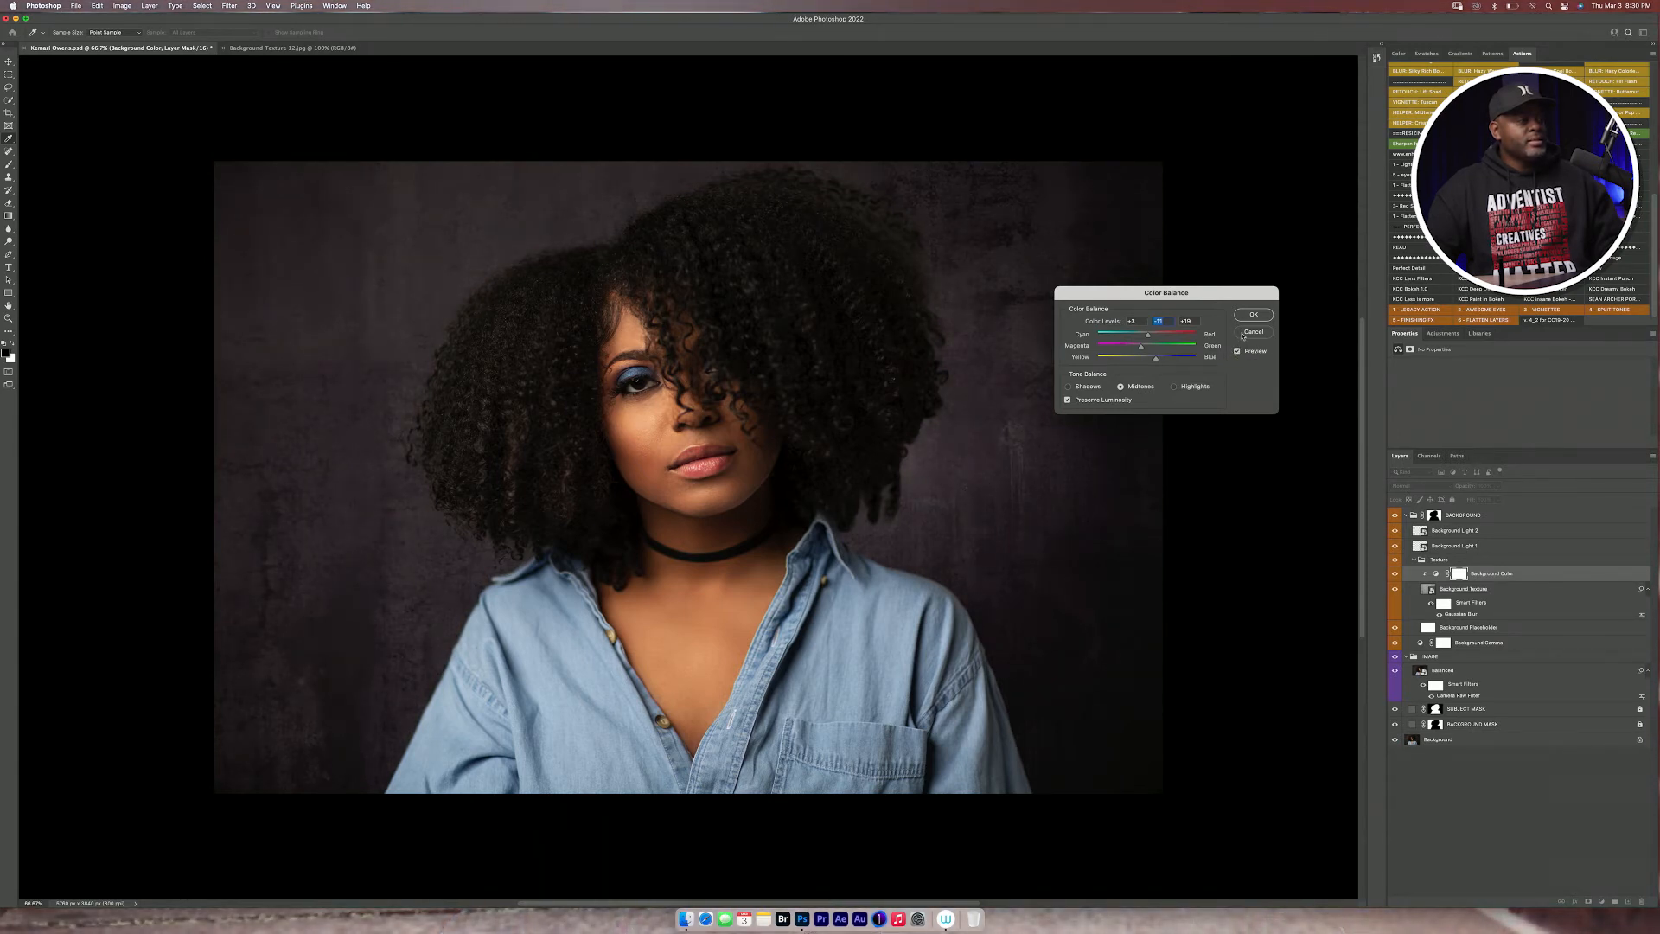
{"action": "left_click", "coordinate": [1252, 313]}
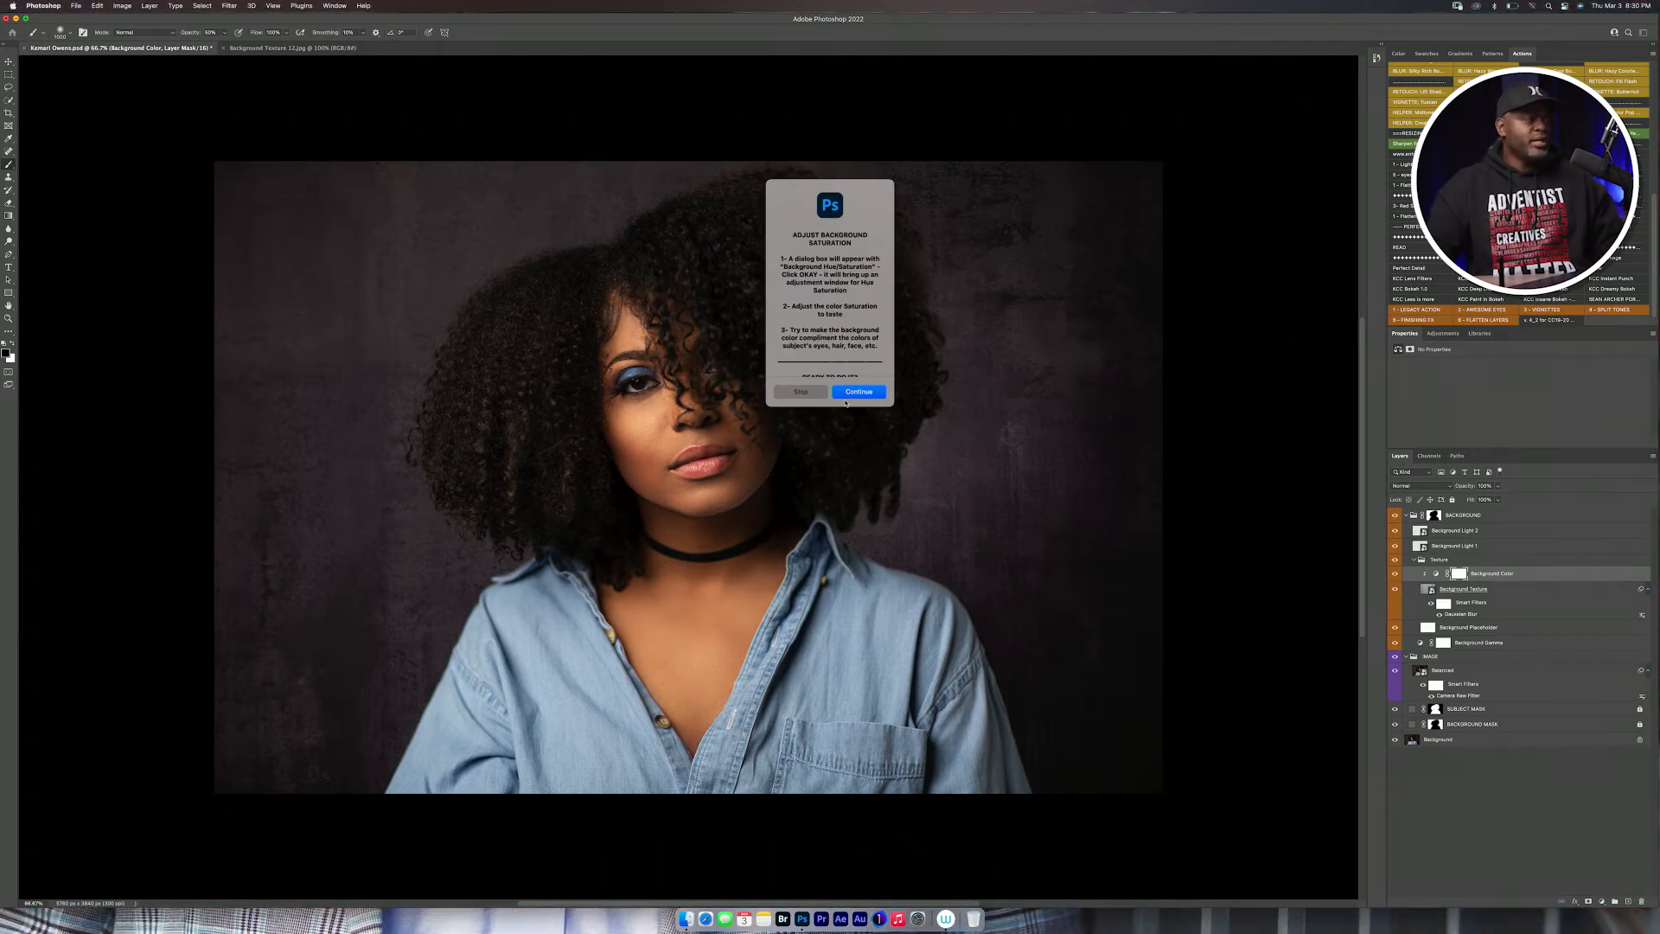
Adjust the Hue/Saturation Saturation slider to set the backdrop's purple intensity and confirm
{"action": "left_click", "coordinate": [858, 393]}
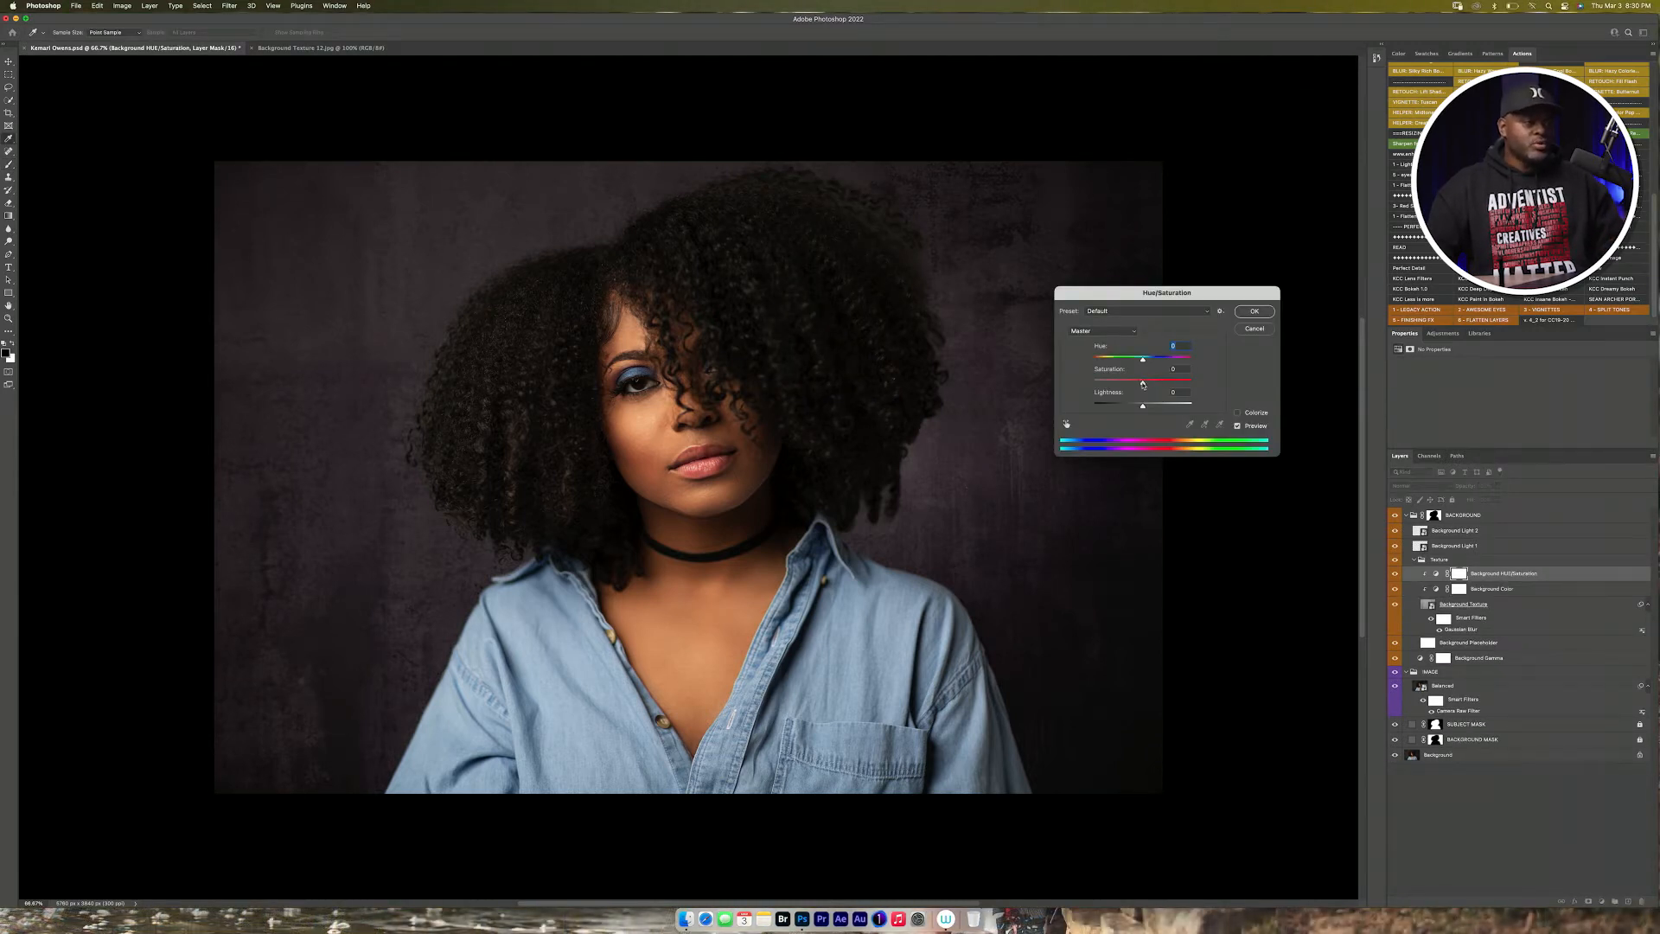
{"action": "left_click_drag", "start_coordinate": [1143, 379], "coordinate": [1118, 379]}
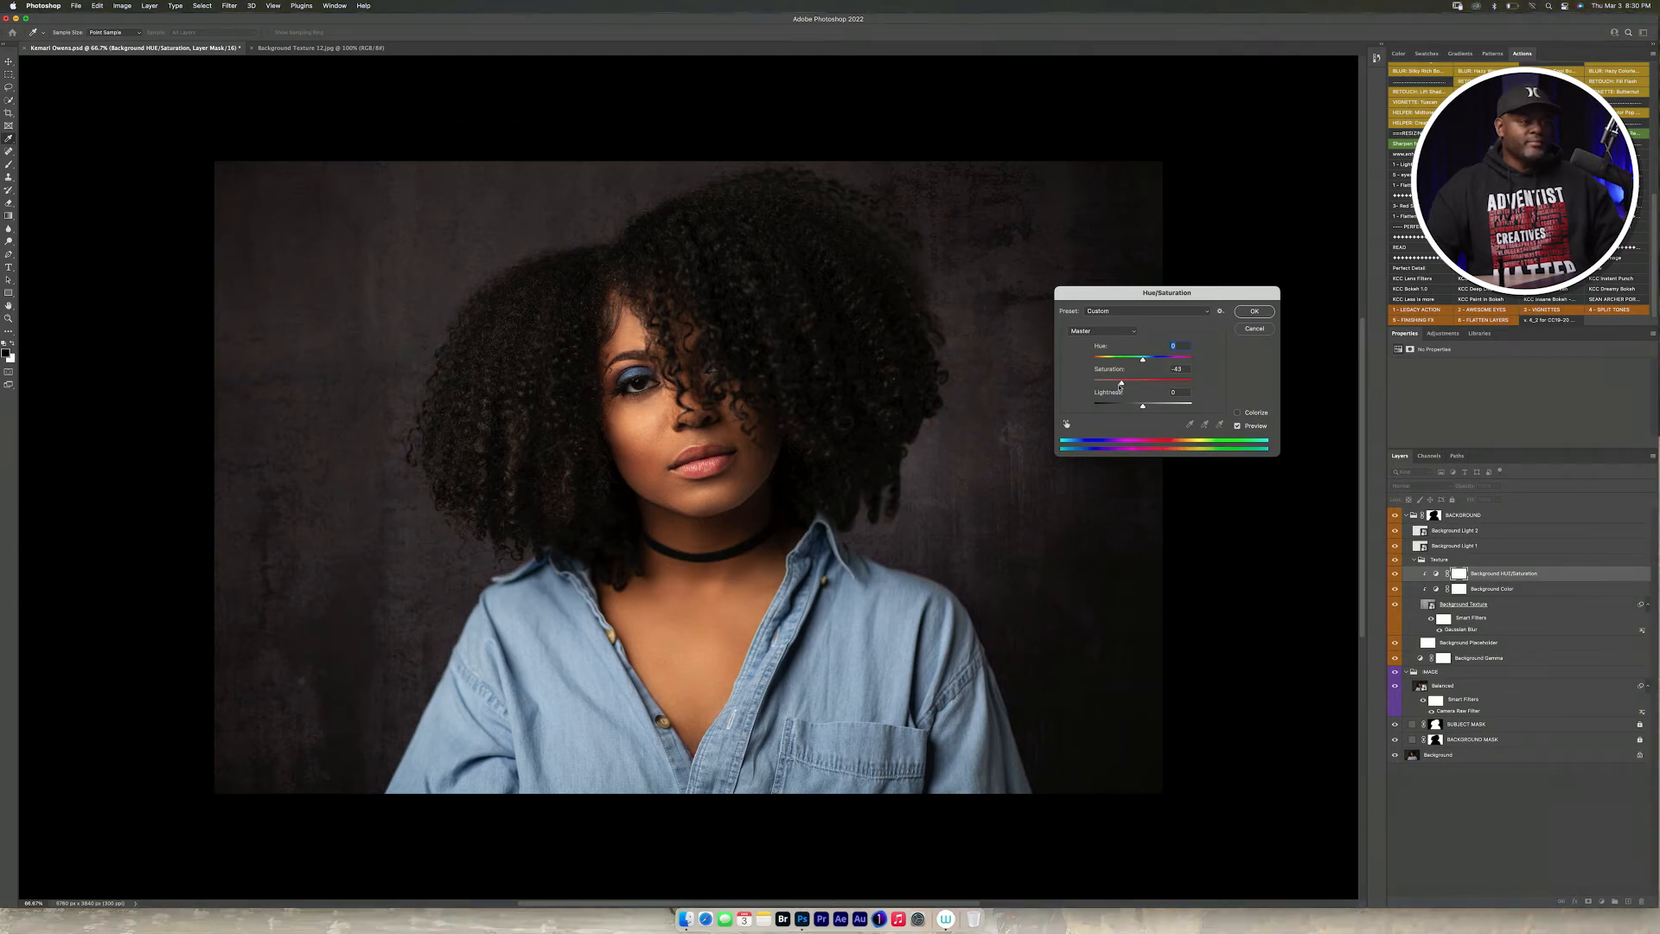
{"action": "left_click_drag", "start_coordinate": [1143, 359], "coordinate": [1115, 360]}
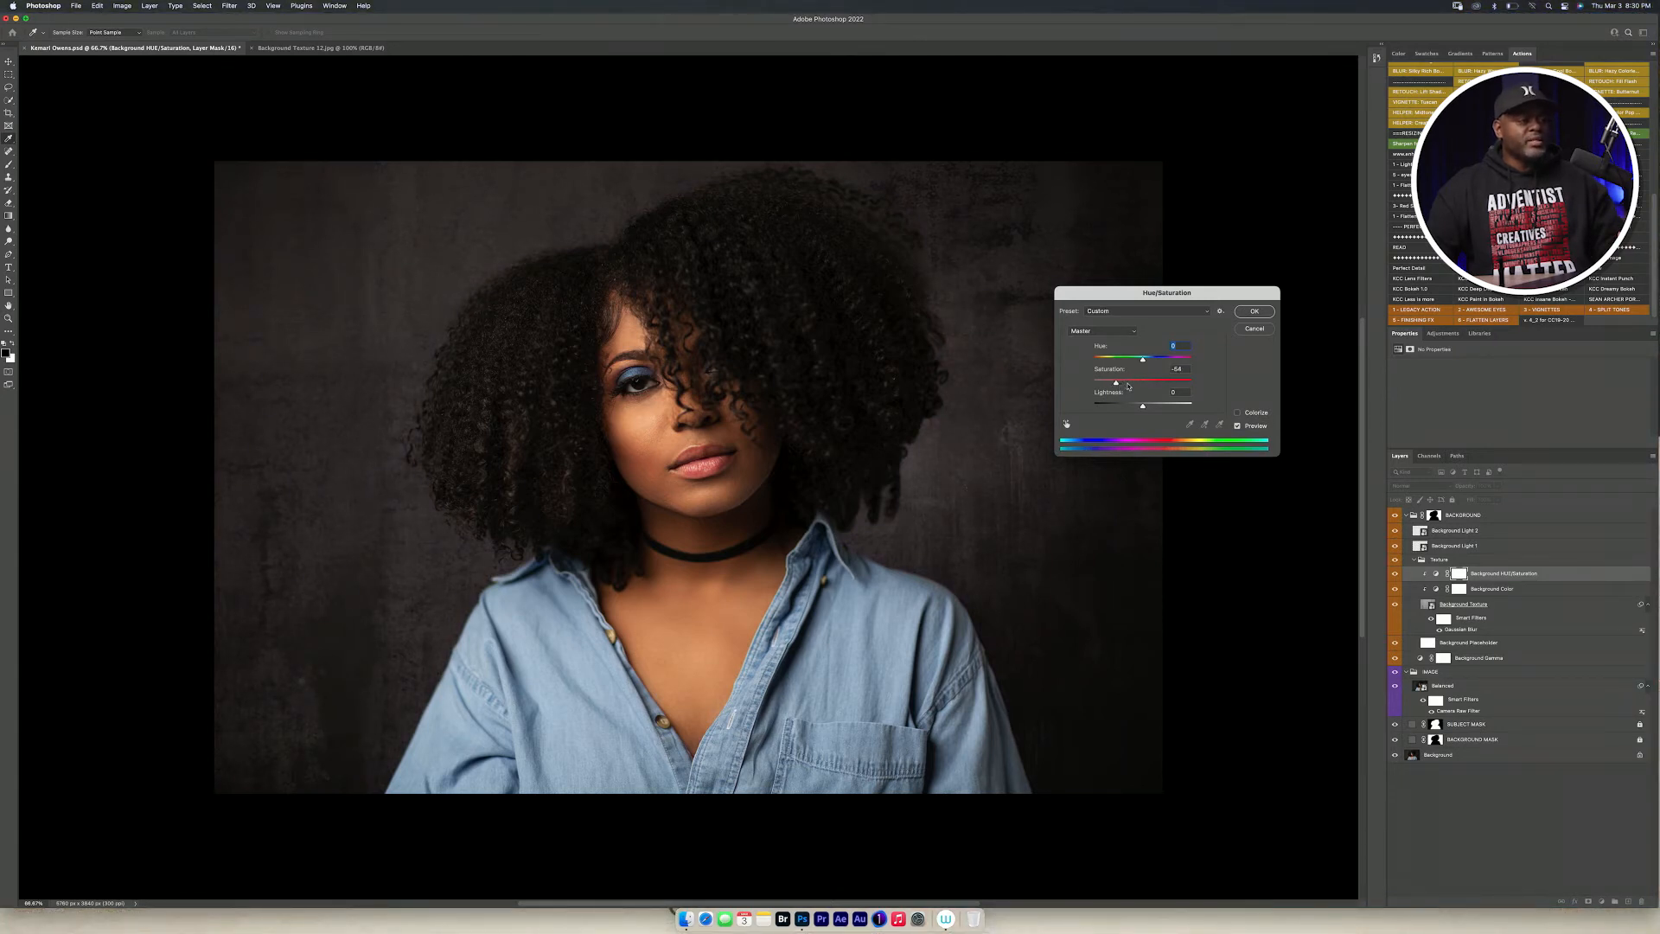
{"action": "left_click_drag", "start_coordinate": [1116, 383], "coordinate": [1163, 384]}
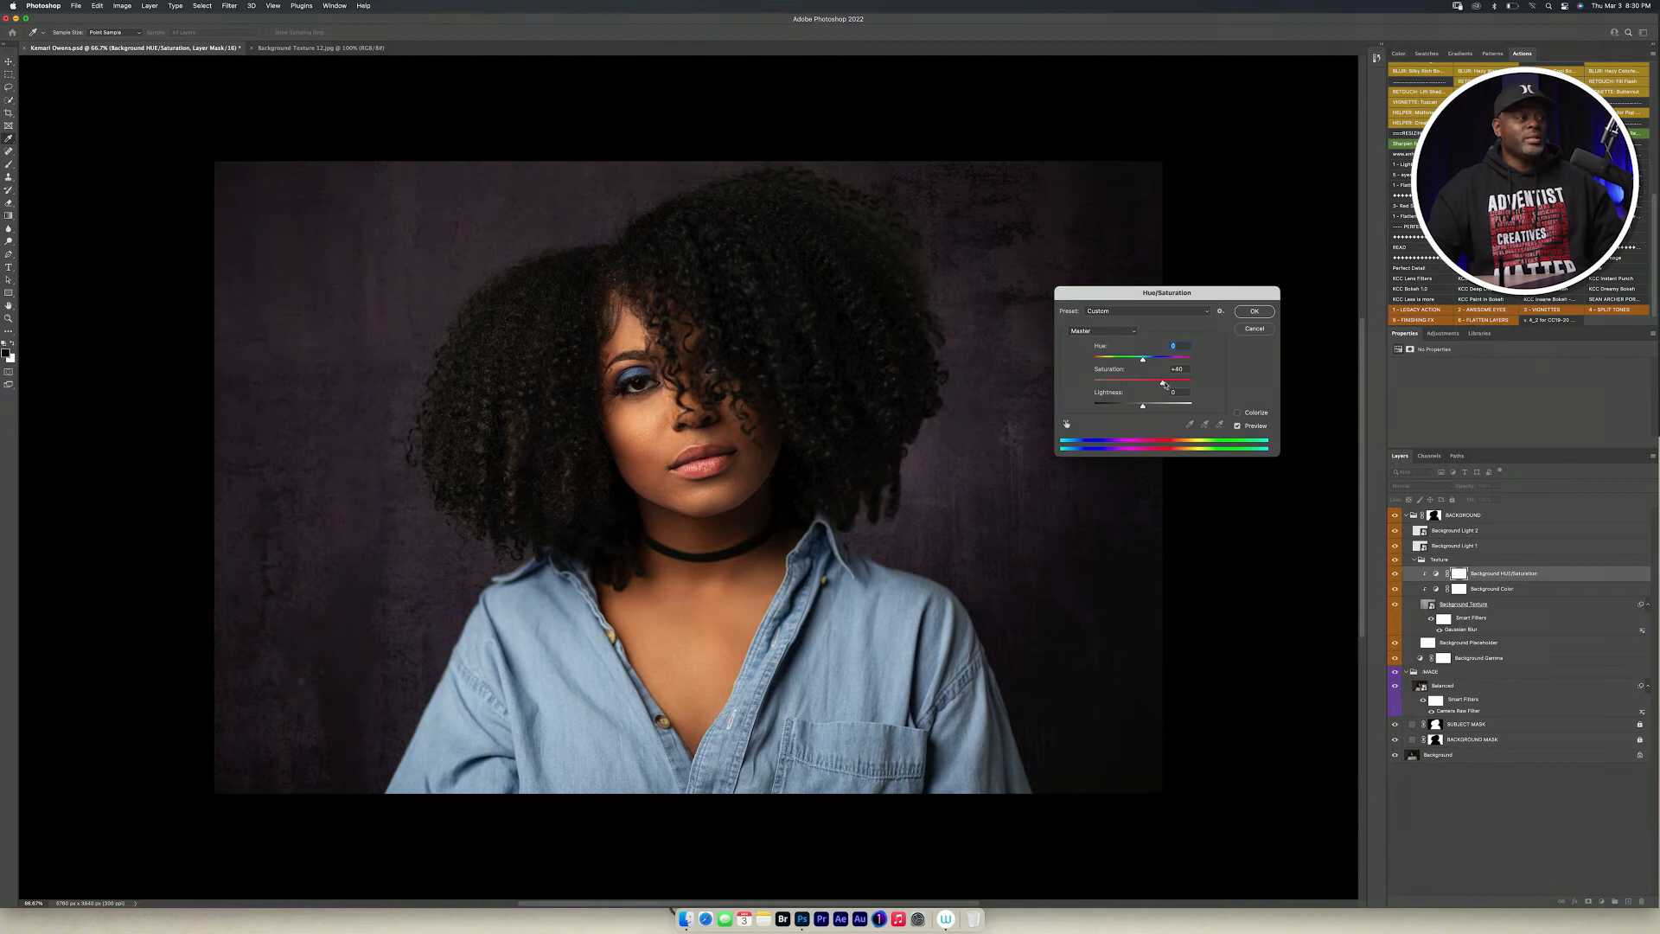
{"action": "left_click_drag", "start_coordinate": [1143, 369], "coordinate": [1147, 369]}
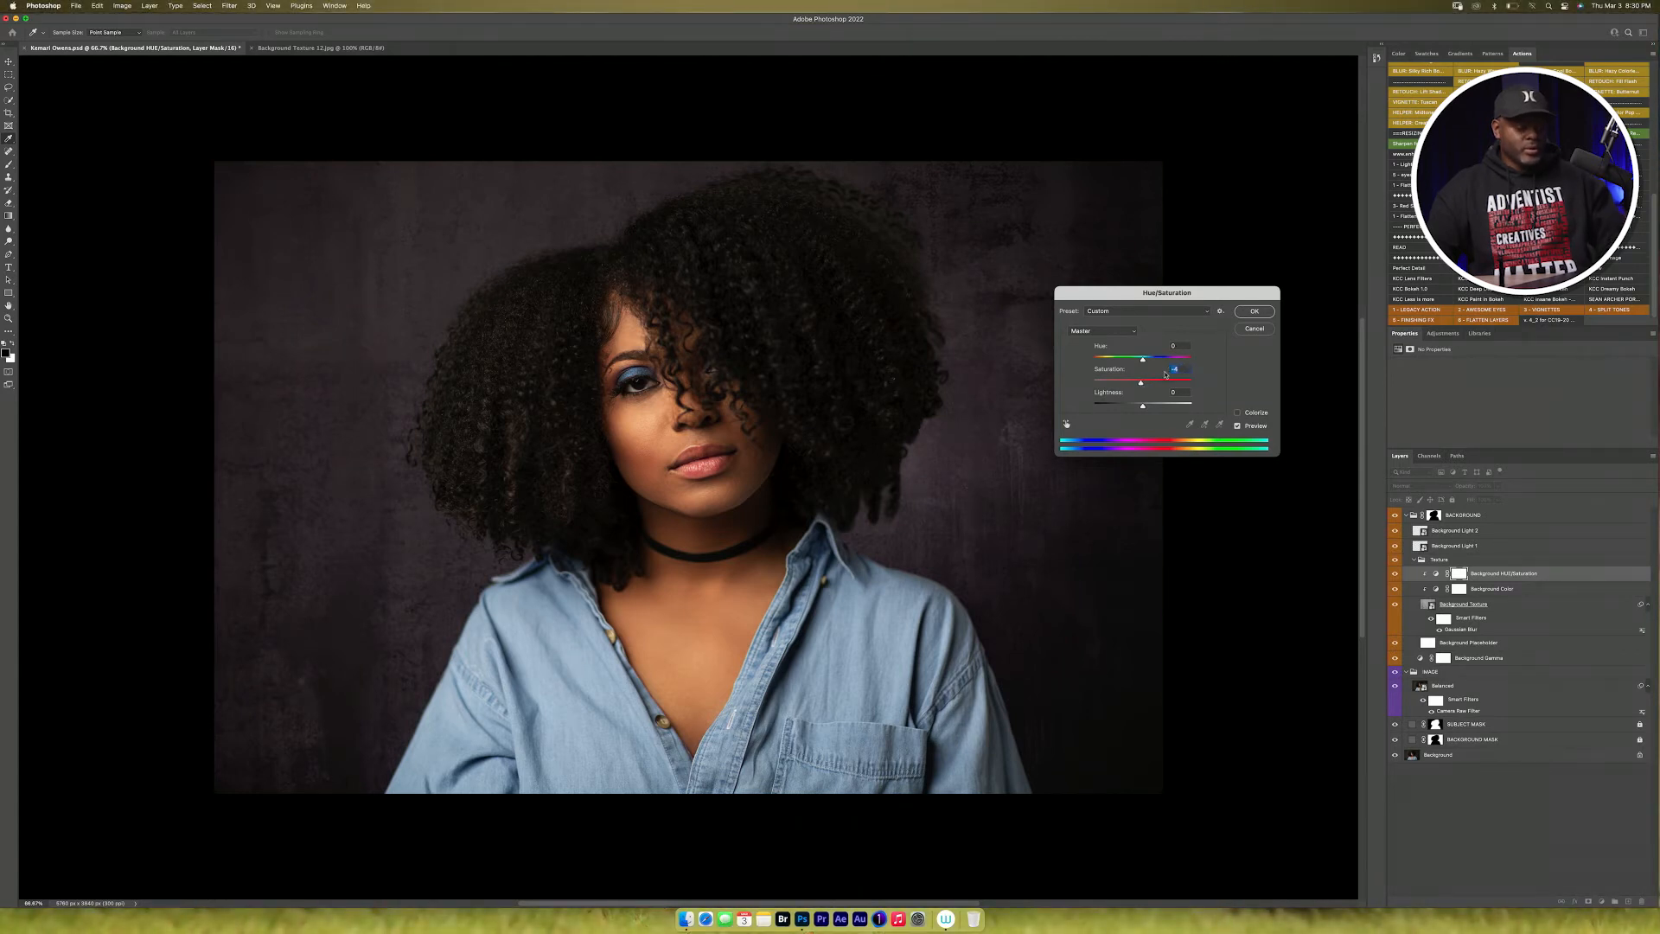
{"action": "left_click", "coordinate": [1254, 310]}
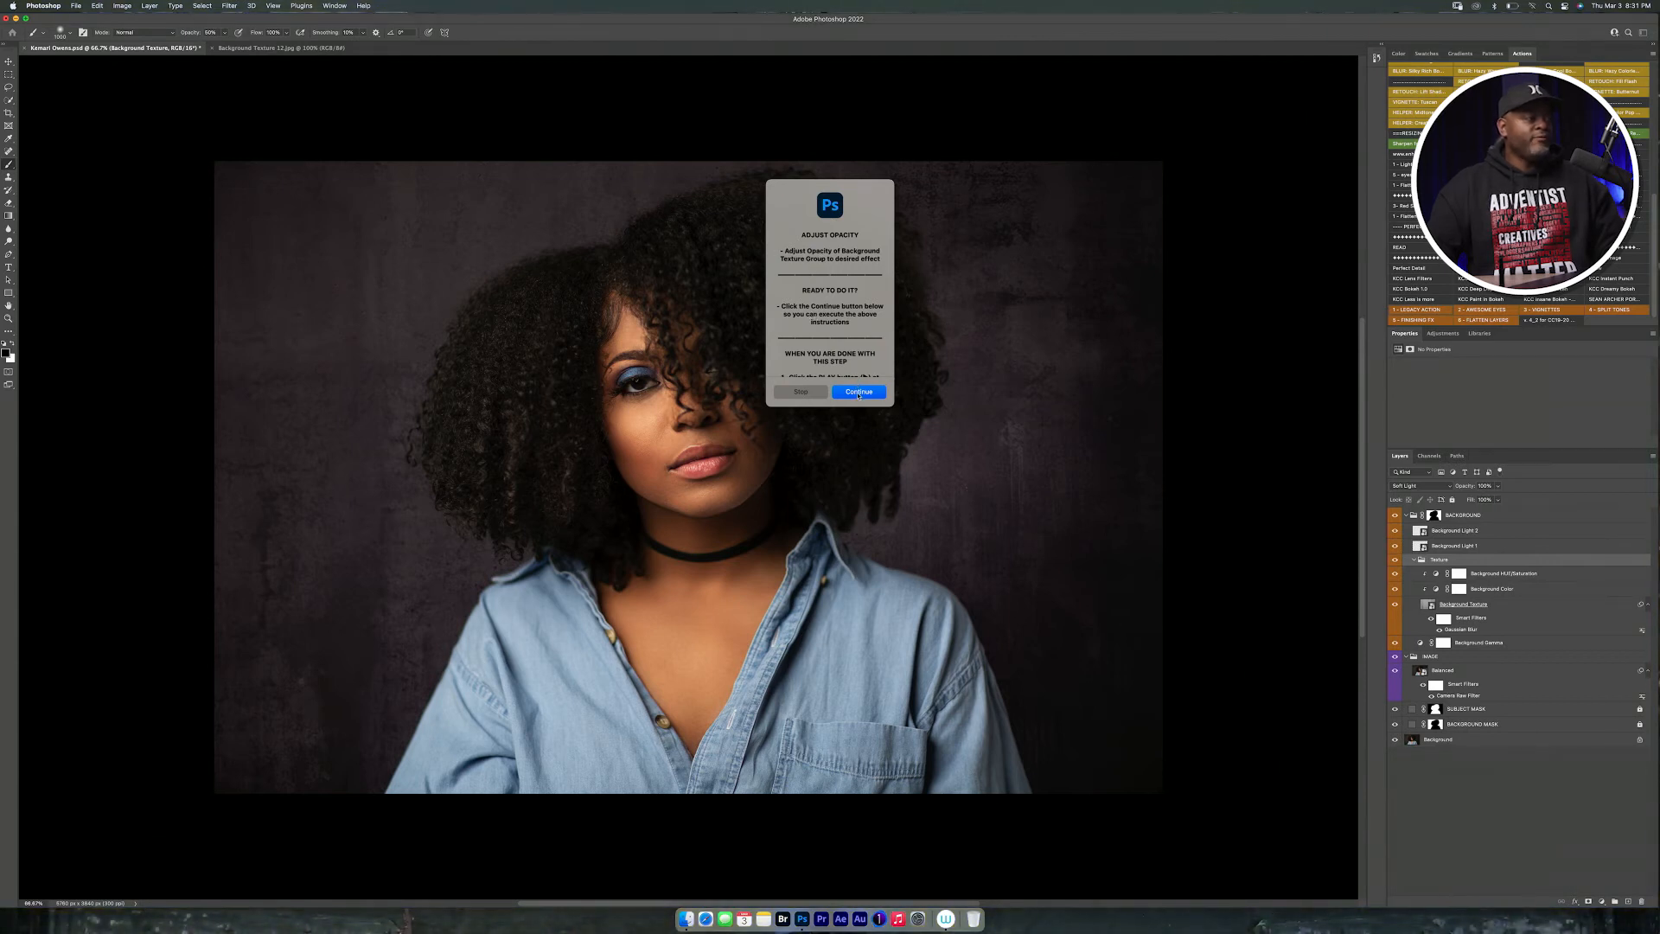
Reduce the Texture group's opacity in Layer Style so the background texture softens
{"action": "left_click", "coordinate": [858, 393]}
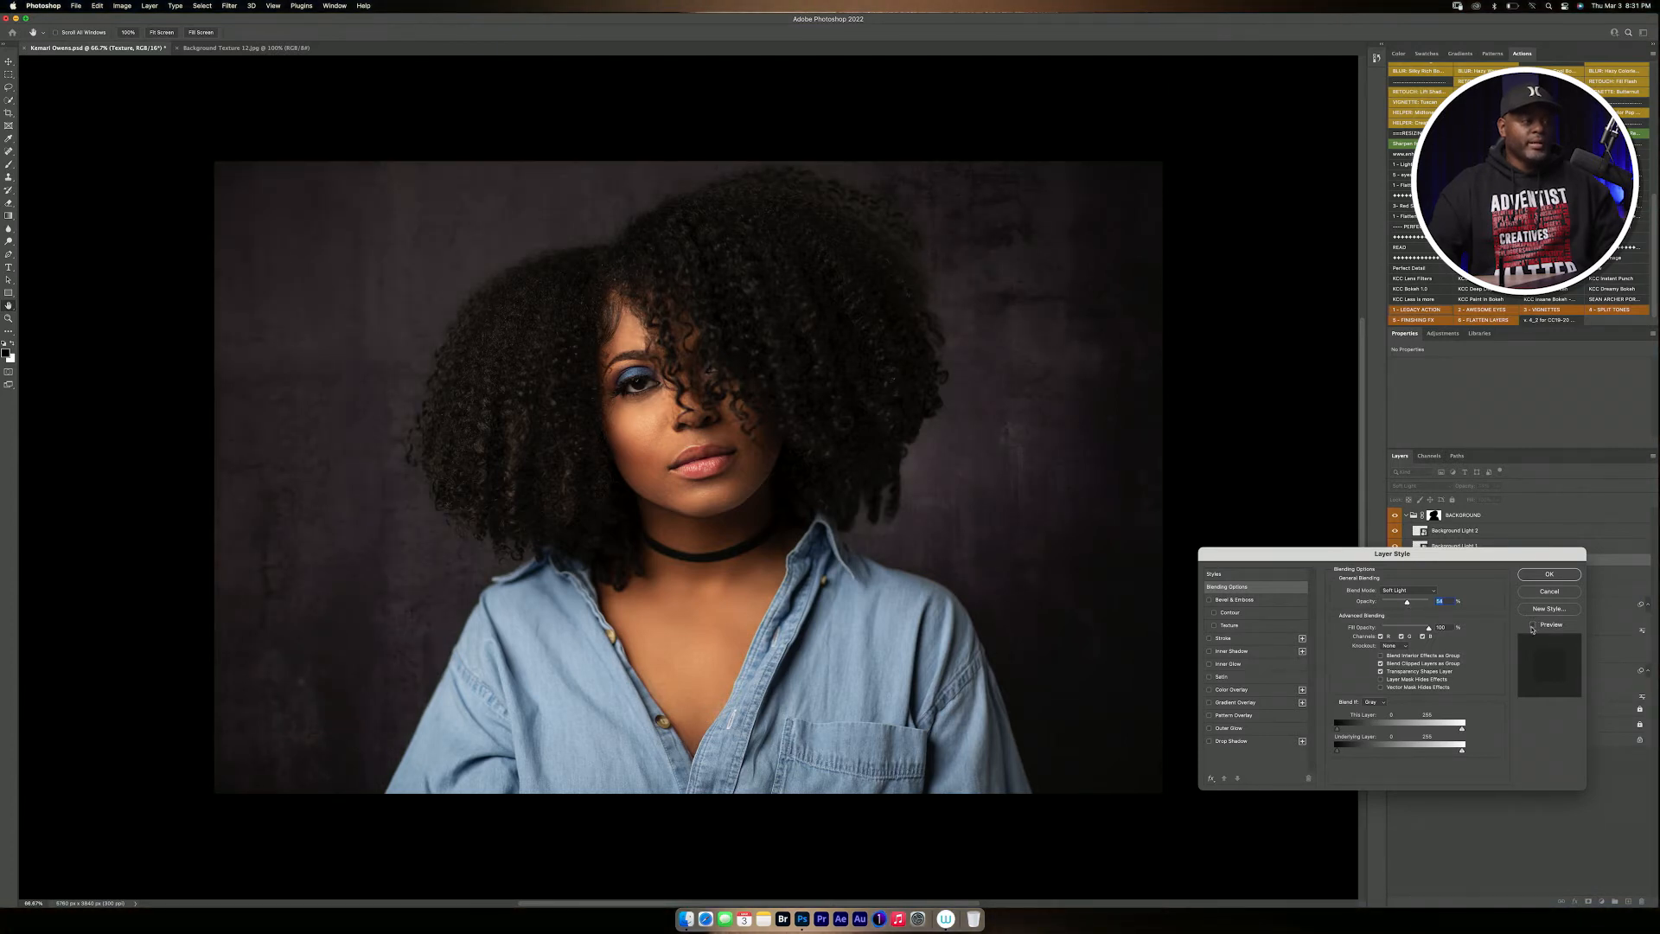
{"action": "left_click", "coordinate": [1534, 624]}
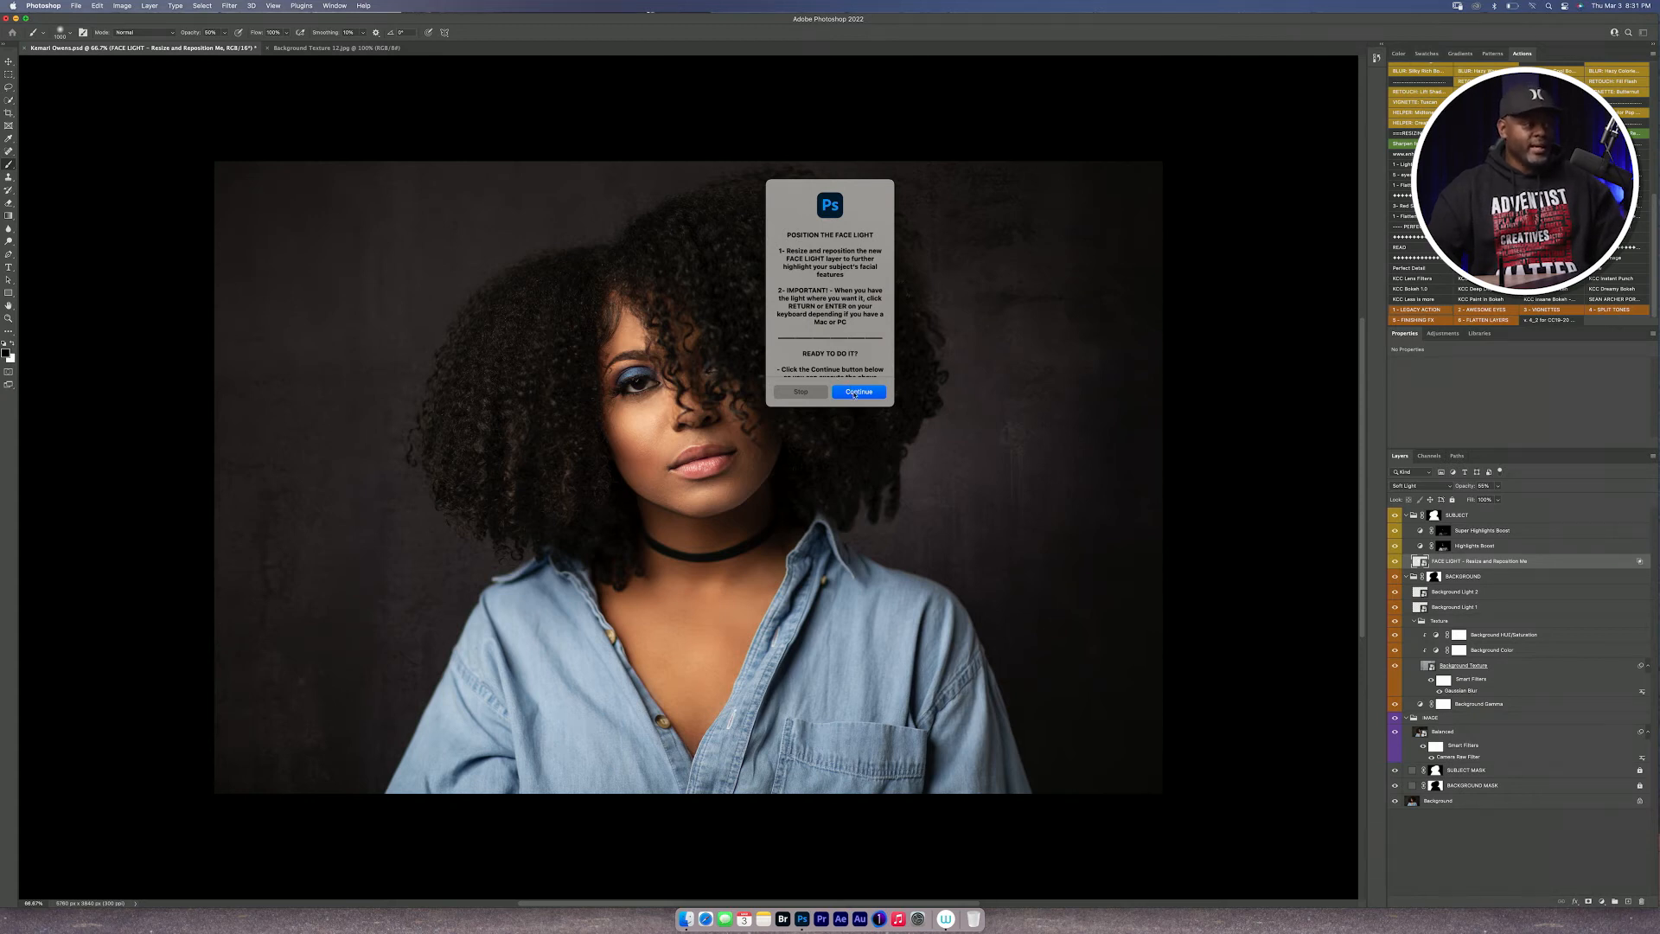
Set the FACE LIGHT layer's opacity lower, preview with and without it, and confirm
{"action": "left_click", "coordinate": [857, 393]}
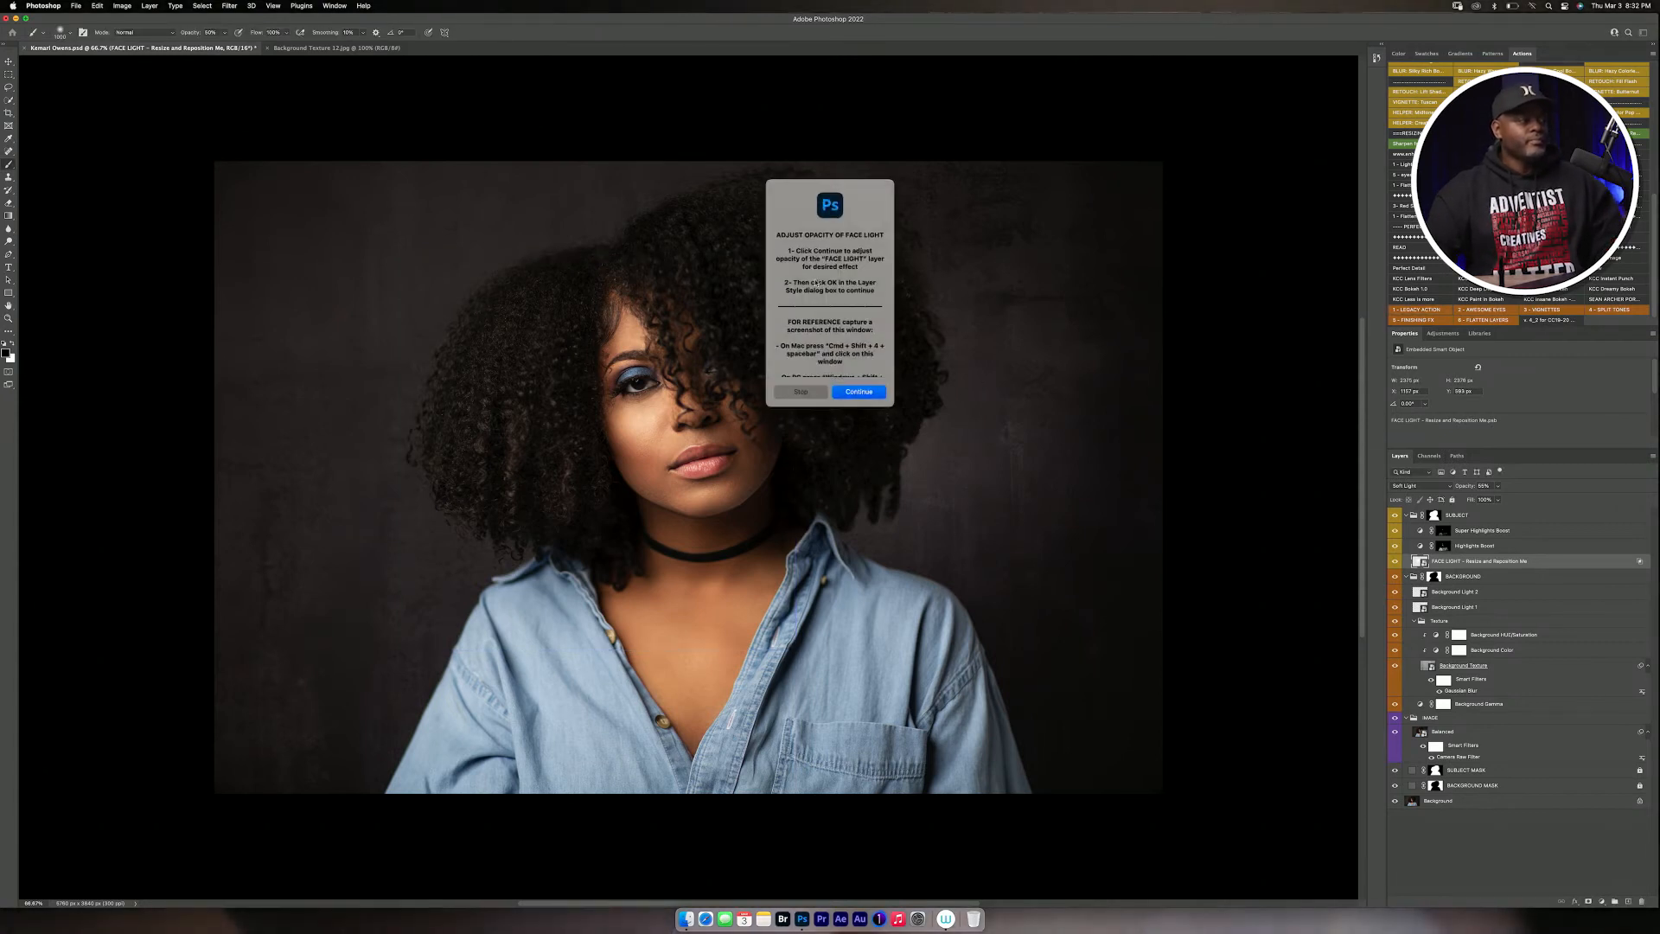
{"action": "left_click", "coordinate": [858, 392]}
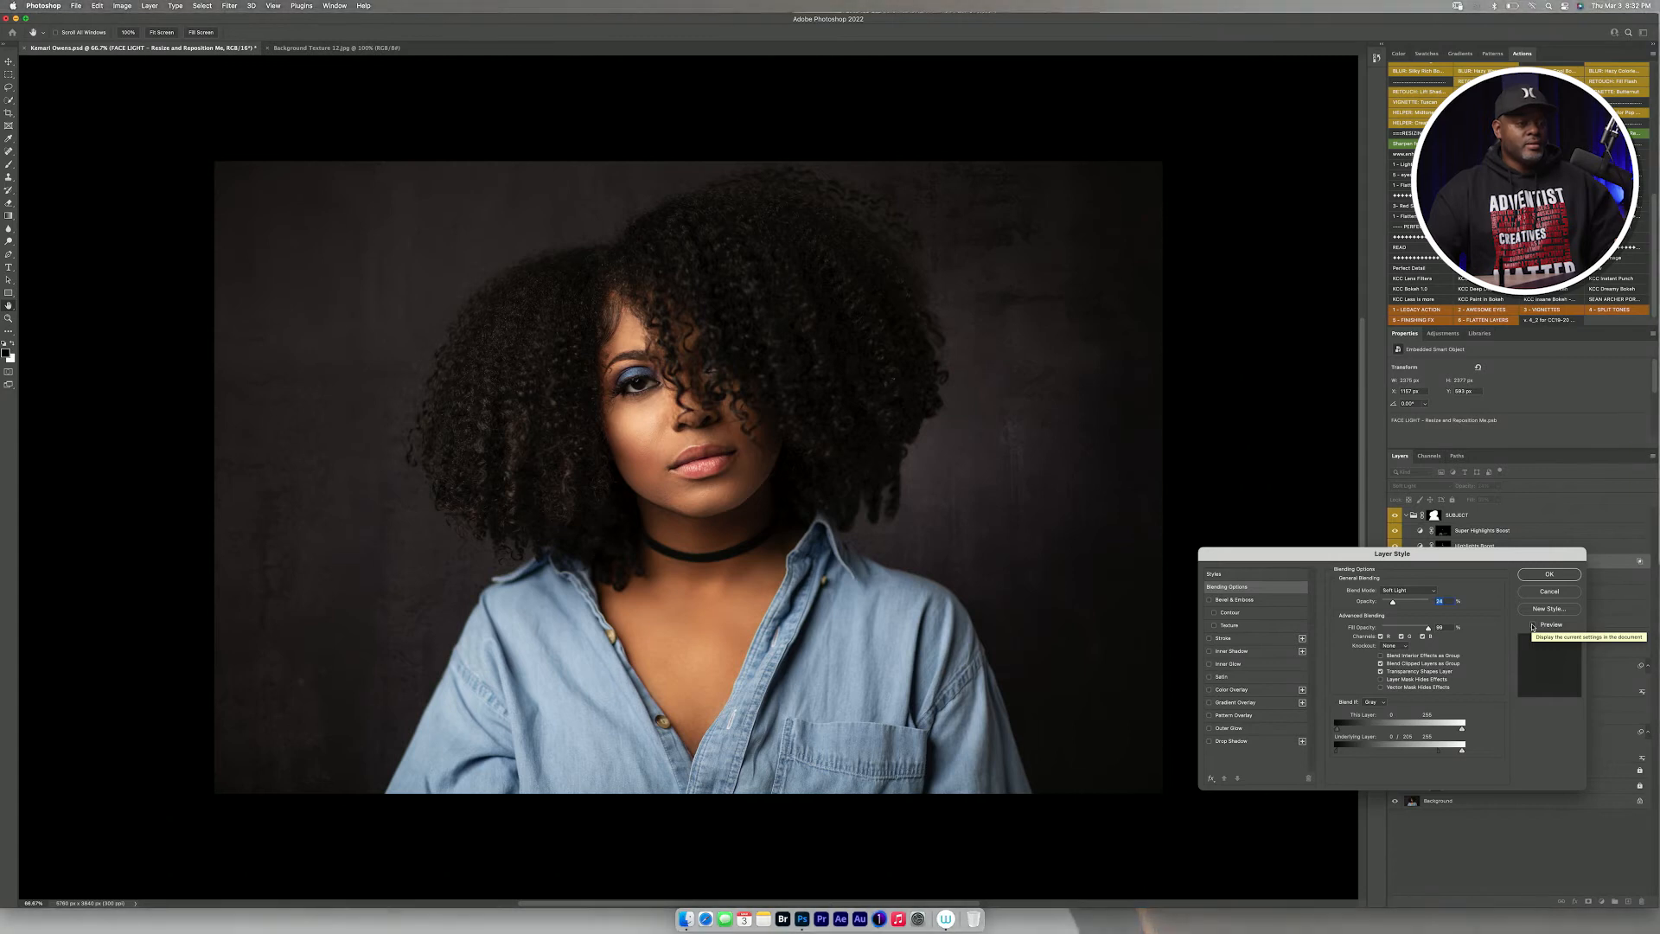
{"action": "left_click", "coordinate": [1534, 625]}
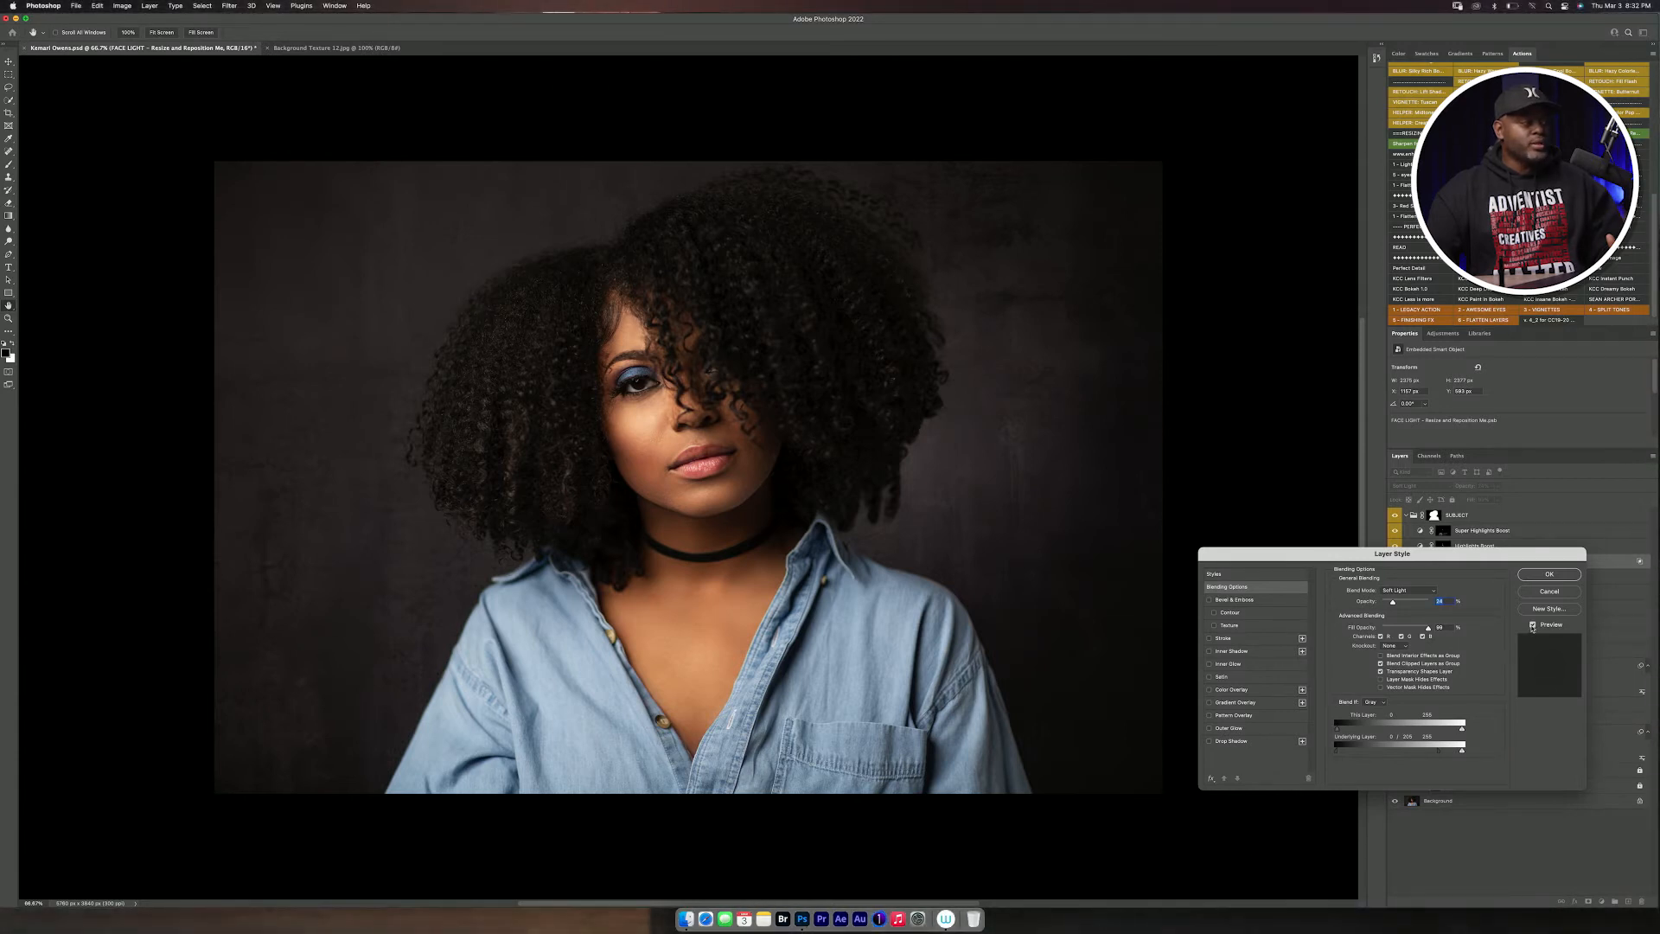
{"action": "mouse_move", "coordinate": [1532, 624]}
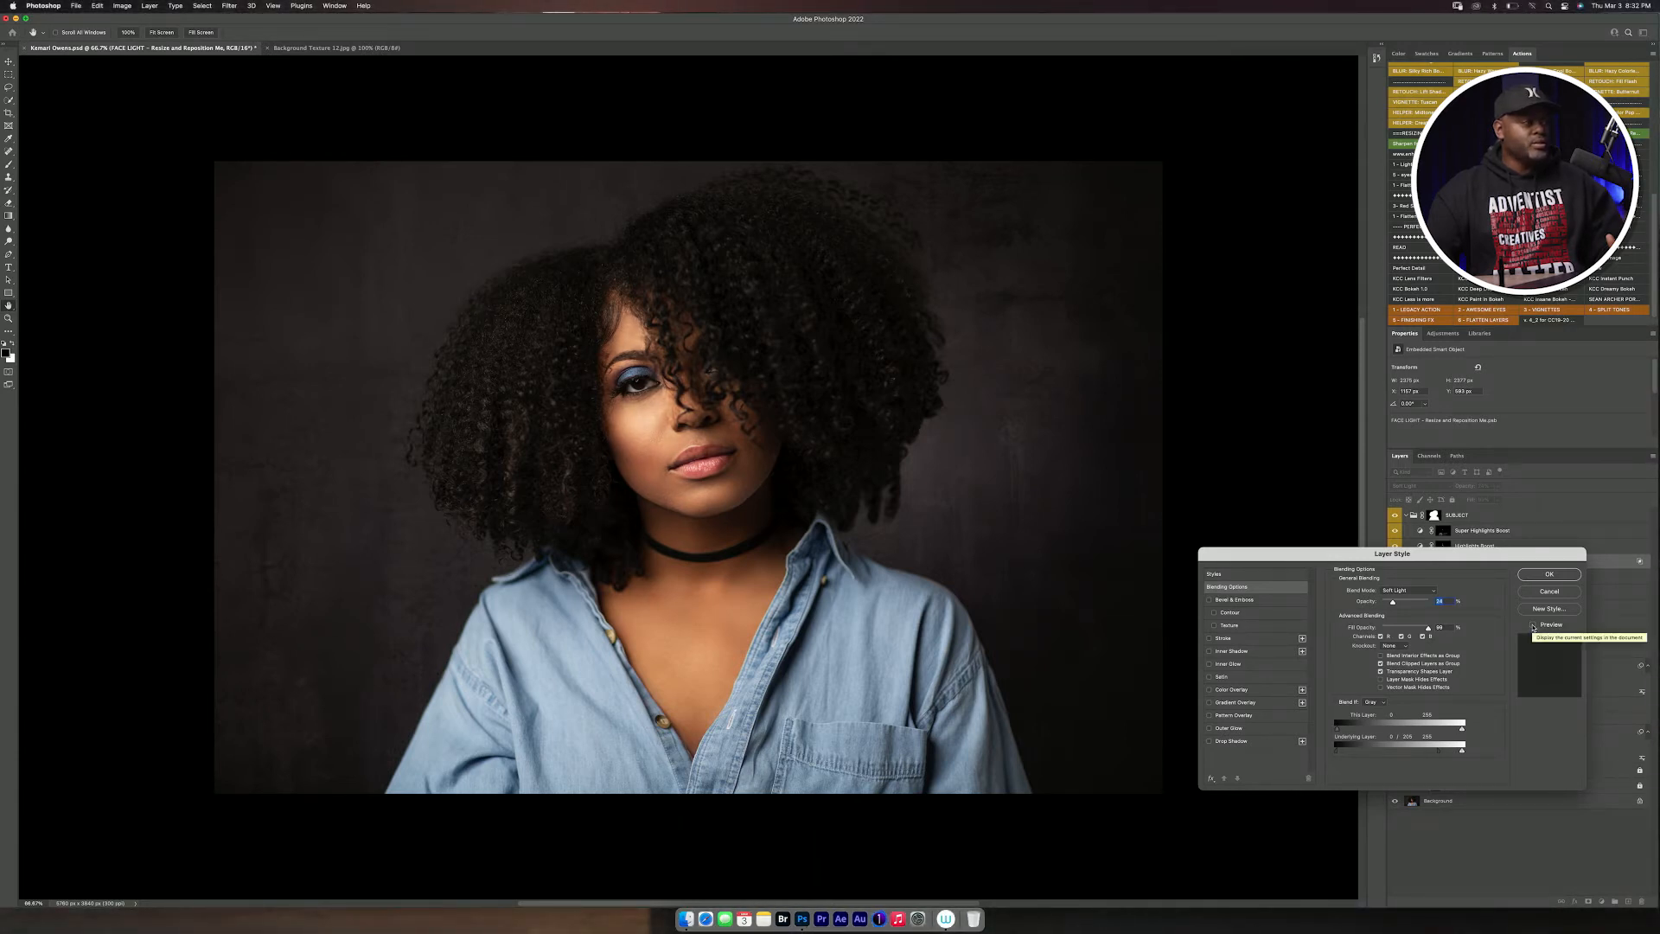
{"action": "left_click", "coordinate": [1534, 624]}
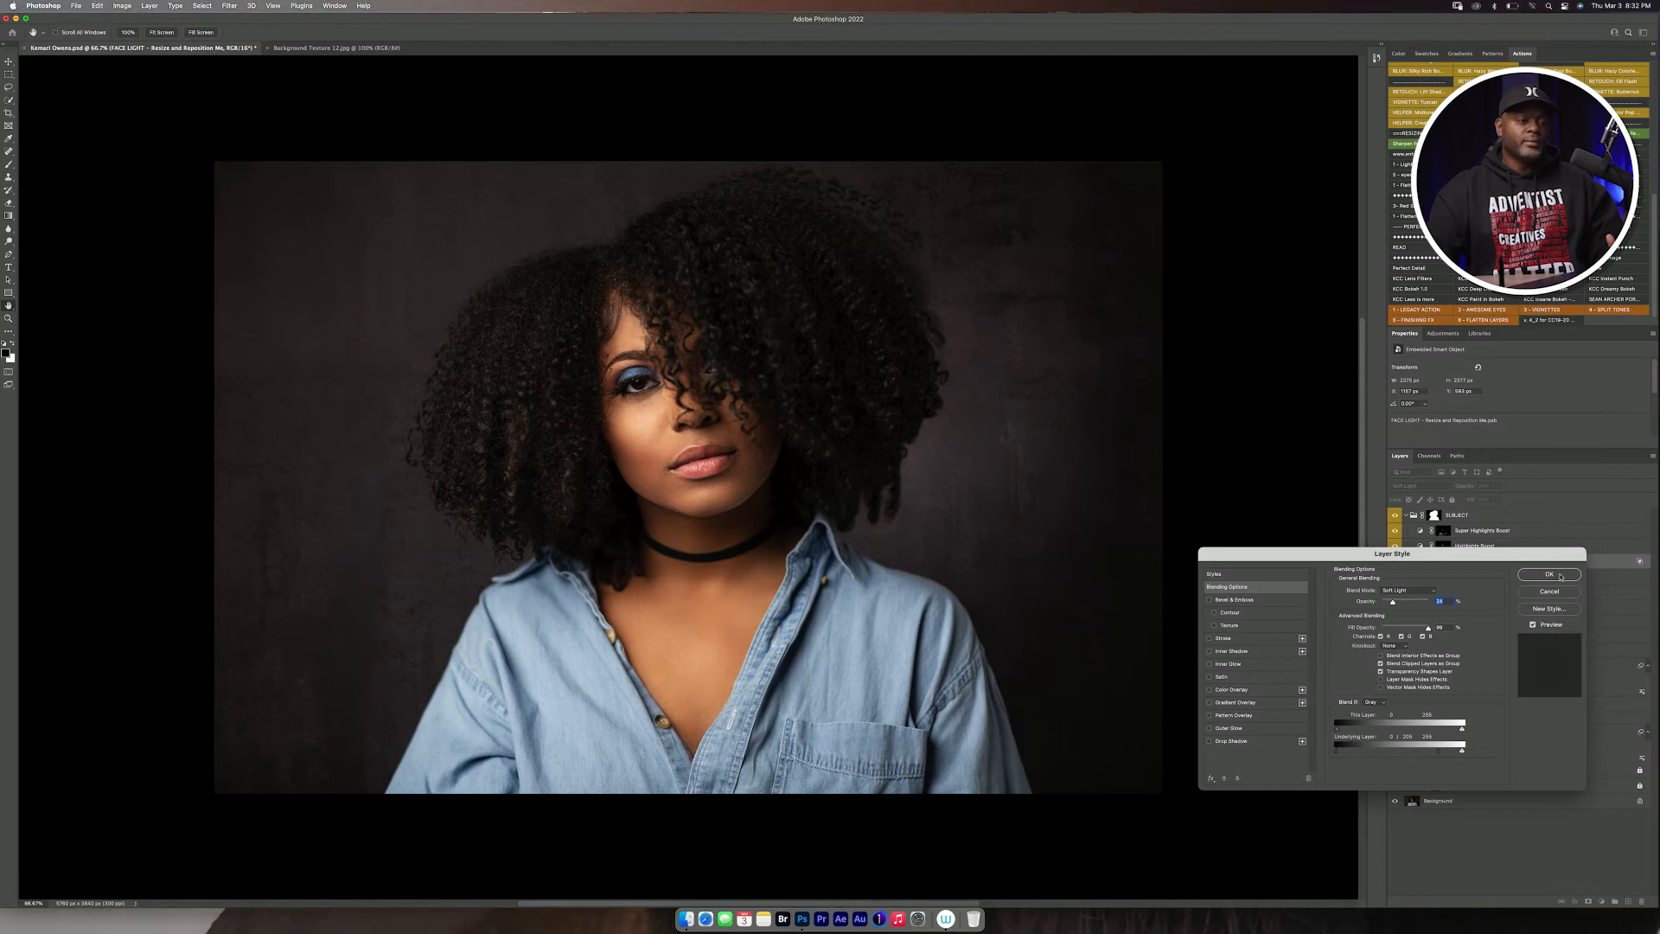
{"action": "left_click", "coordinate": [1548, 574]}
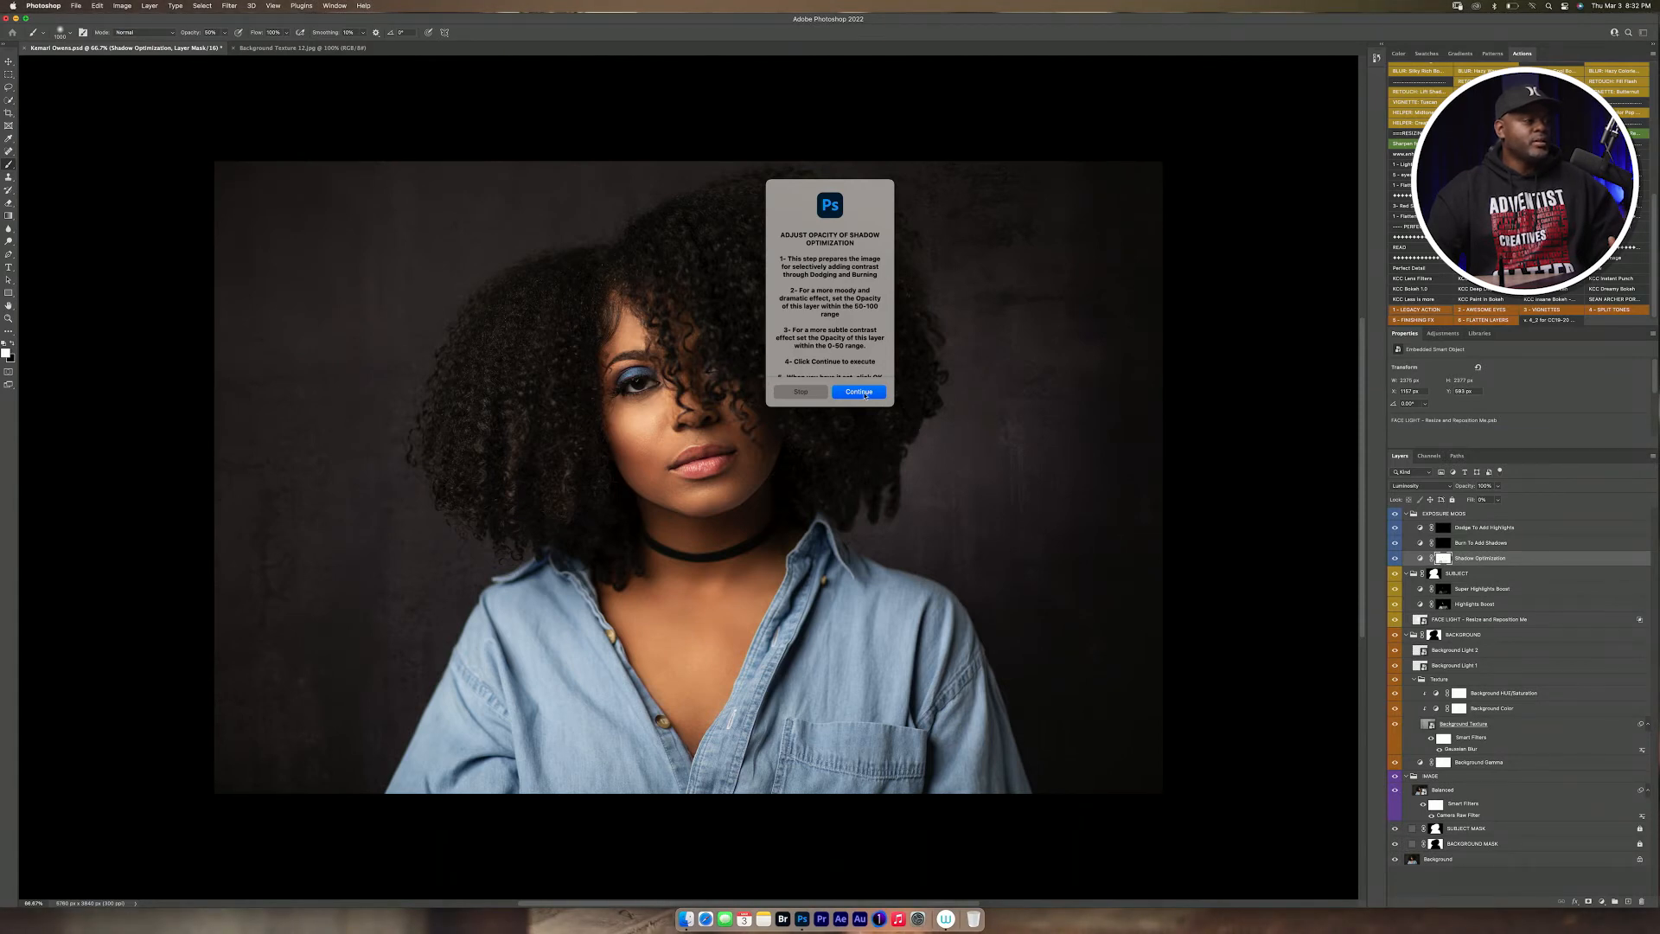
Adjust the Shadow Optimization layer's opacity and preview the image with and without it
{"action": "left_click", "coordinate": [858, 392]}
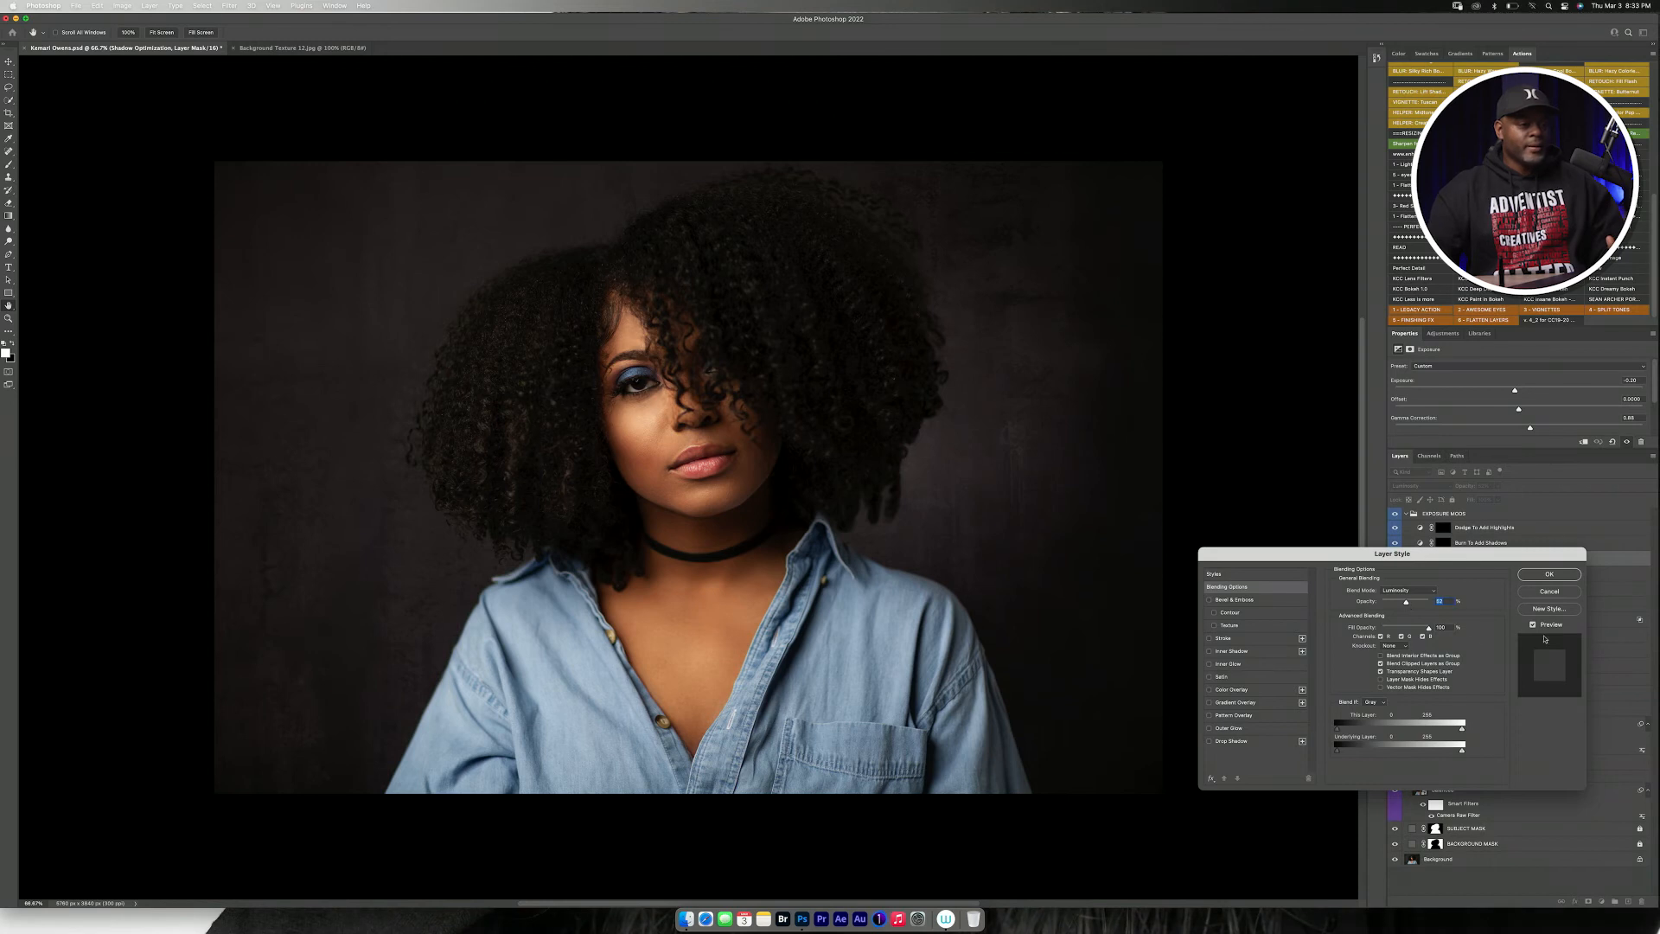
{"action": "left_click", "coordinate": [1534, 625]}
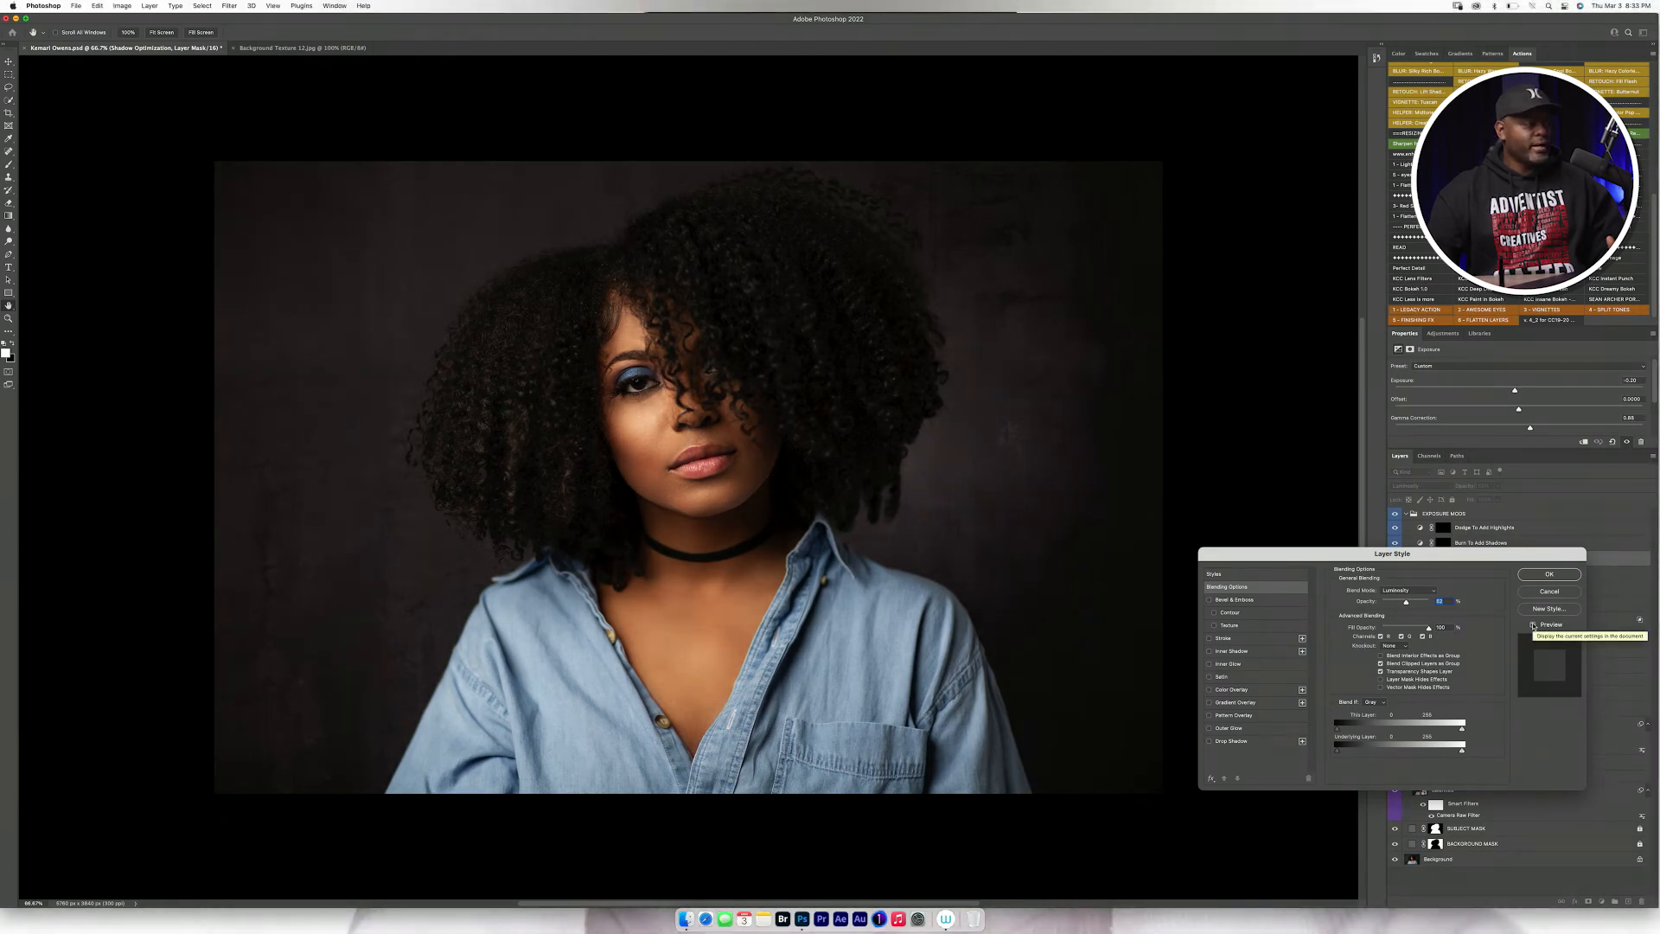
{"action": "left_click", "coordinate": [1534, 624]}
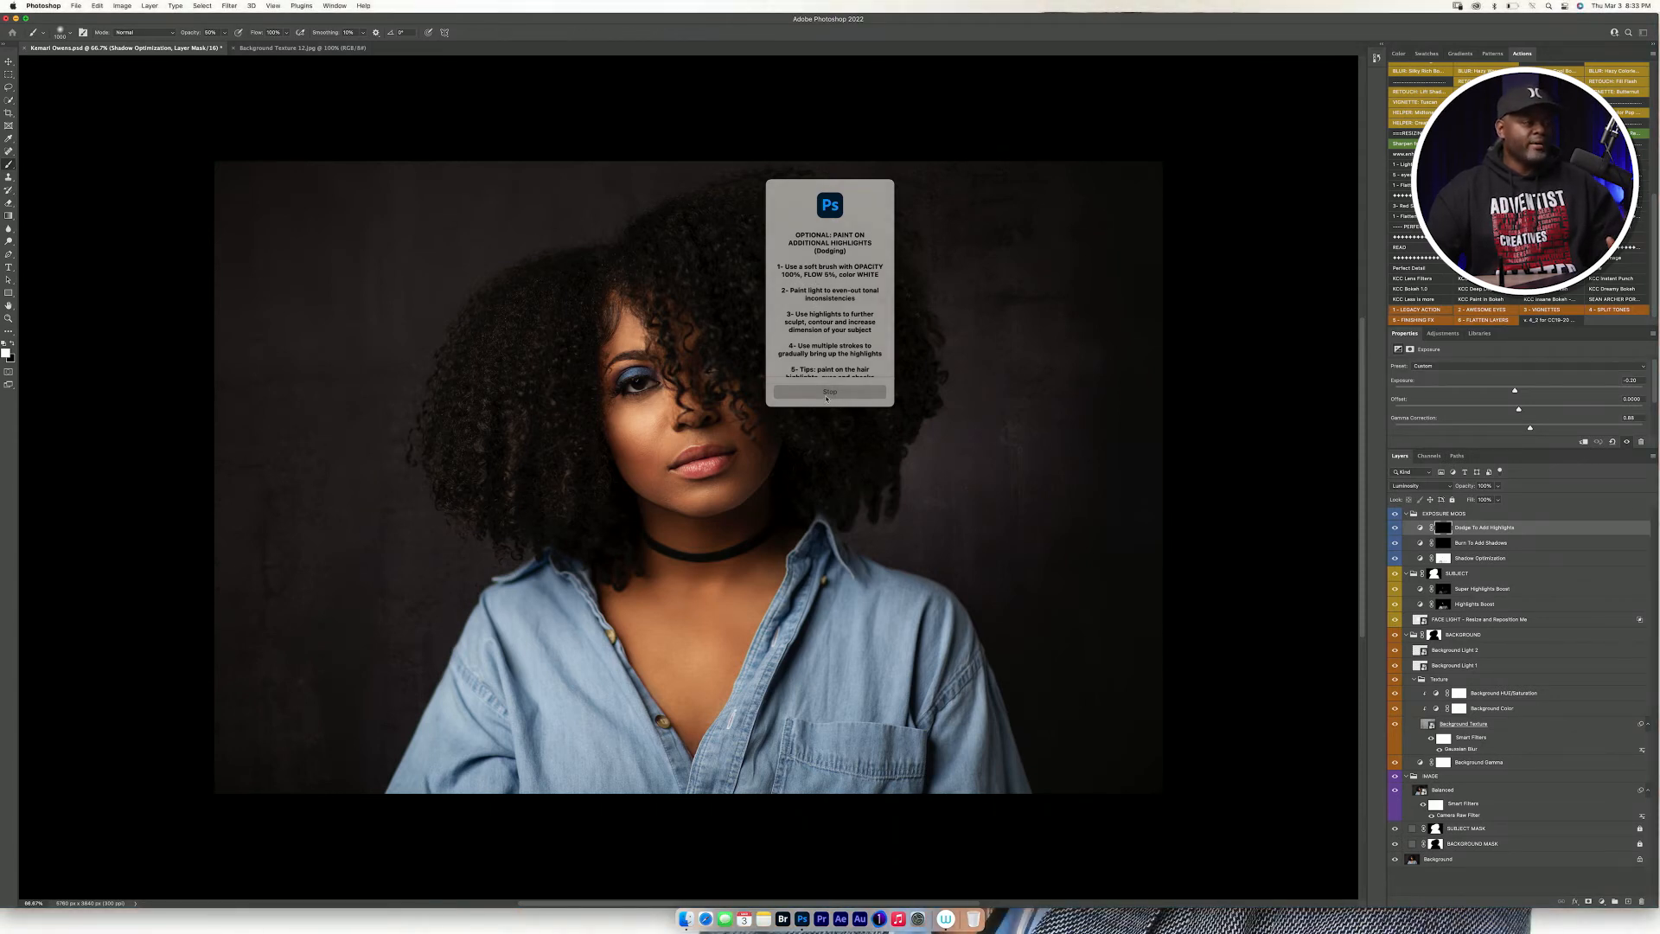
Dismiss the dodge and burn prompts and set a soft brush for painting the masks
{"action": "left_click", "coordinate": [831, 393]}
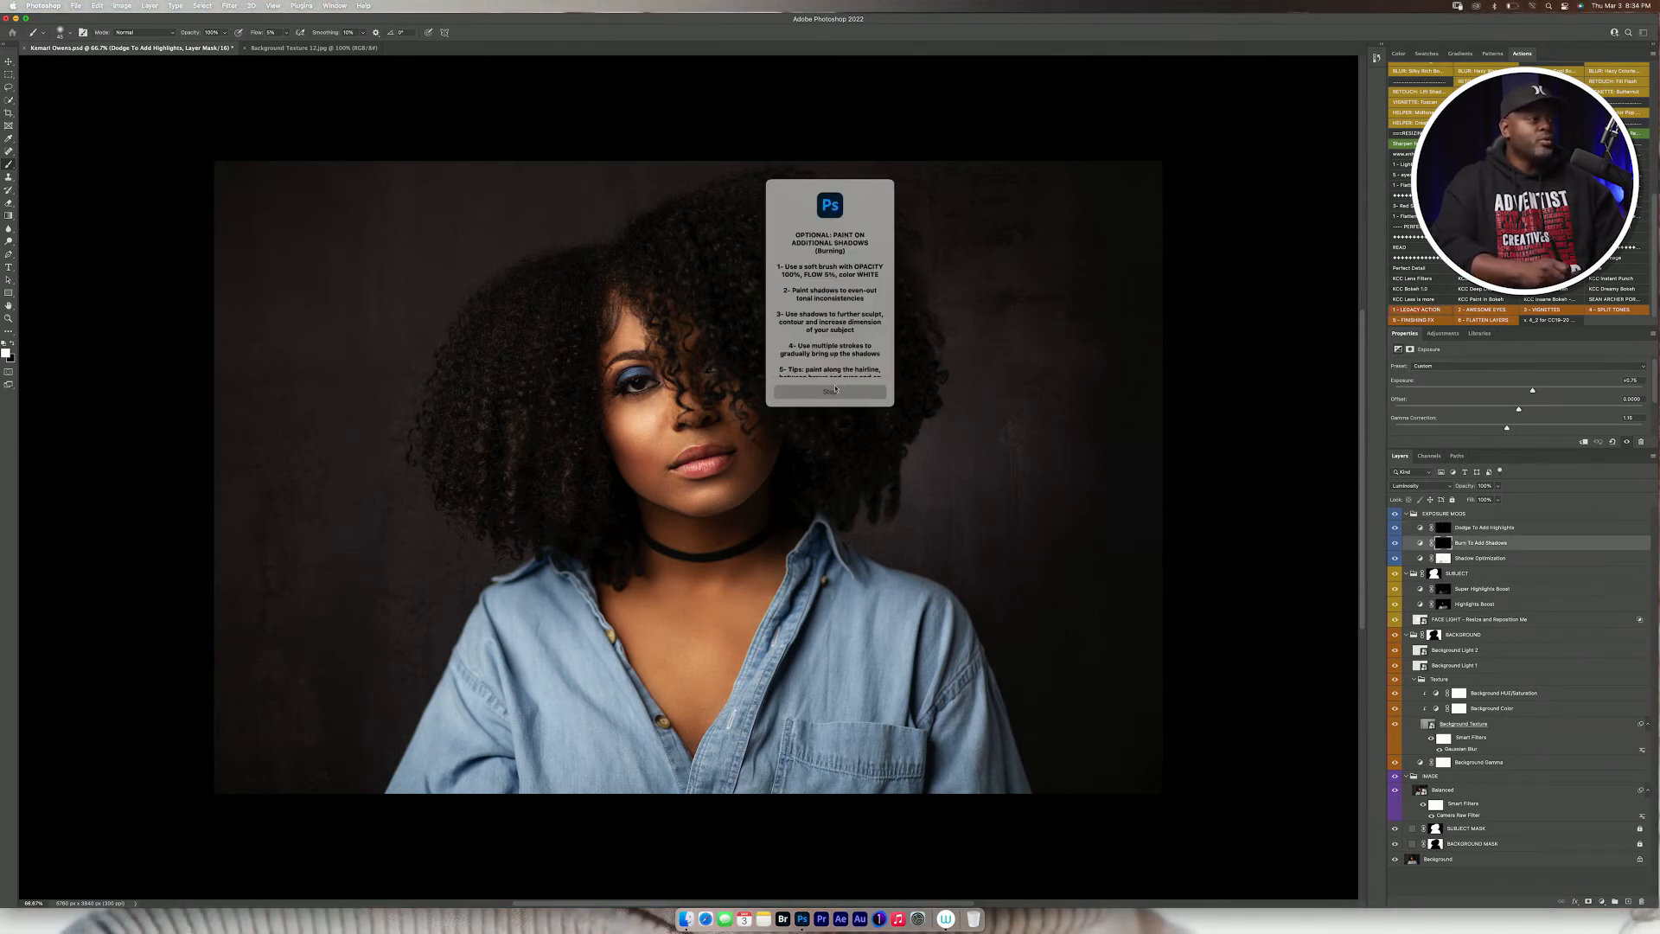
{"action": "left_click", "coordinate": [829, 391]}
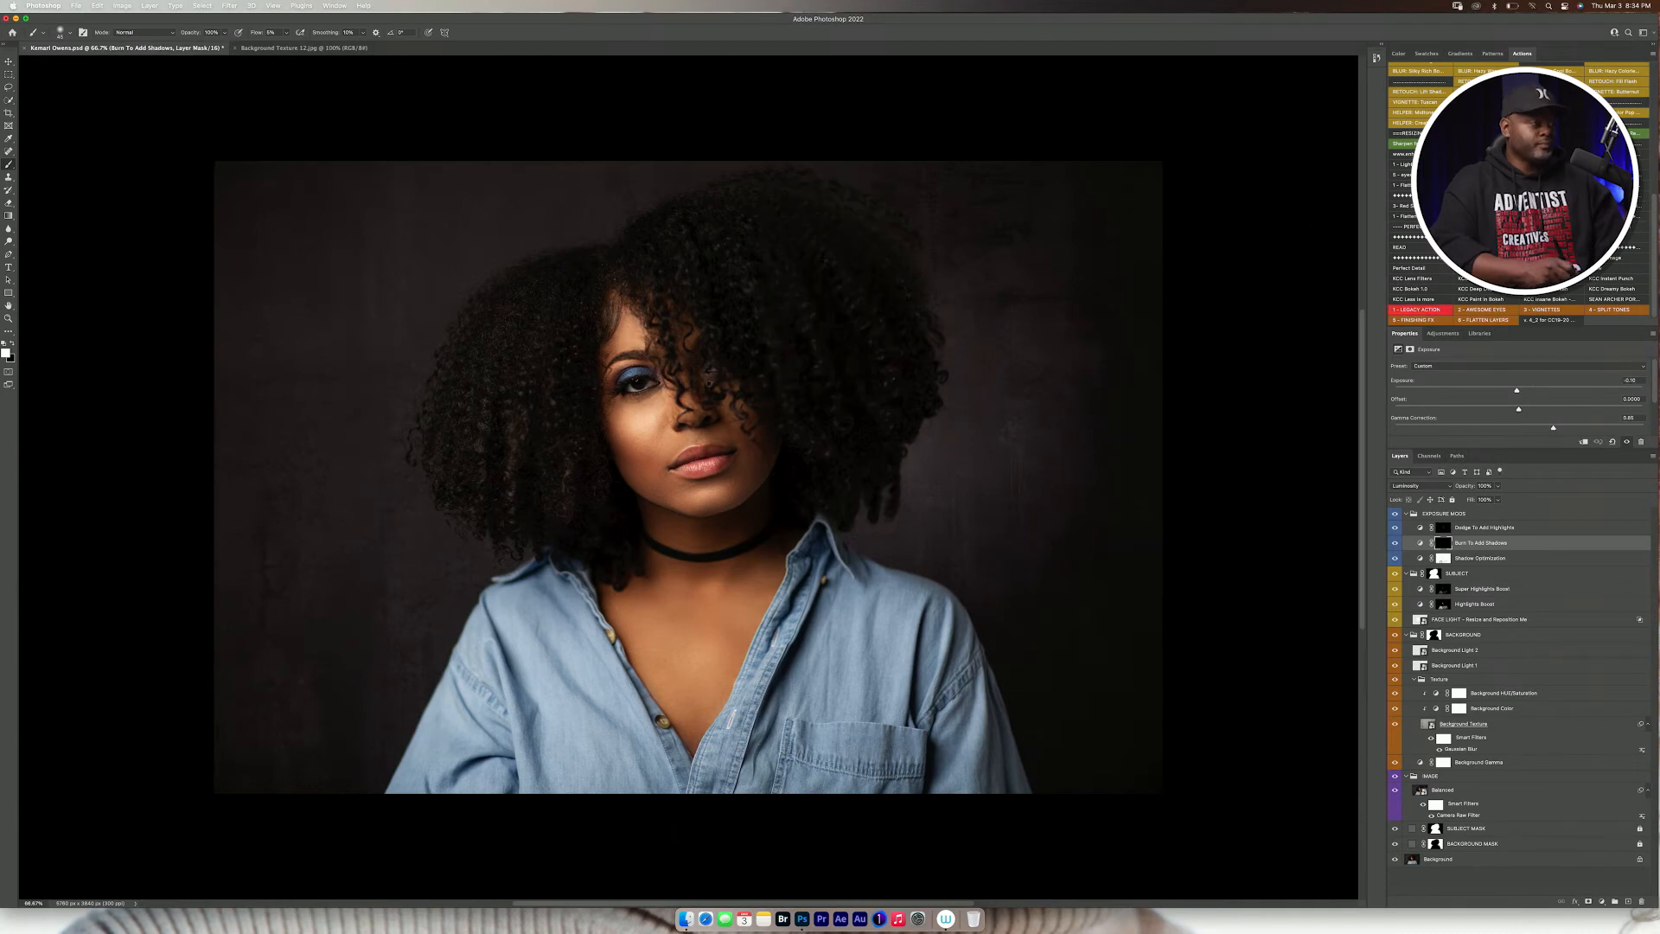
{"action": "mouse_move", "coordinate": [662, 541]}
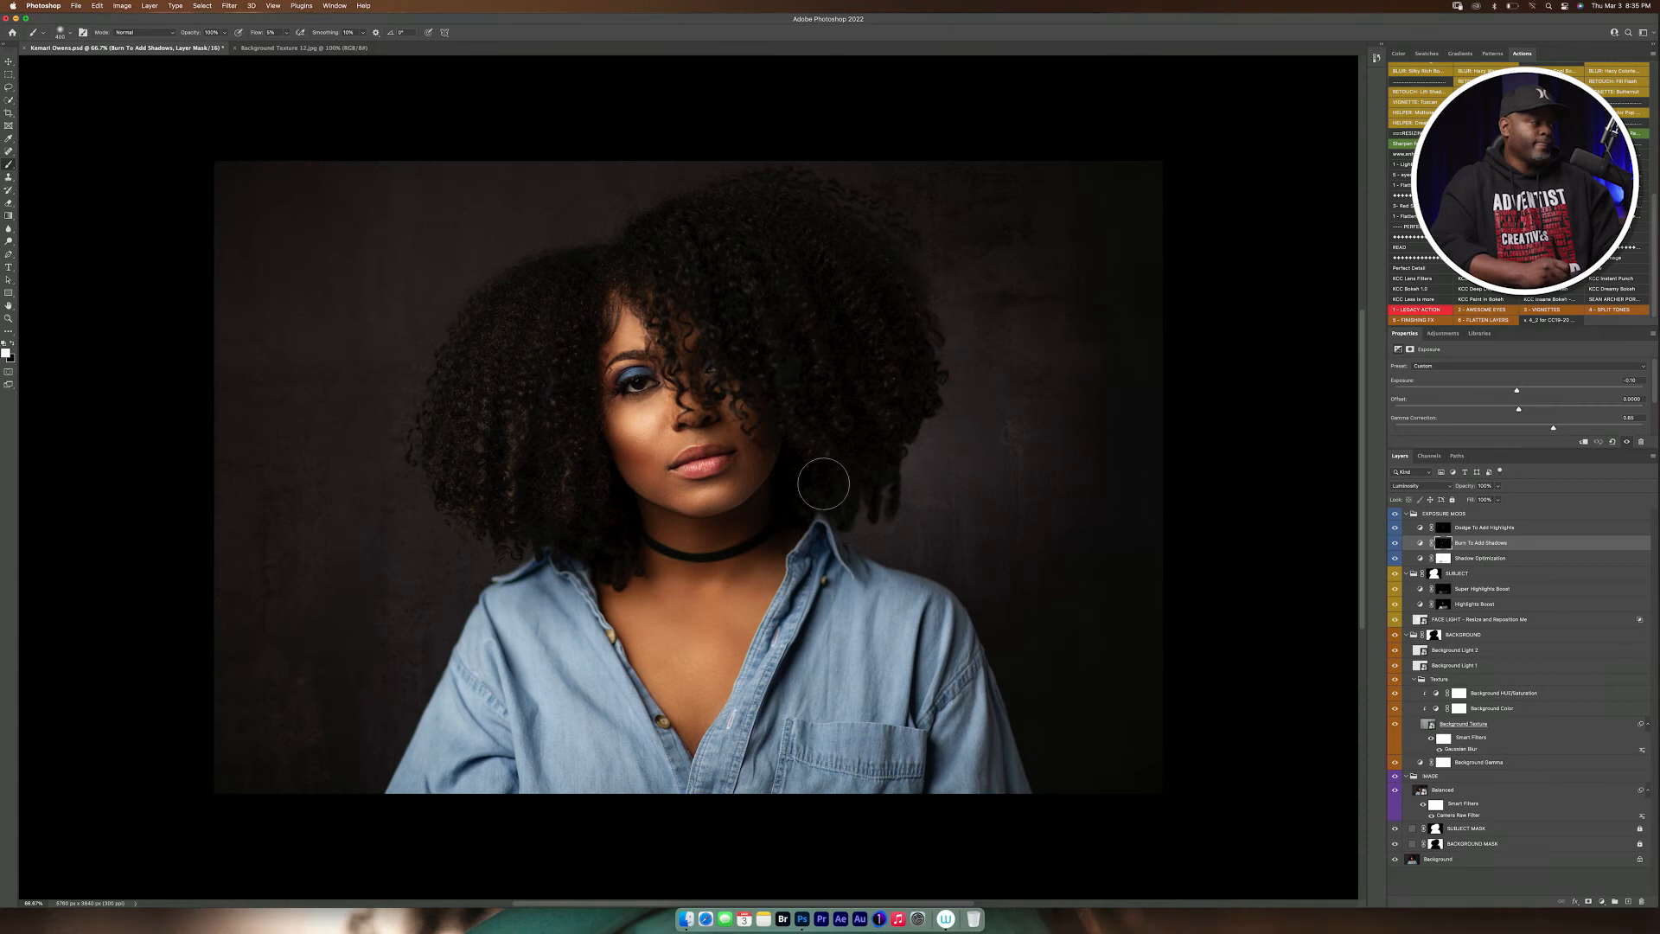
{"action": "left_click", "coordinate": [1483, 527]}
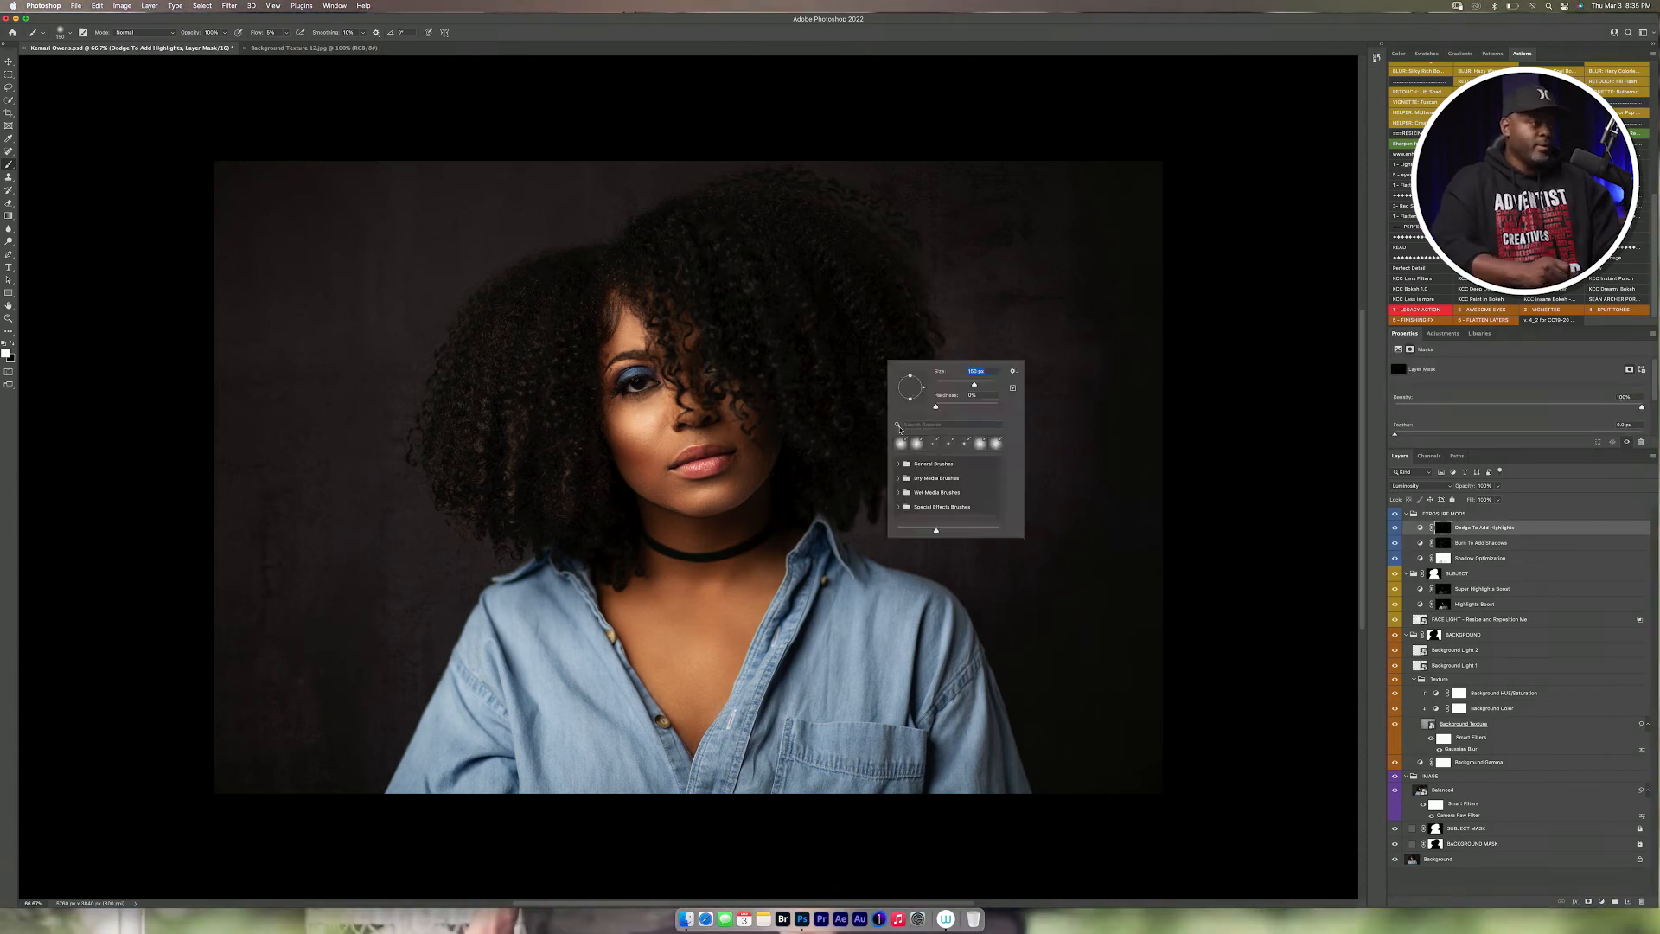
{"action": "left_click", "coordinate": [519, 308]}
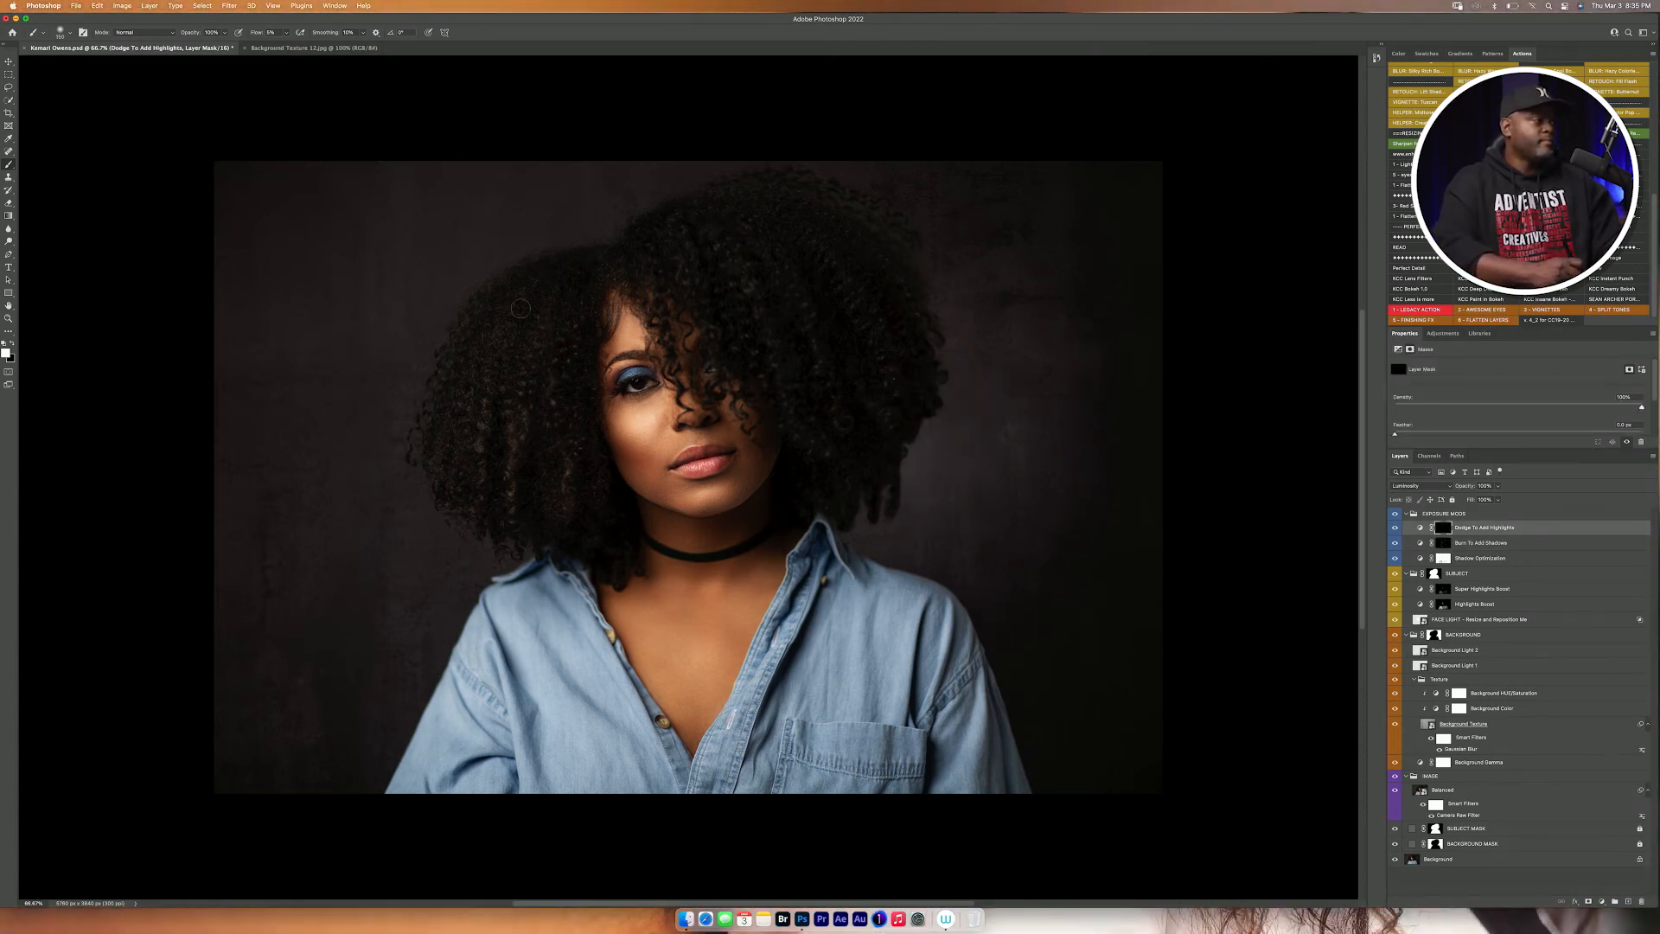
Run the portrait action to its final step and dismiss the completion message
{"action": "left_click", "coordinate": [1417, 309]}
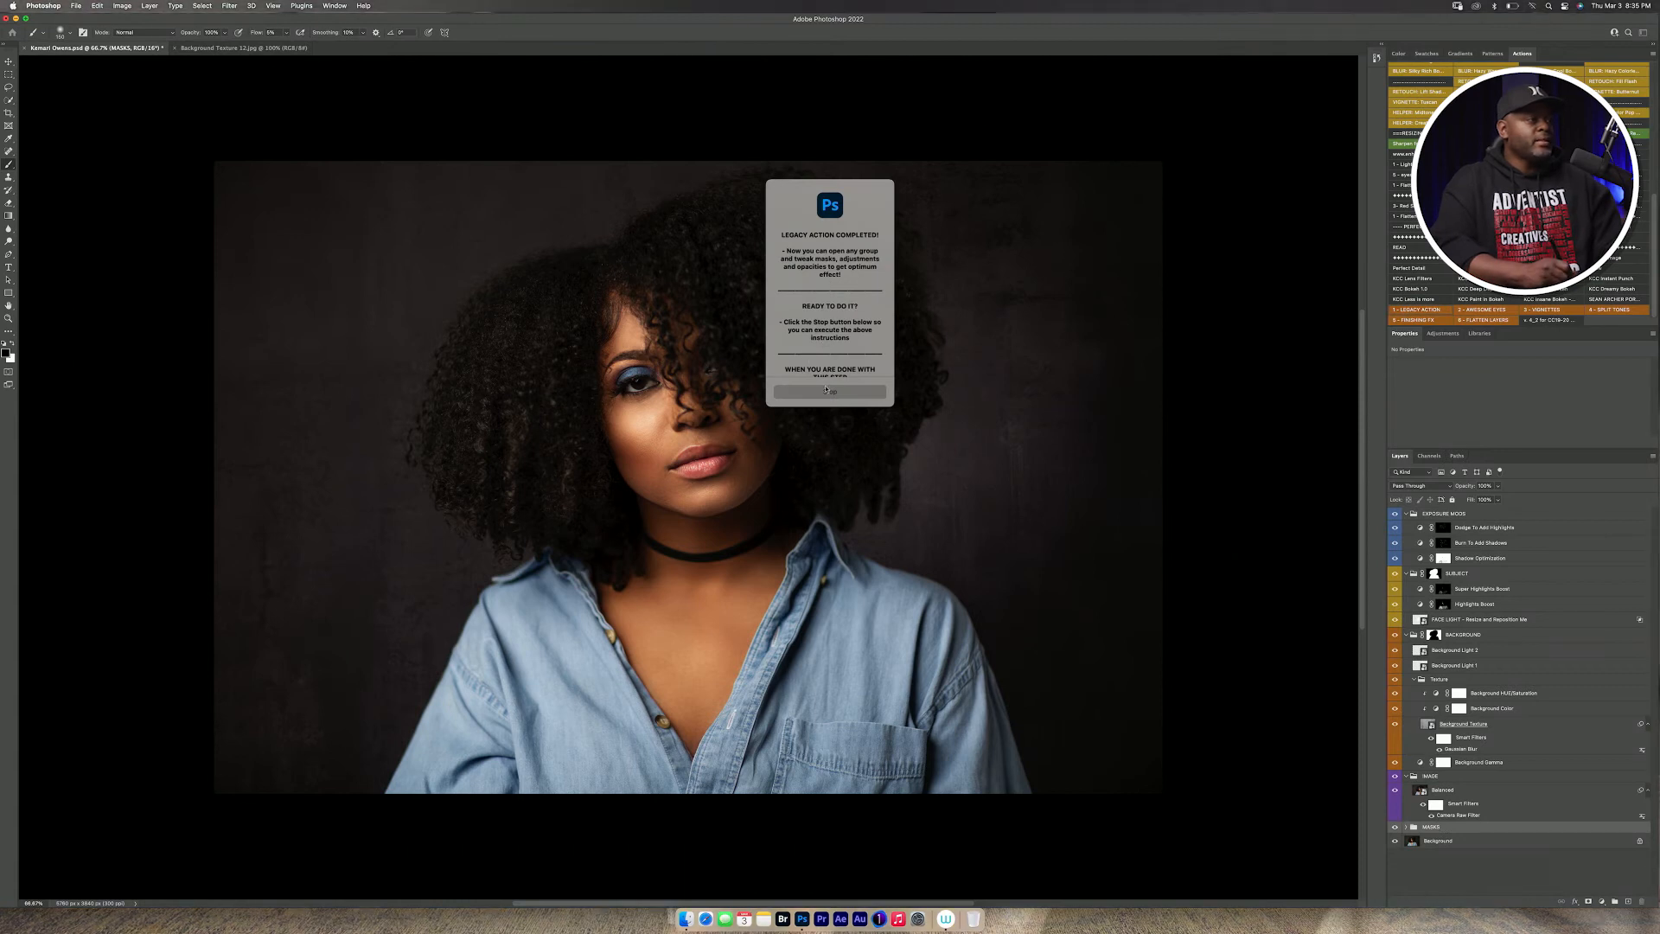
{"action": "left_click", "coordinate": [830, 392]}
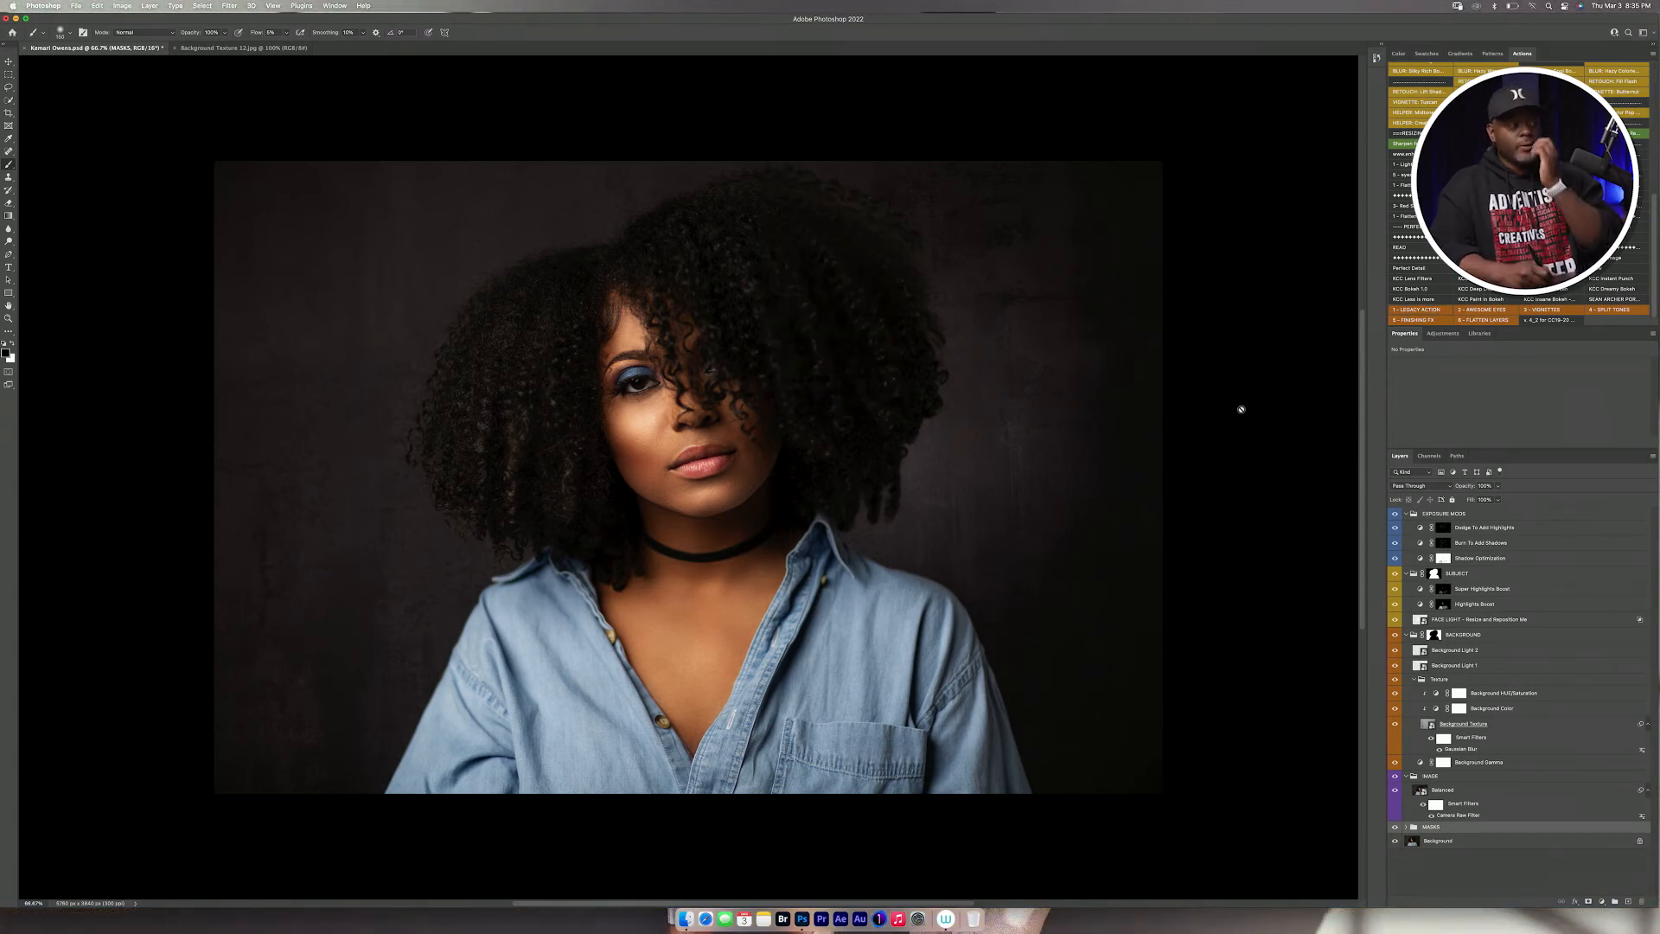
{"action": "mouse_move", "coordinate": [1241, 408]}
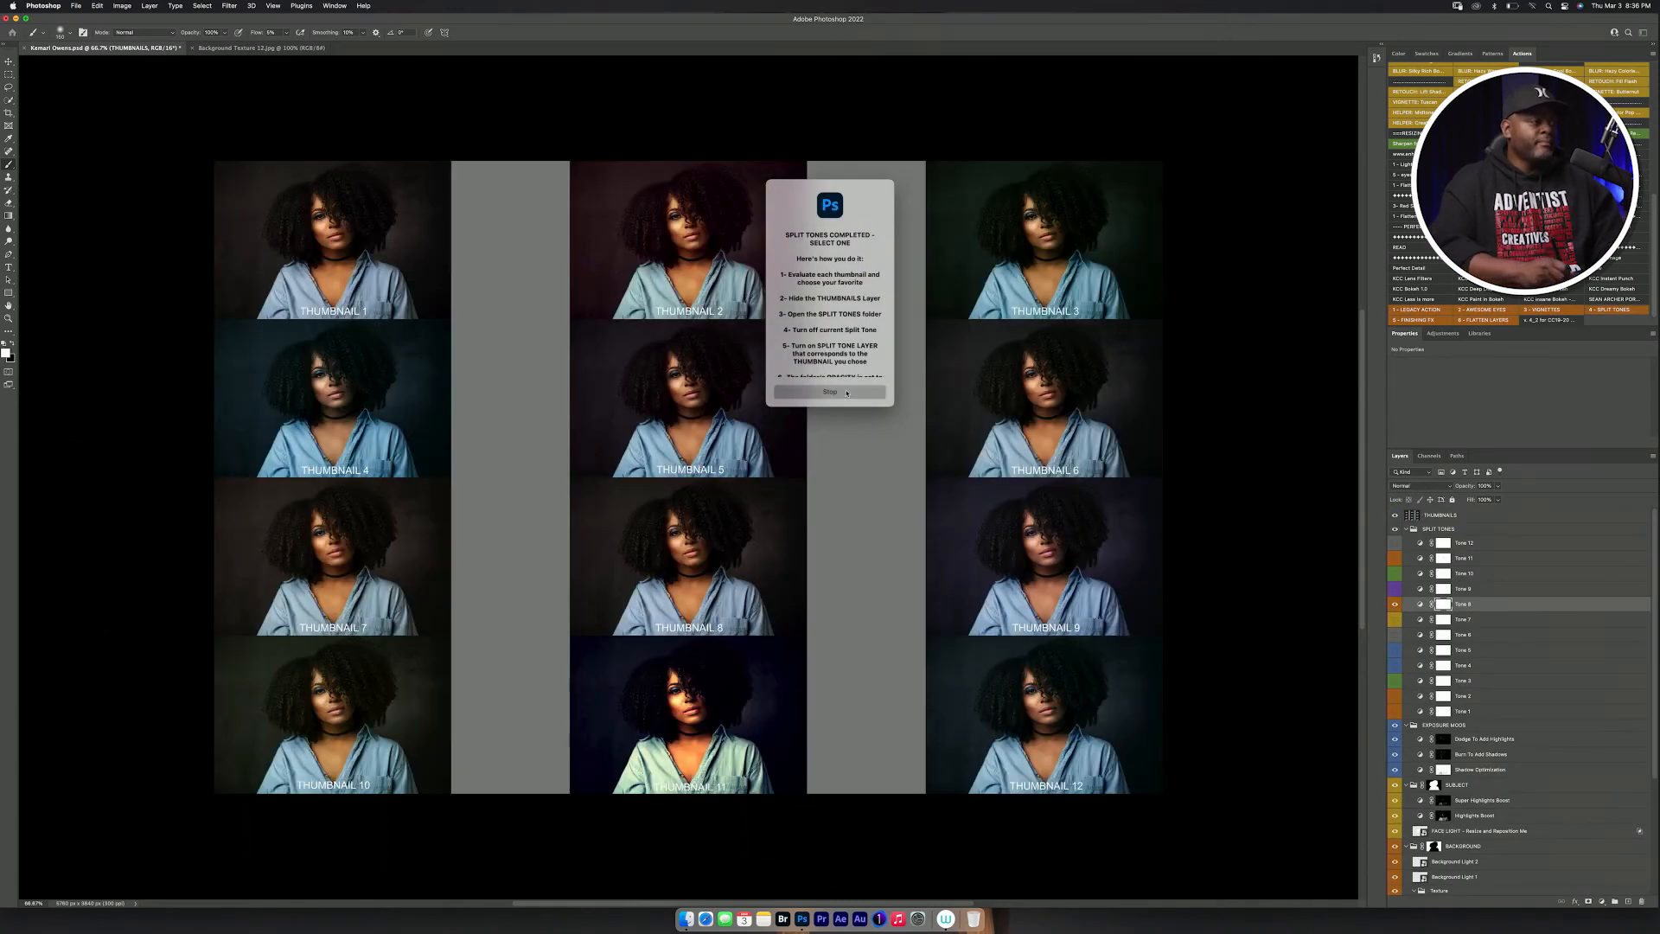
Dismiss the split-tones prompt, review the tone layers and turn on the chosen cool tone
{"action": "left_click", "coordinate": [830, 393]}
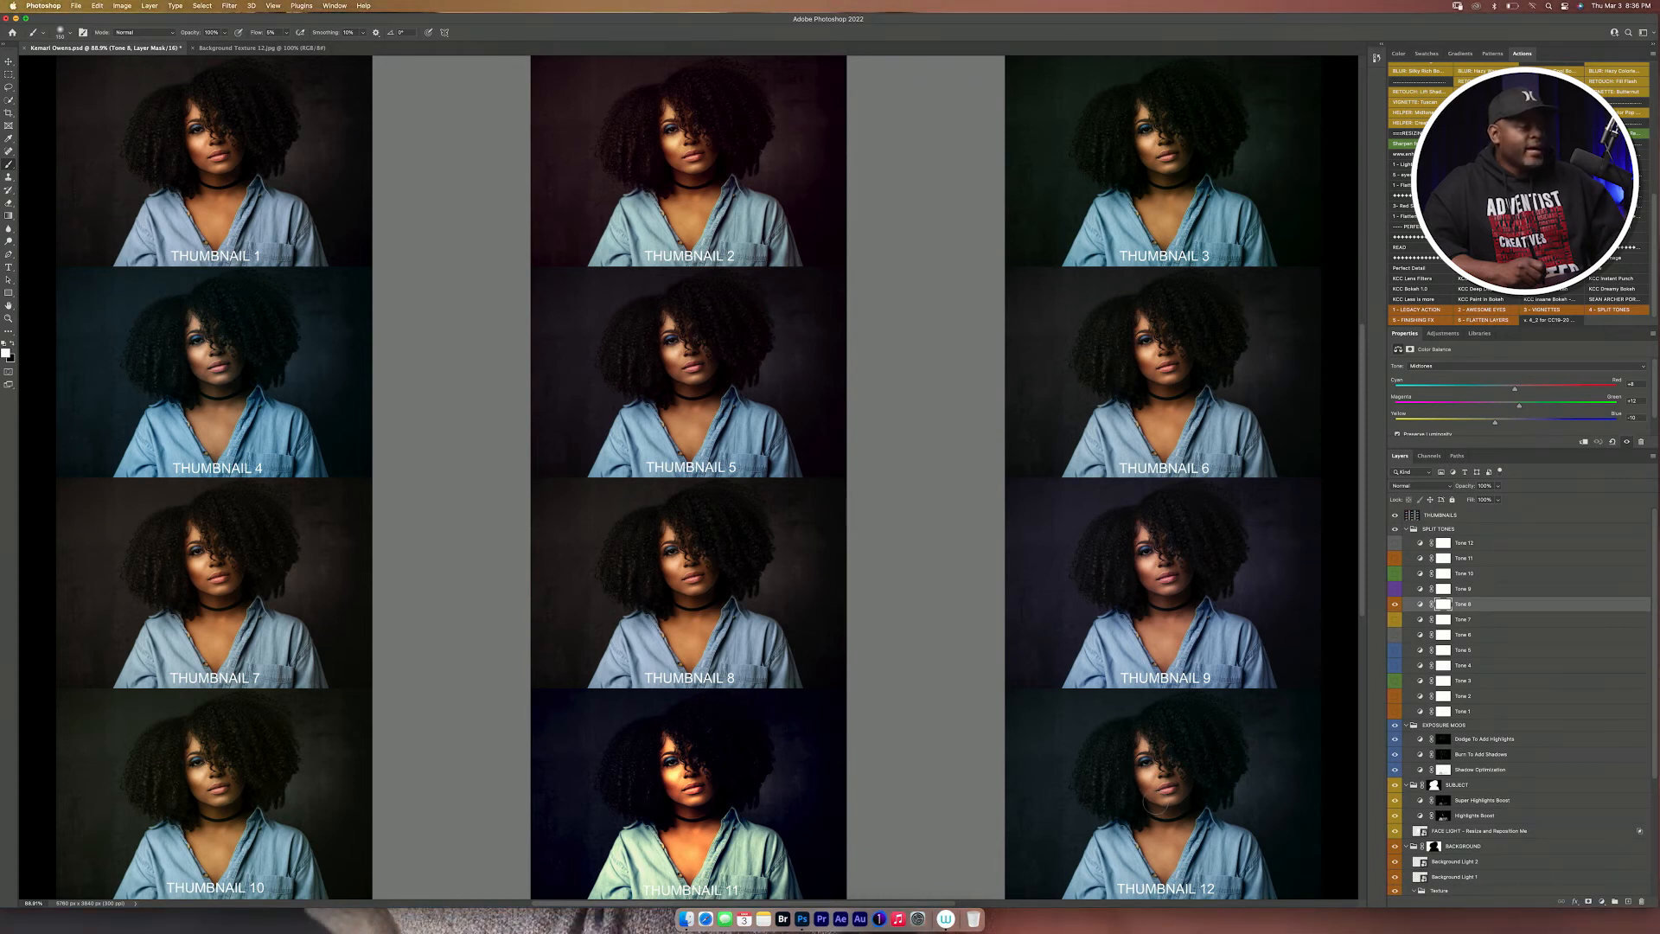
{"action": "scroll", "scroll_direction": "down", "scroll_amount": 3}
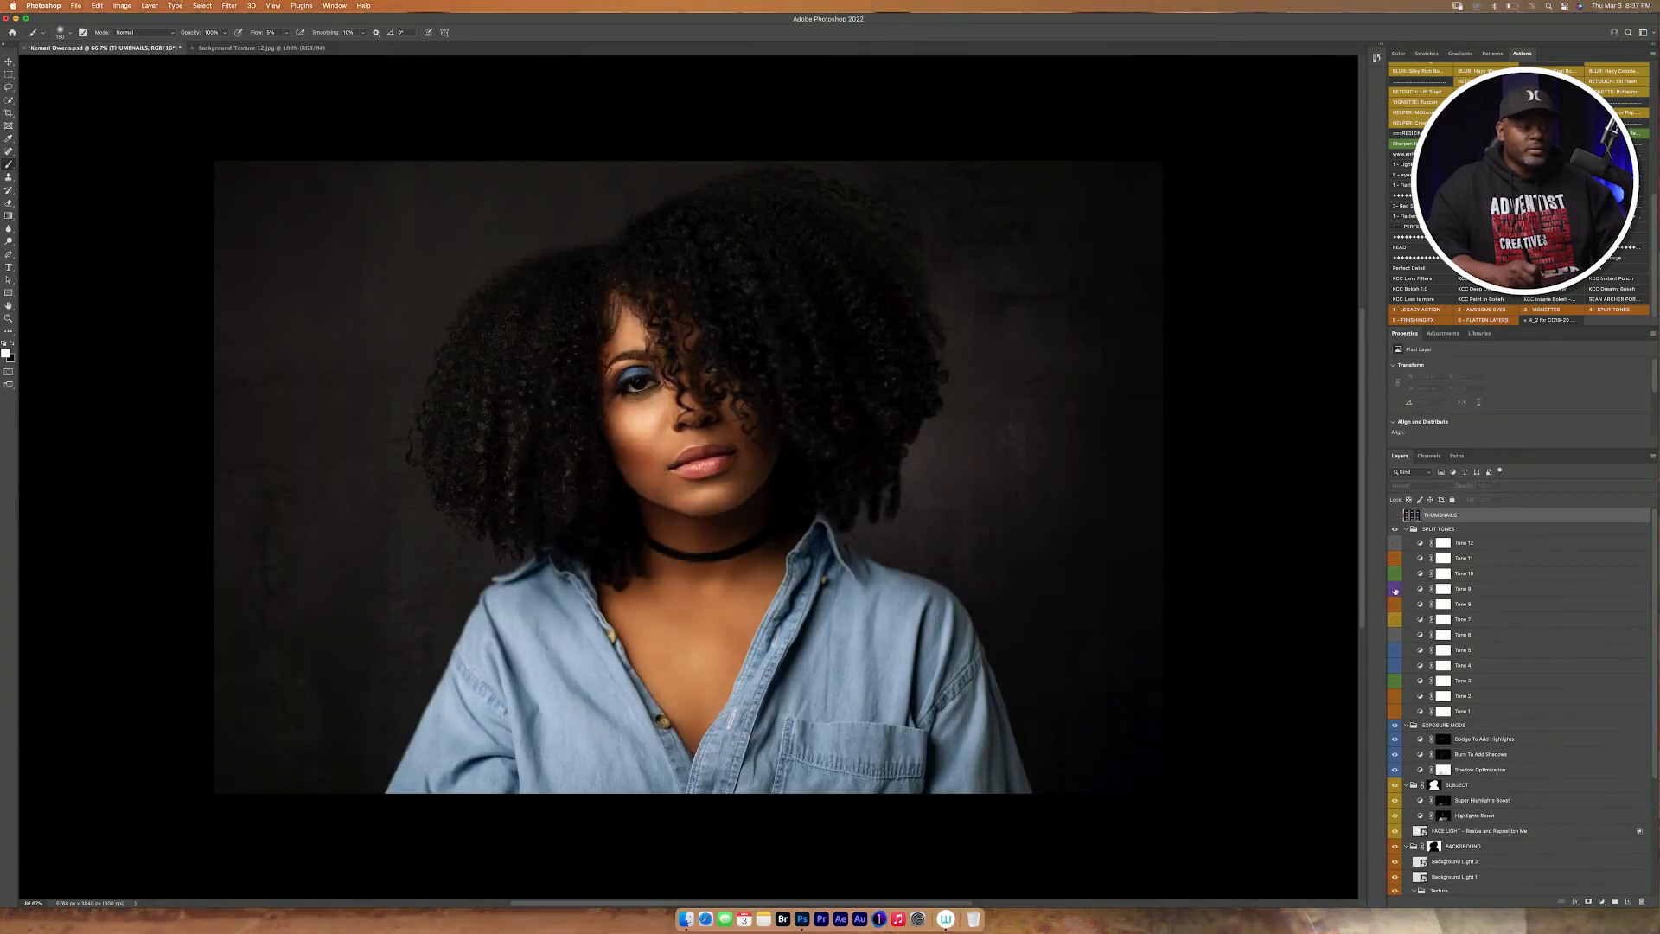
{"action": "left_click", "coordinate": [1396, 608]}
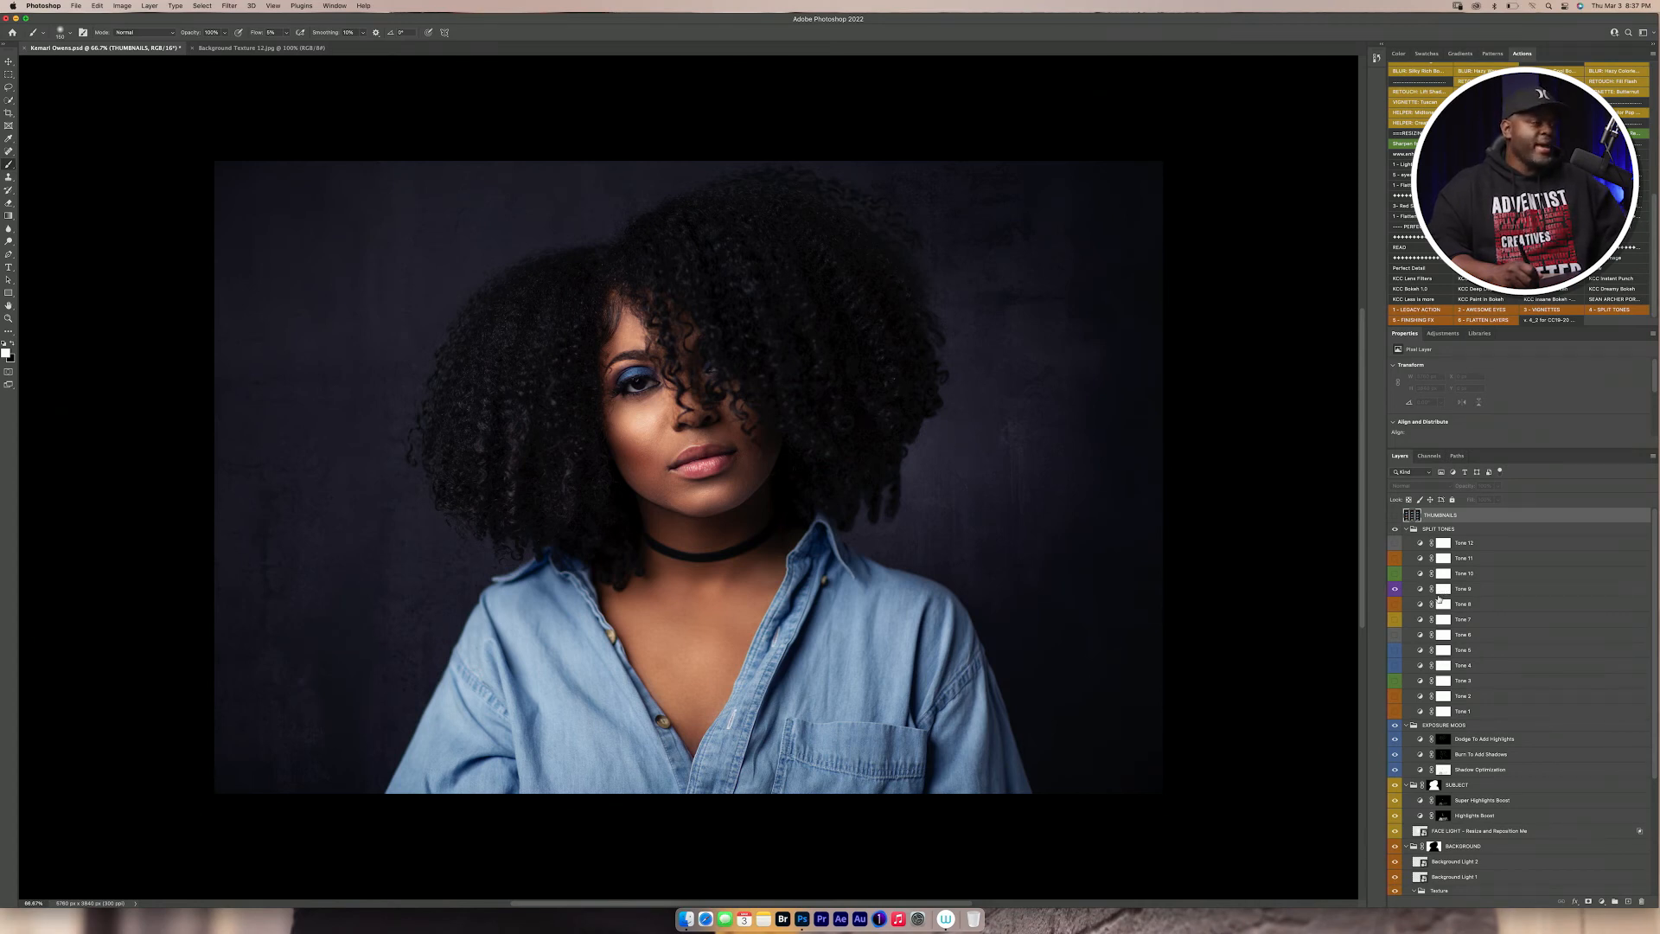
Select the Tone 8 layer's mask in the SPLIT TONES group for editing
{"action": "left_click", "coordinate": [1466, 588]}
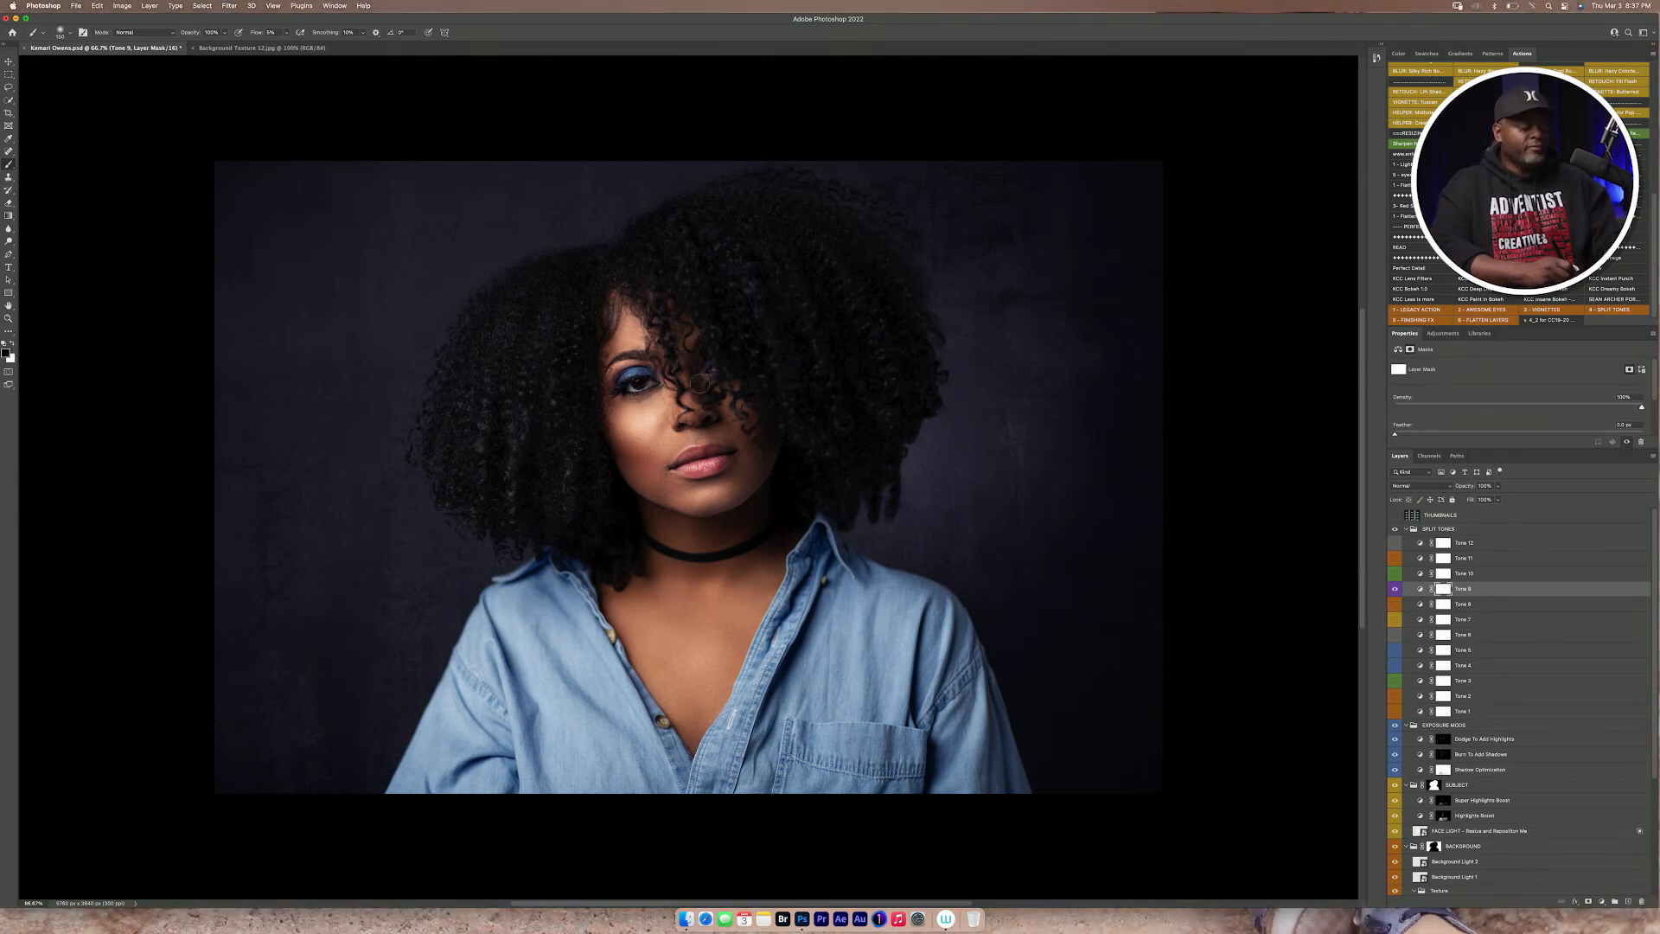
{"action": "mouse_move", "coordinate": [715, 363]}
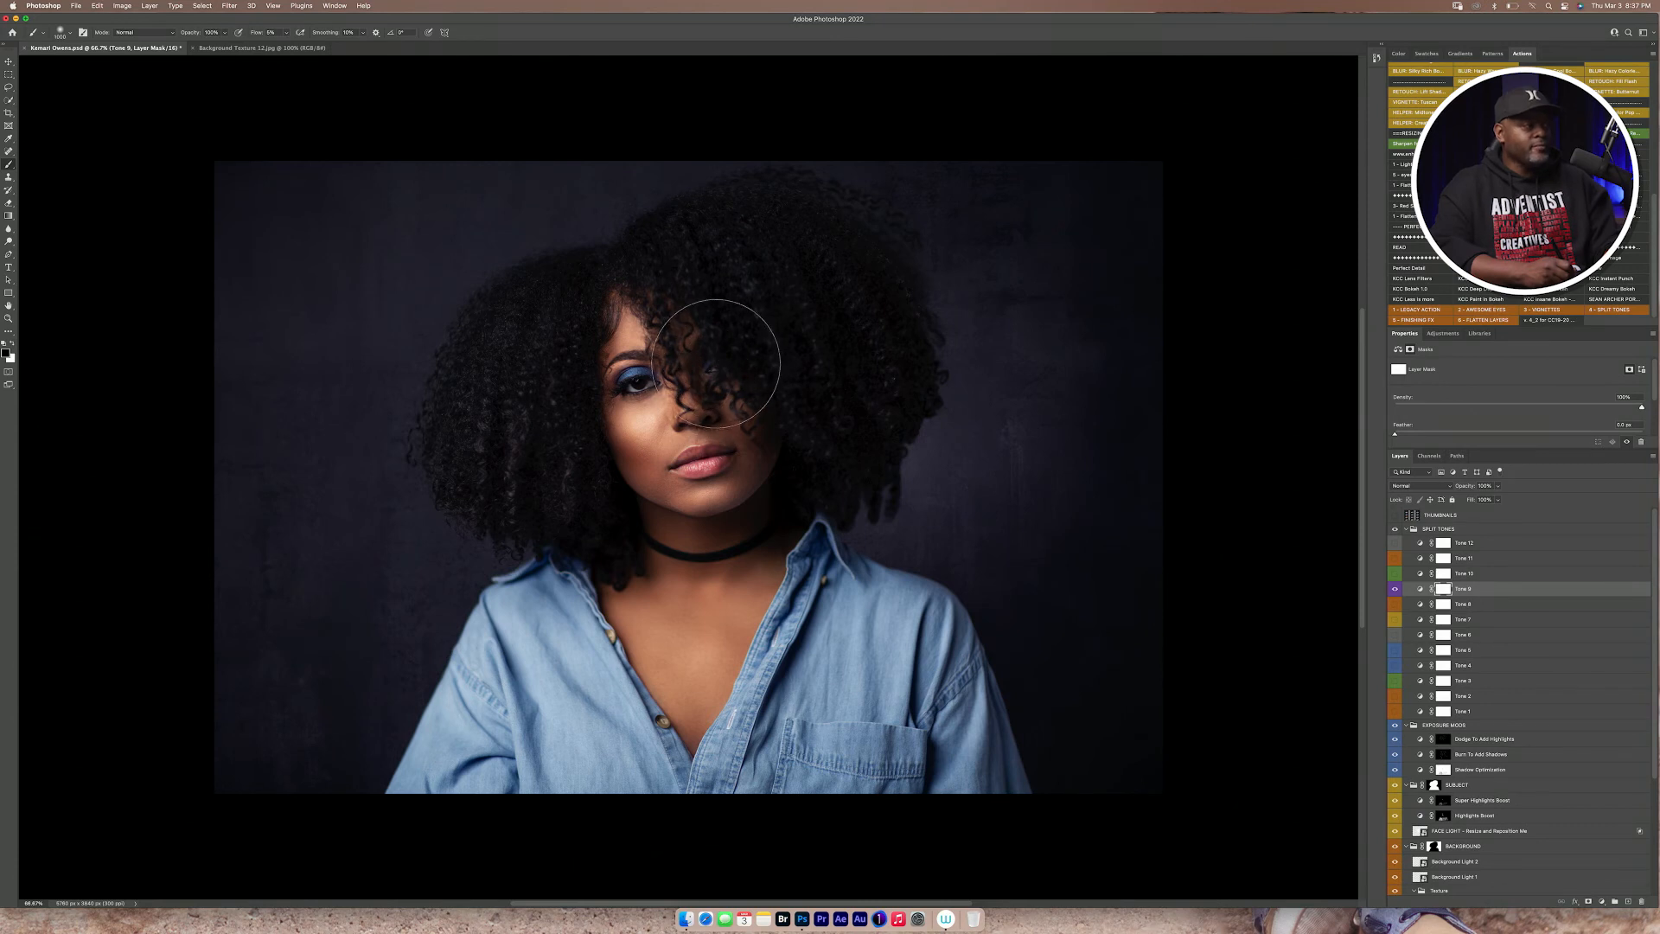
{"action": "mouse_move", "coordinate": [724, 380]}
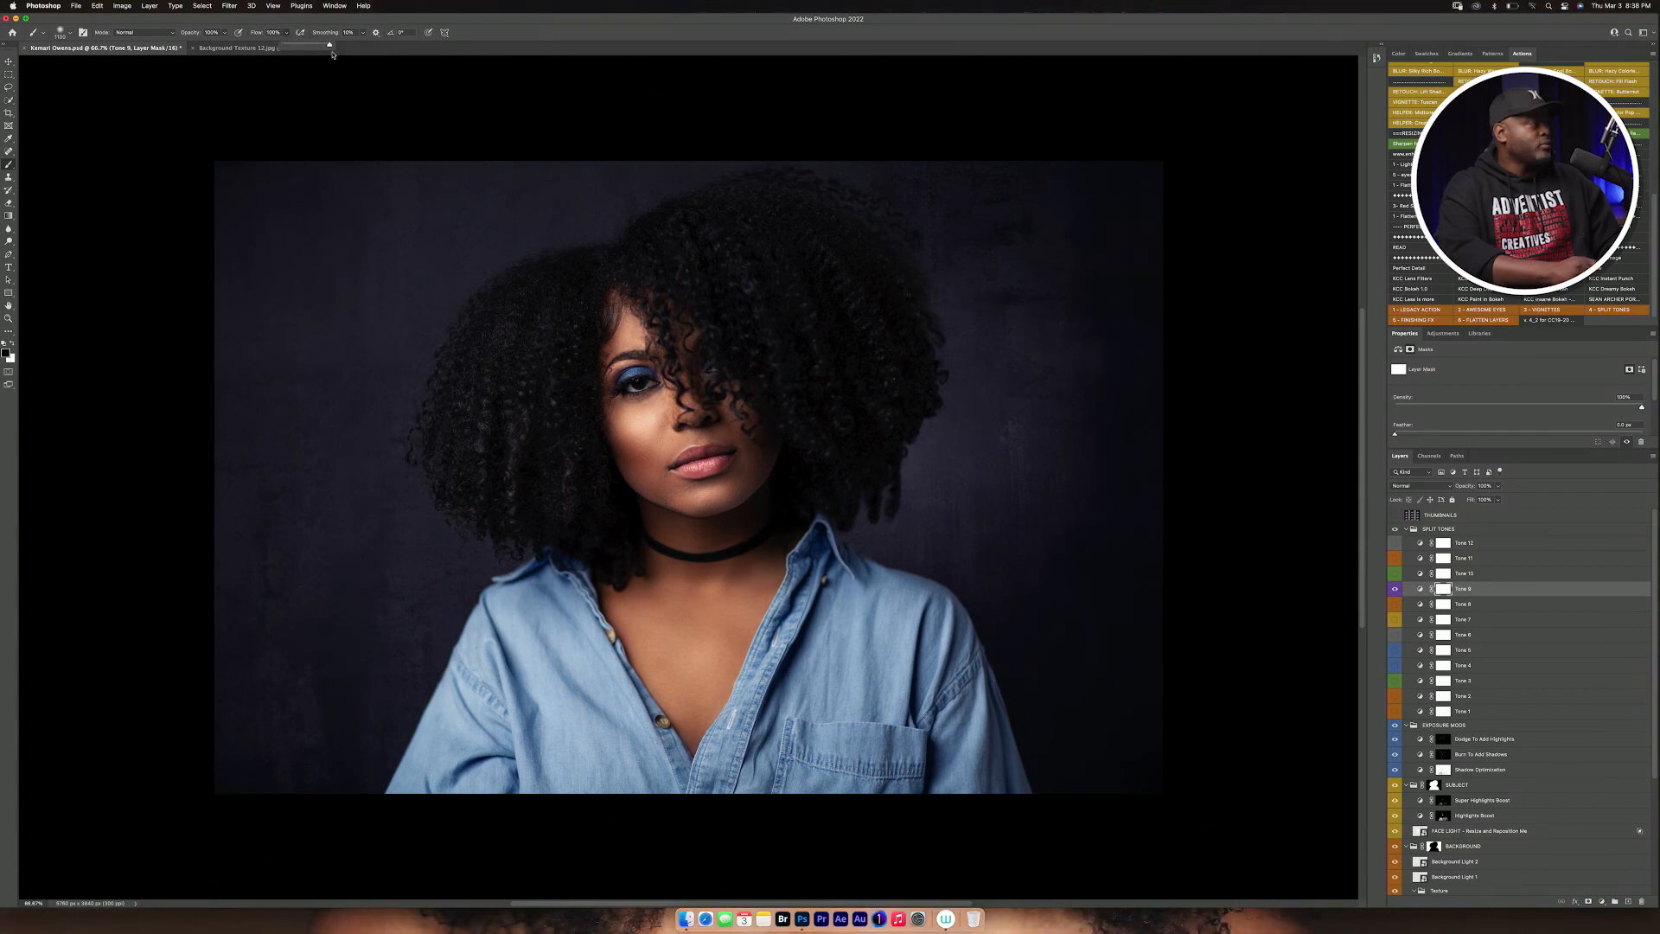
{"action": "mouse_move", "coordinate": [370, 202]}
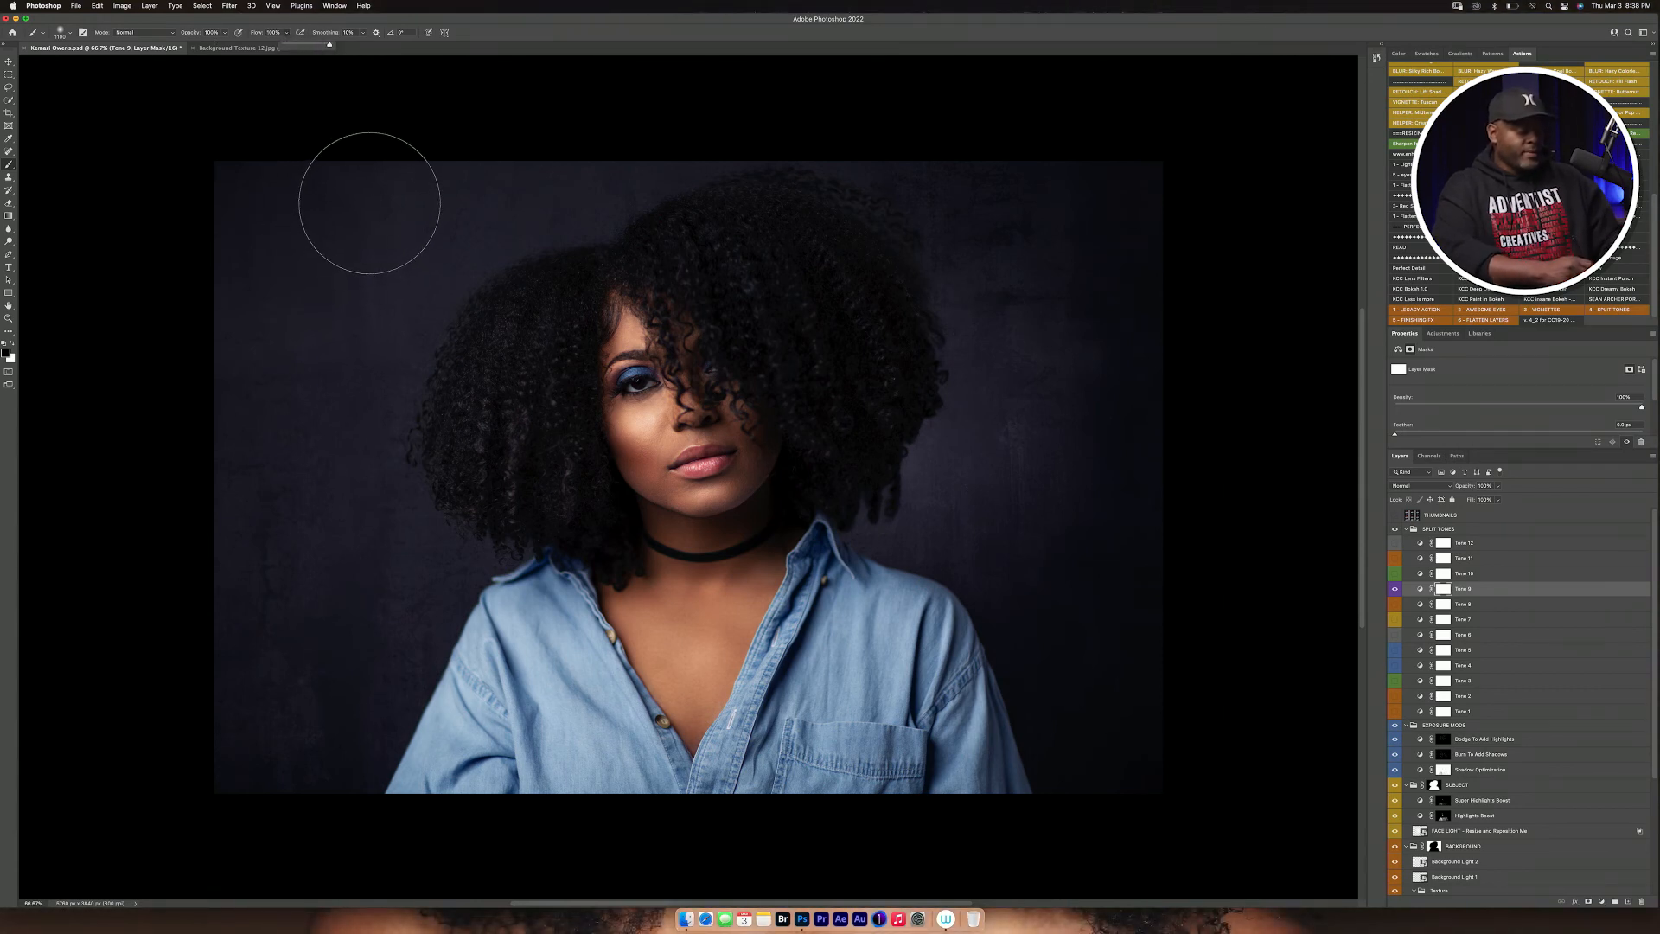
{"action": "mouse_move", "coordinate": [434, 275]}
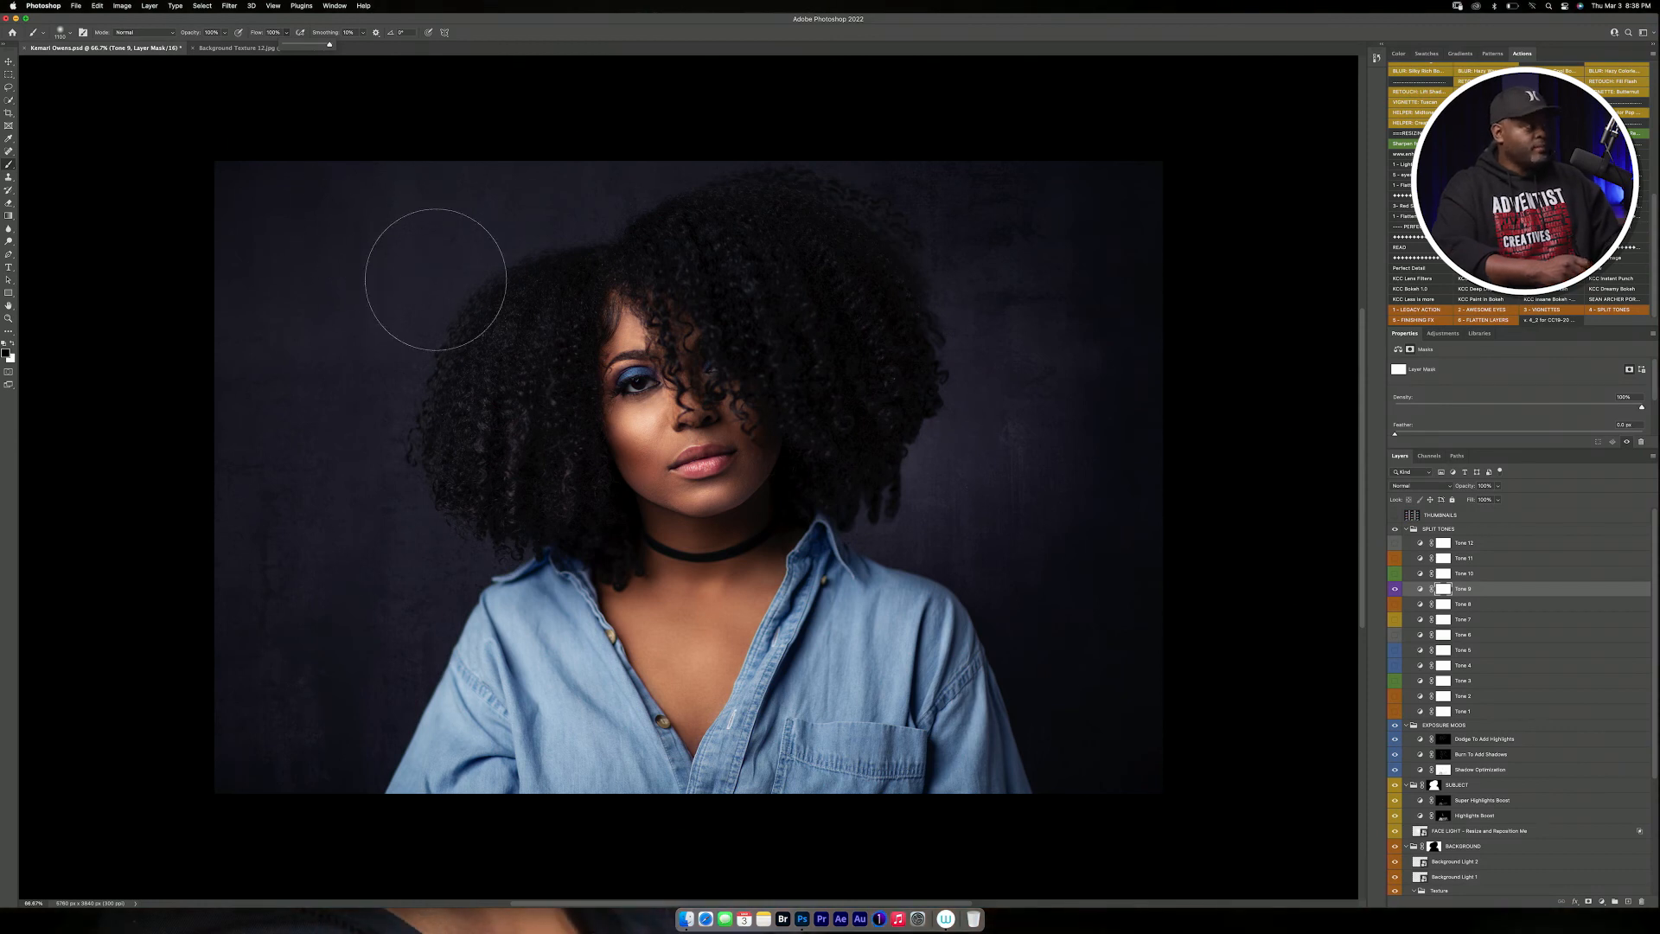
{"action": "mouse_move", "coordinate": [1036, 116]}
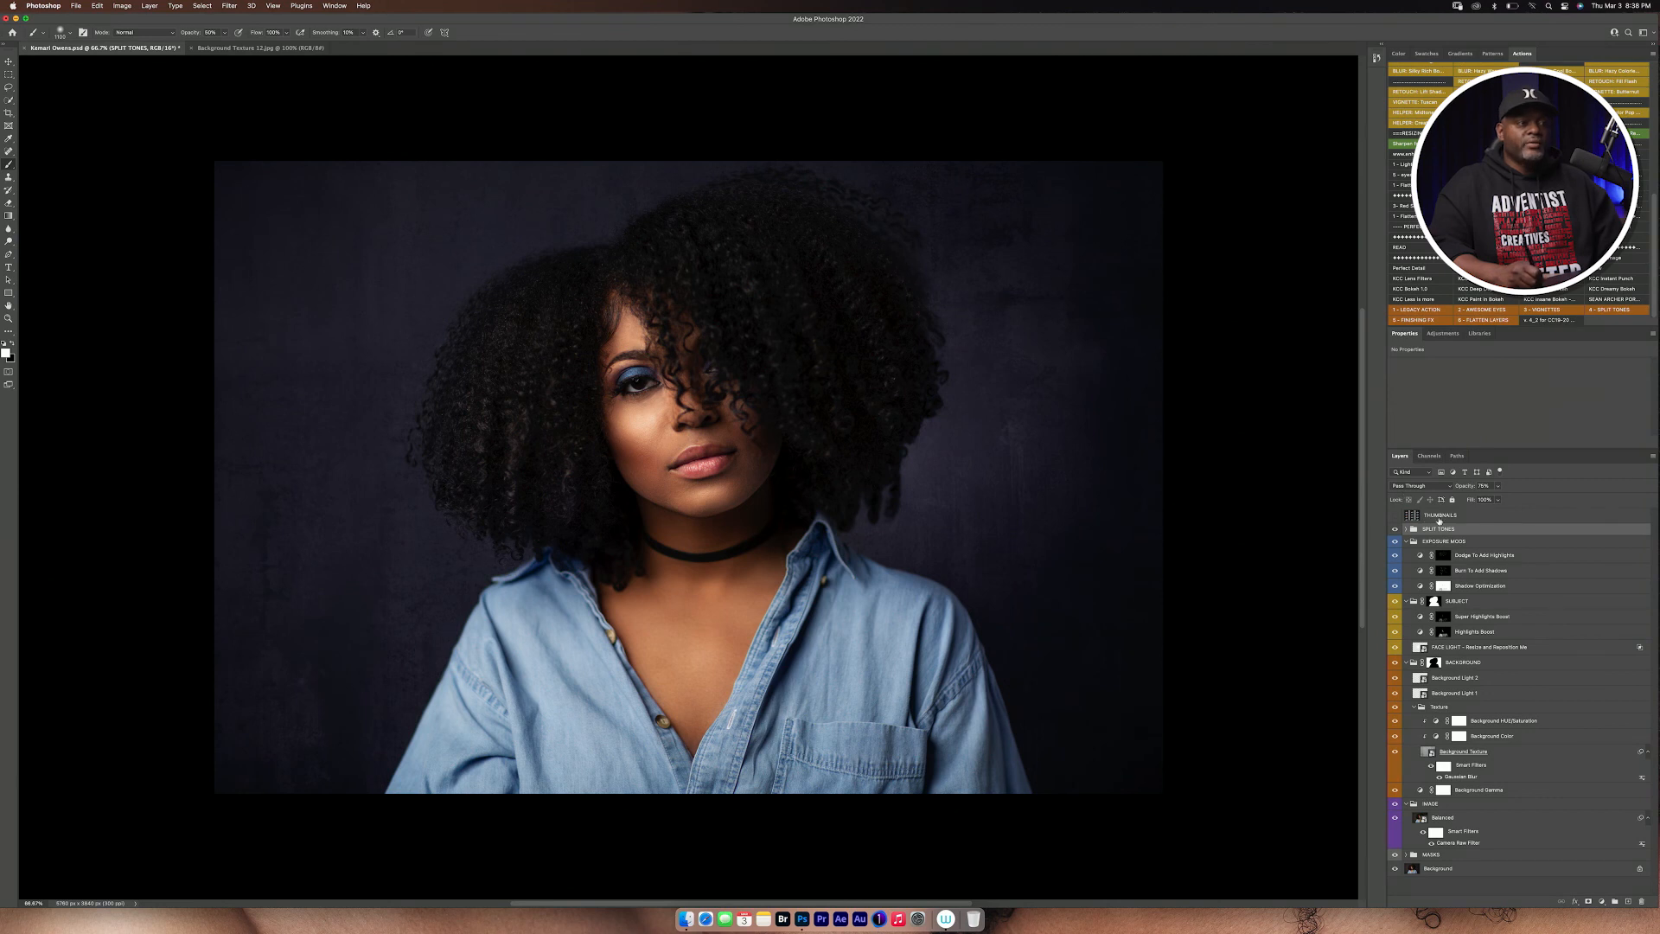
Delete the THUMBNAILS layer from the document
{"action": "left_click", "coordinate": [1439, 516]}
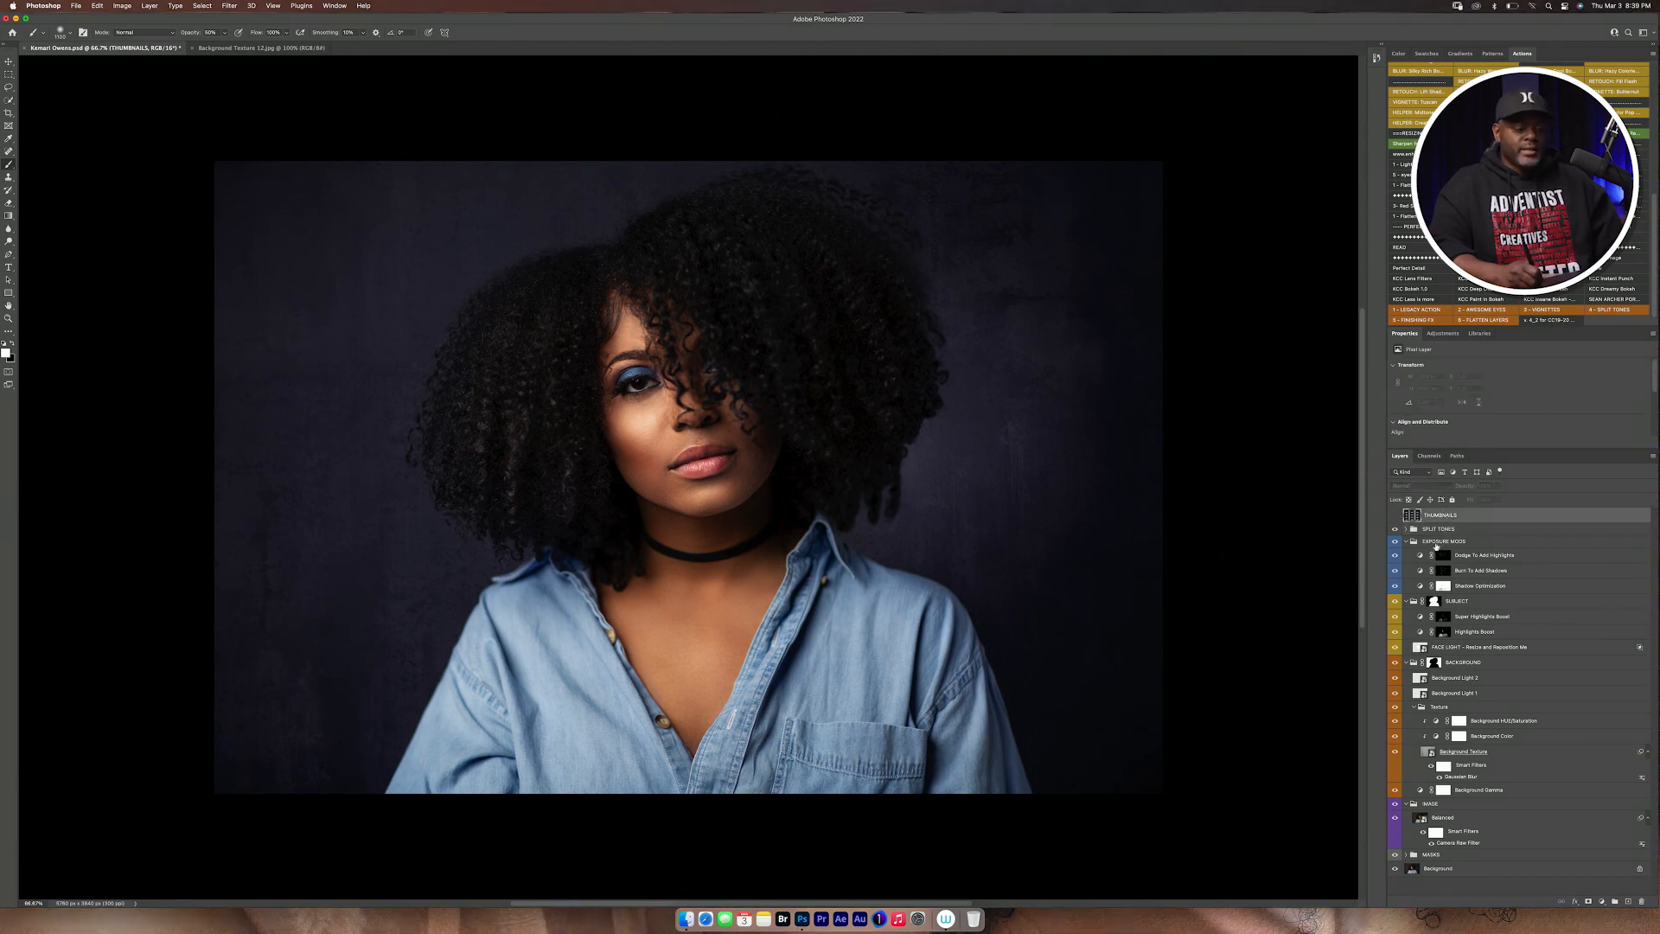
{"action": "left_click", "coordinate": [1442, 515]}
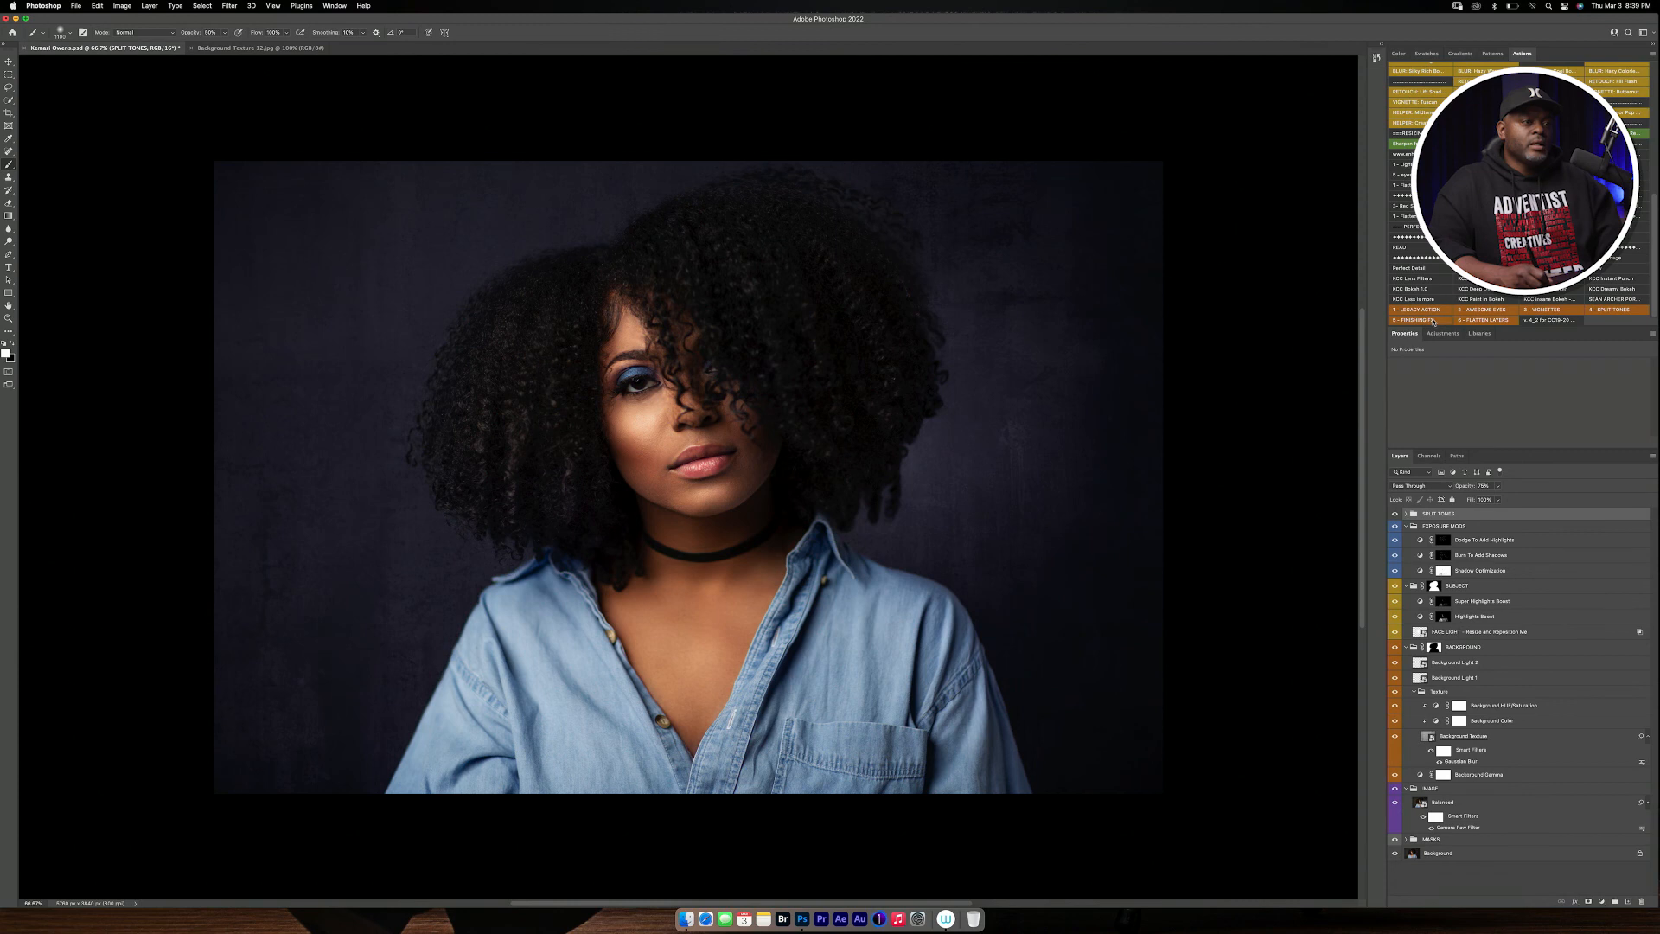
Run the Finishing FX action to add its effects folder and Before layer, dismissing its messages
{"action": "left_click", "coordinate": [1411, 320]}
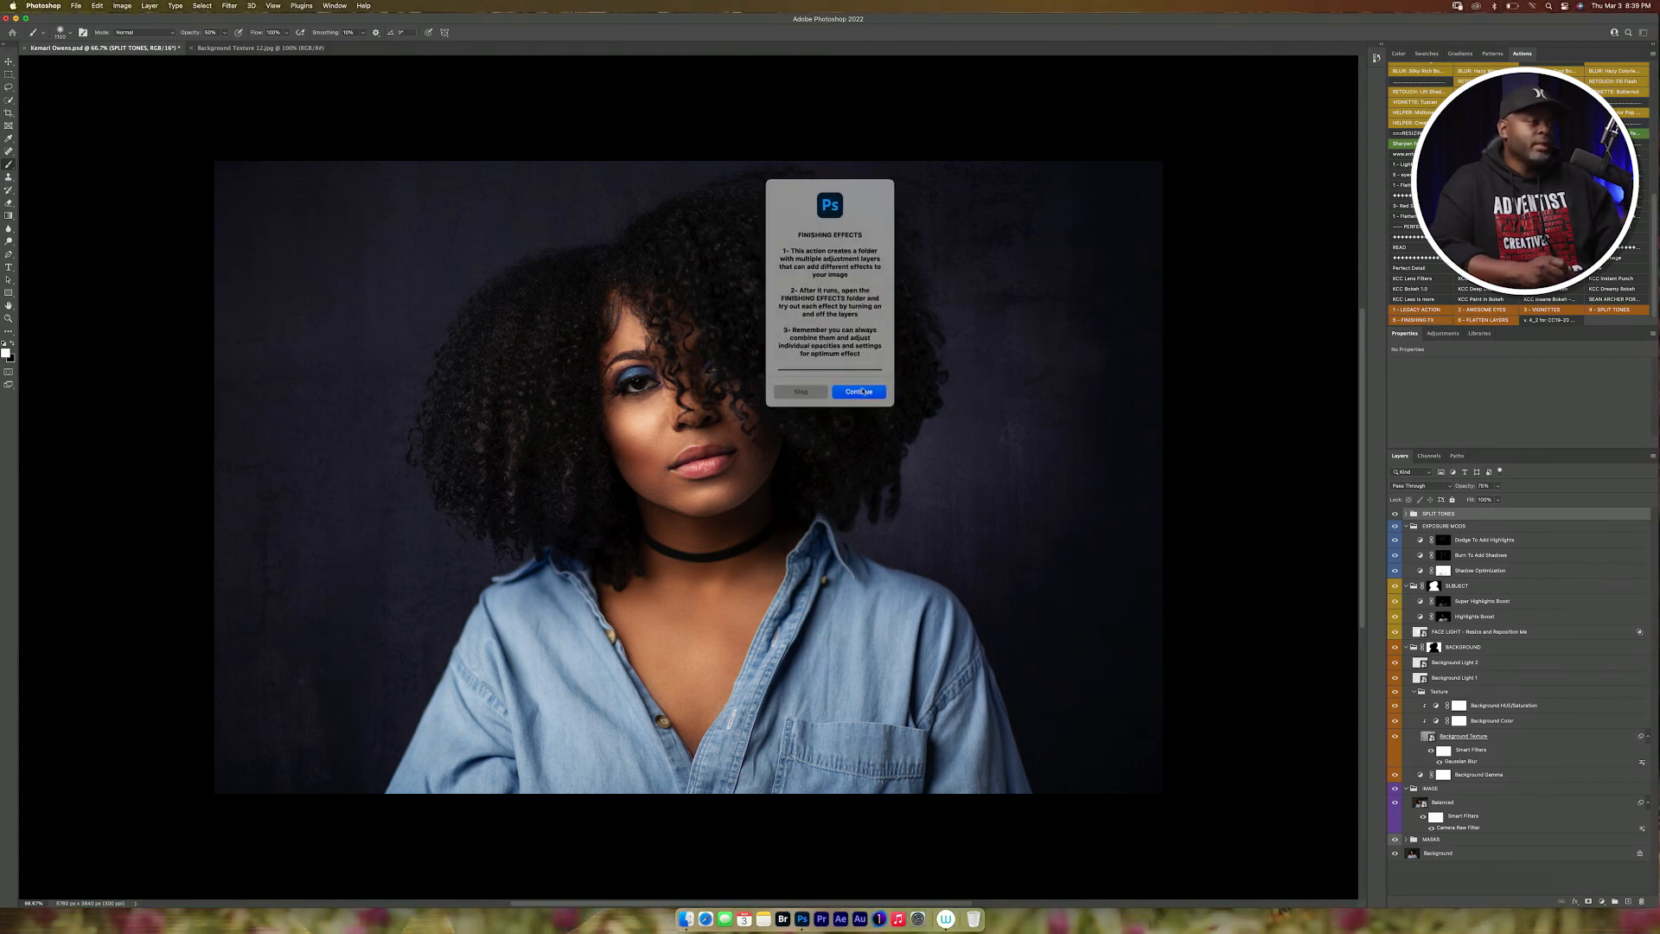
{"action": "left_click", "coordinate": [858, 393]}
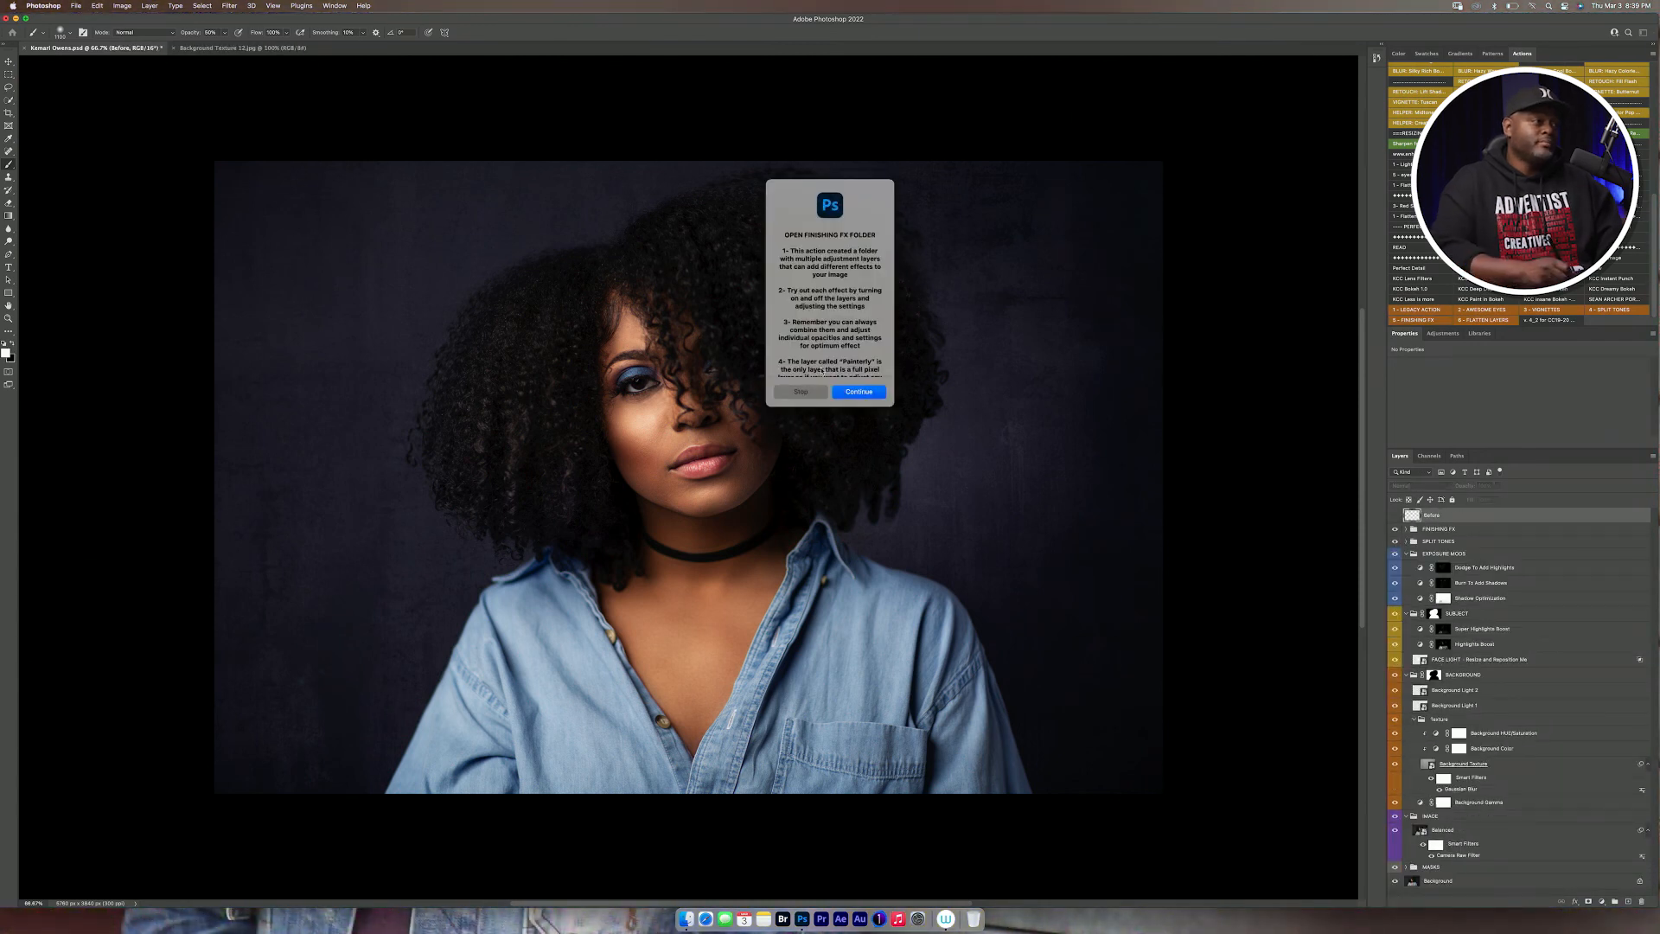
{"action": "left_click", "coordinate": [858, 392]}
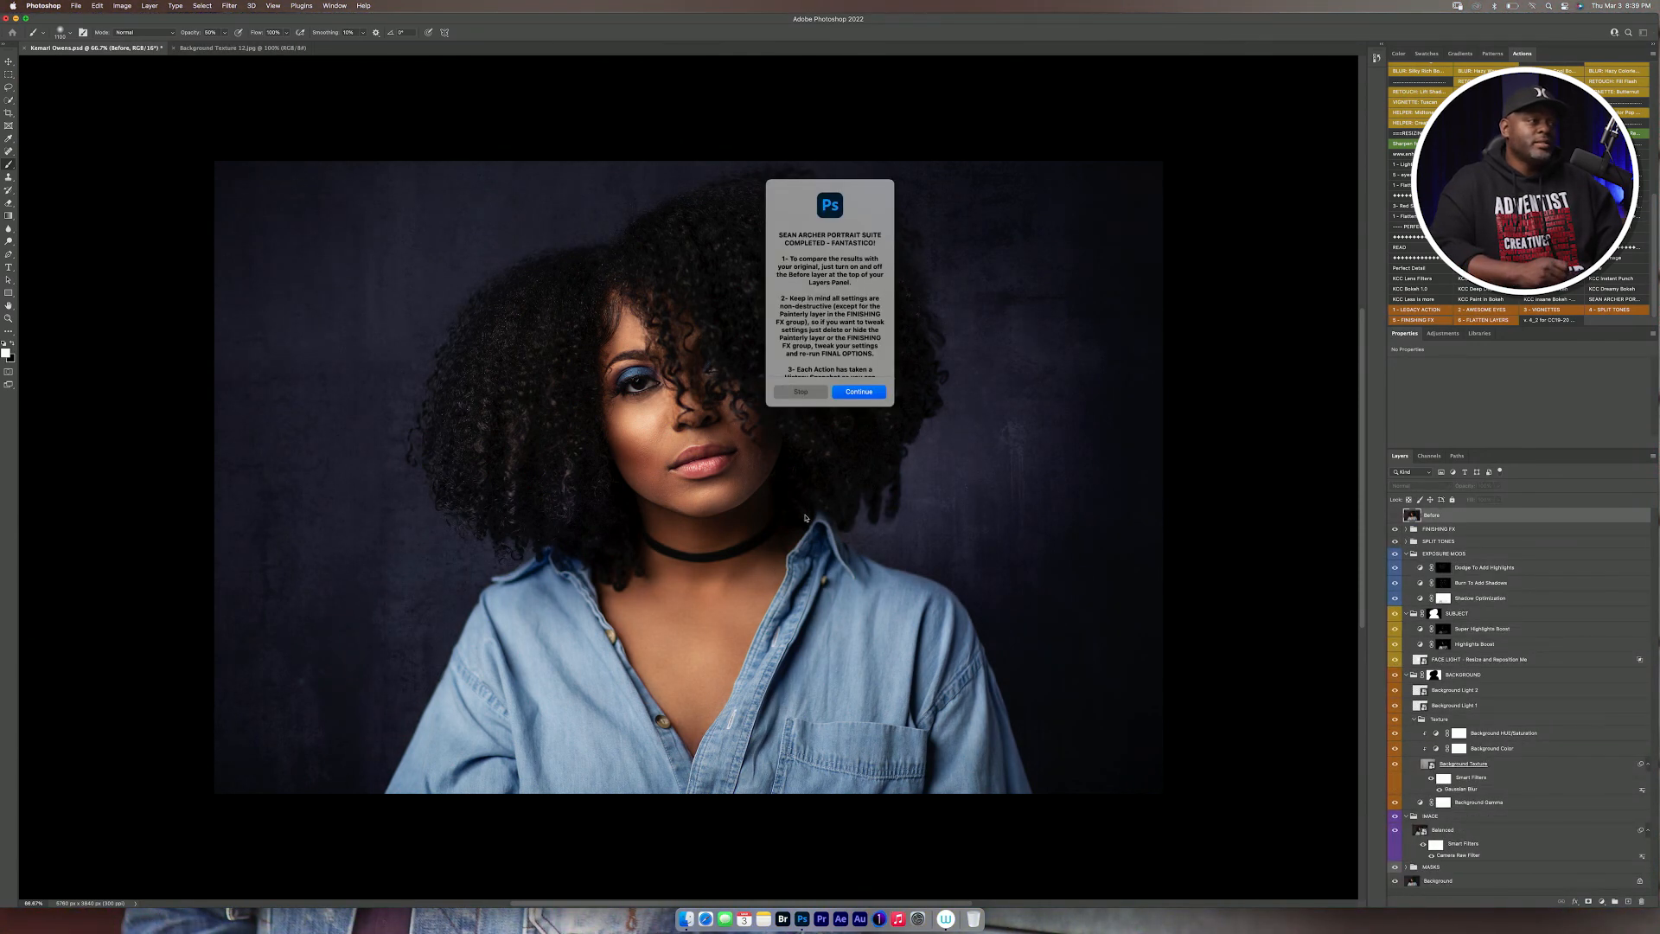
{"action": "left_click", "coordinate": [856, 392]}
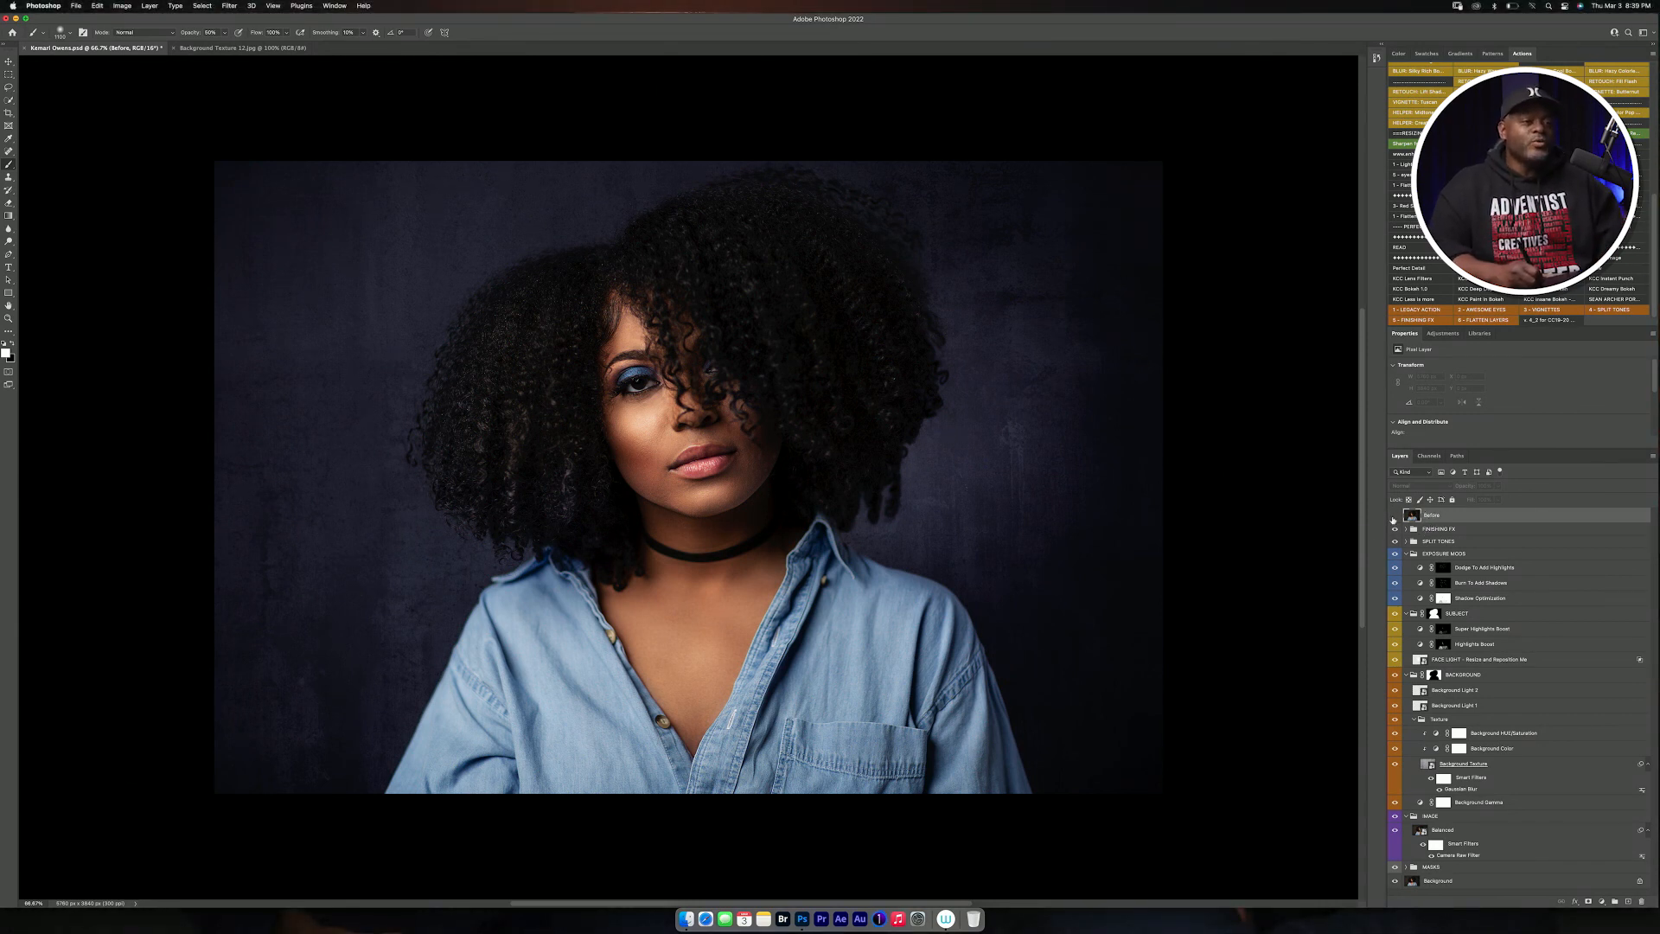
{"action": "left_click", "coordinate": [1394, 515]}
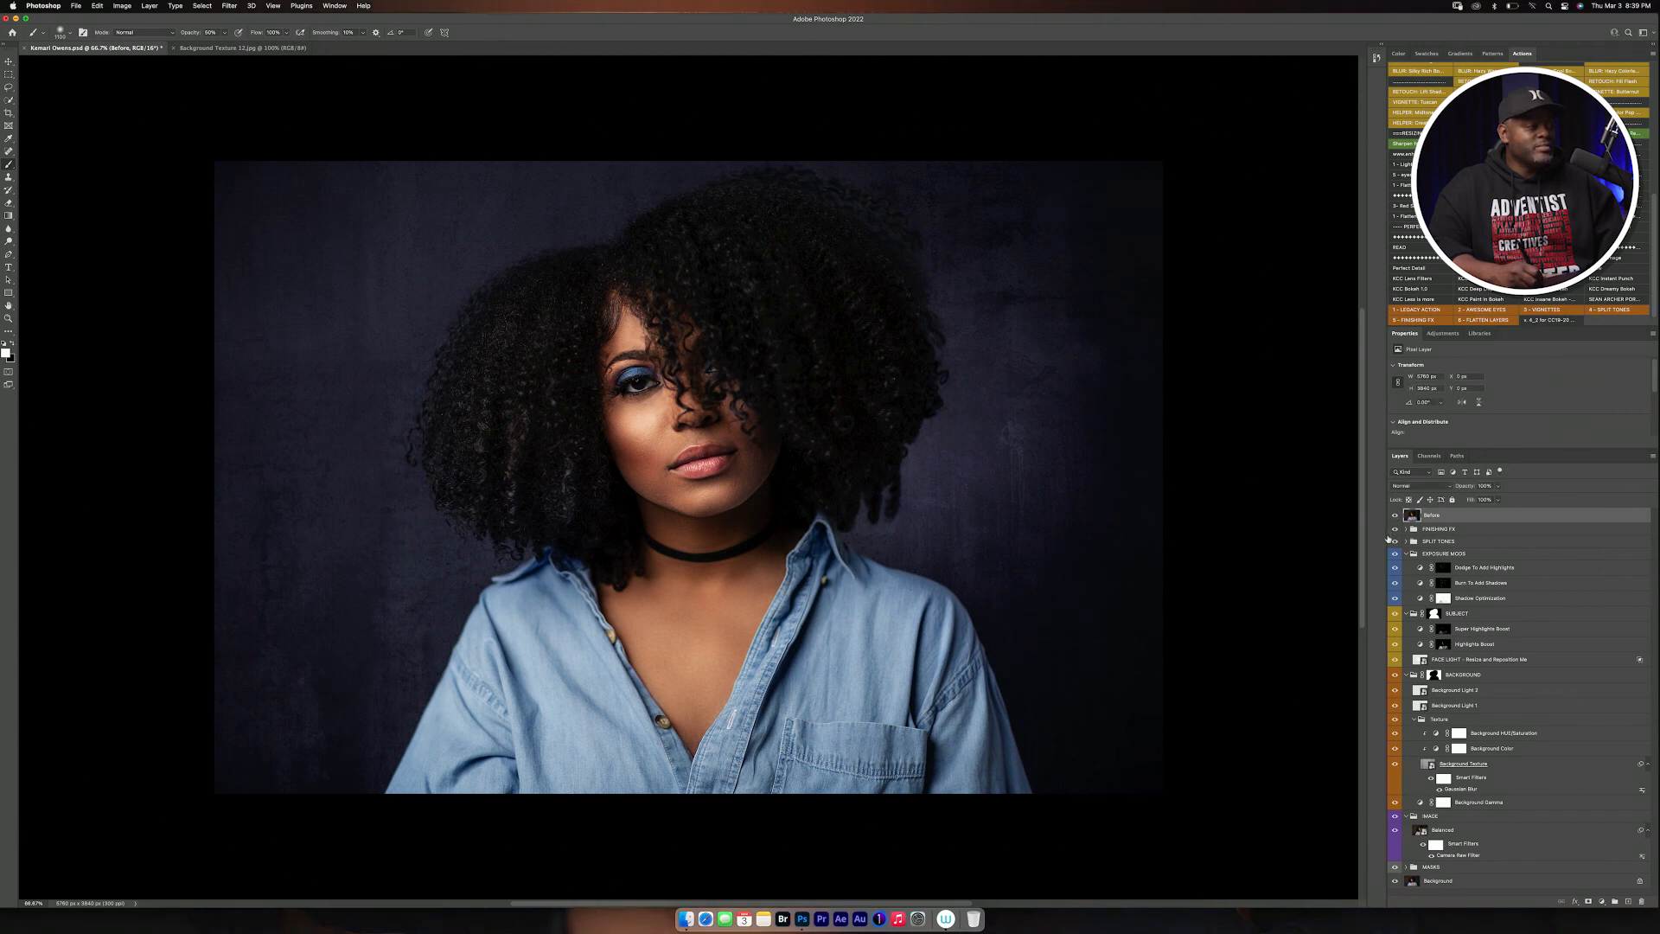